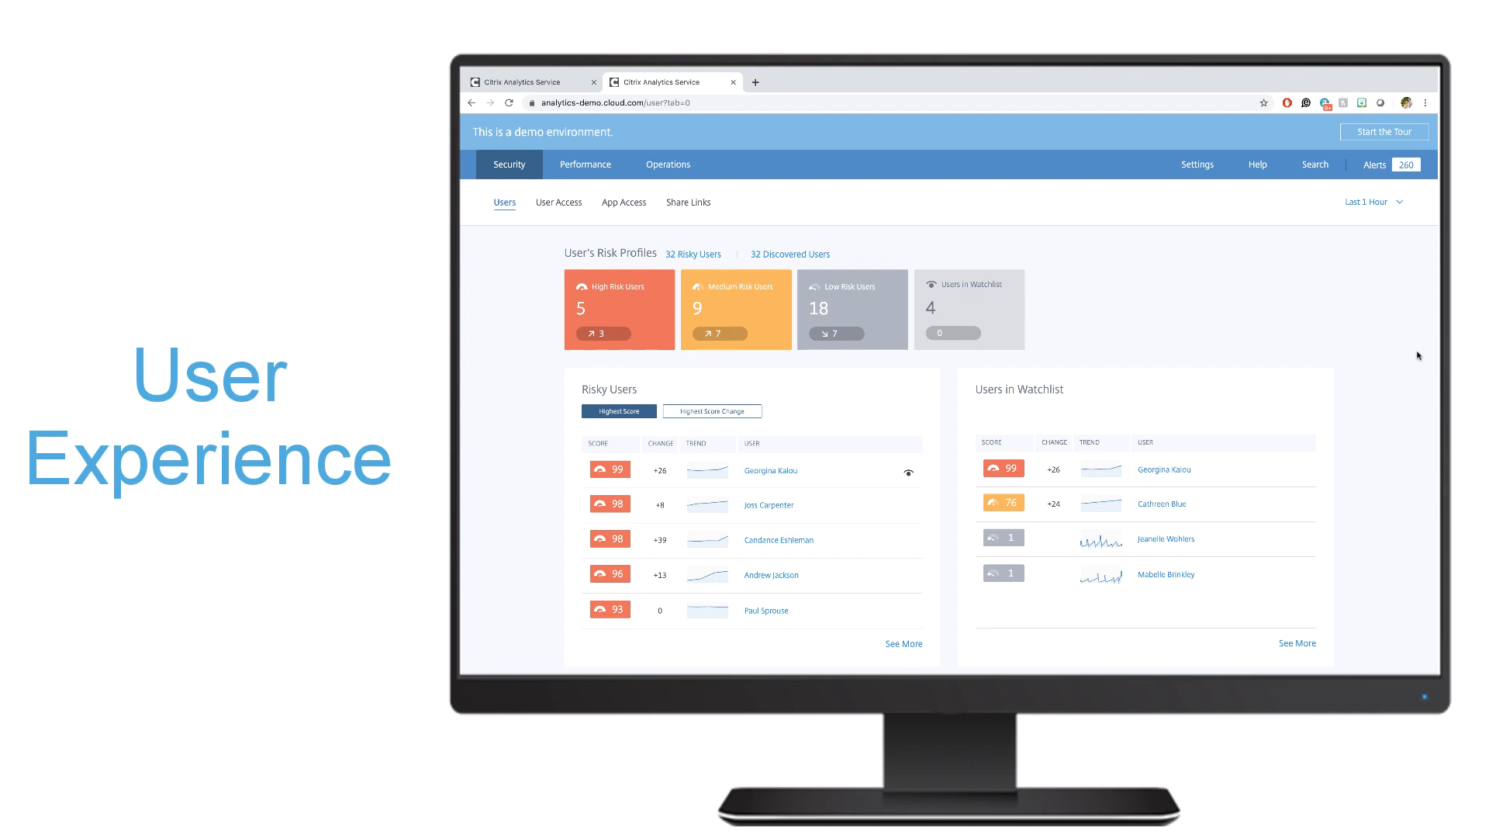
left_click(902, 644)
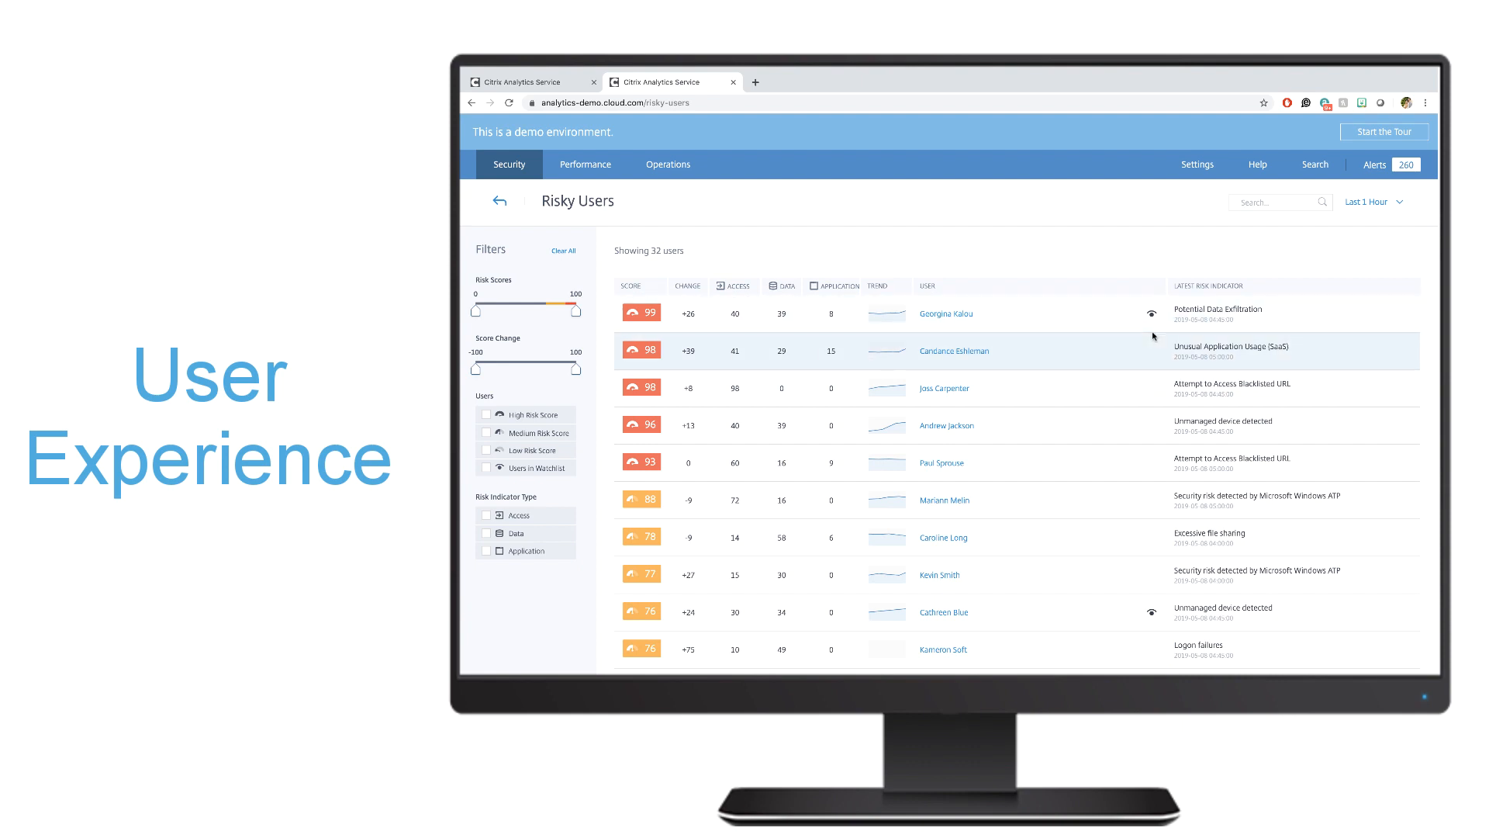
mouse_move(1202, 293)
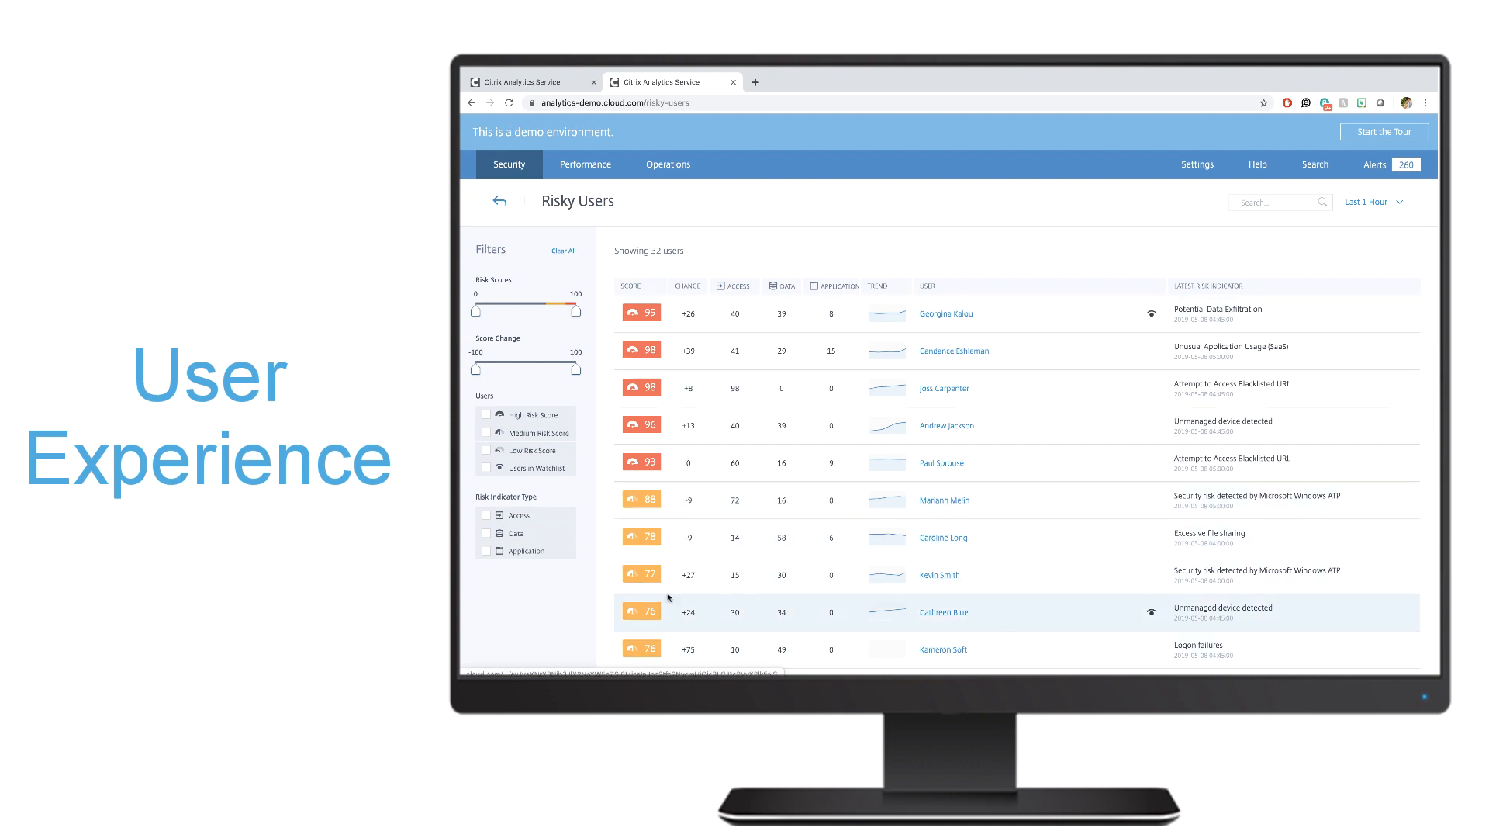
mouse_move(688, 575)
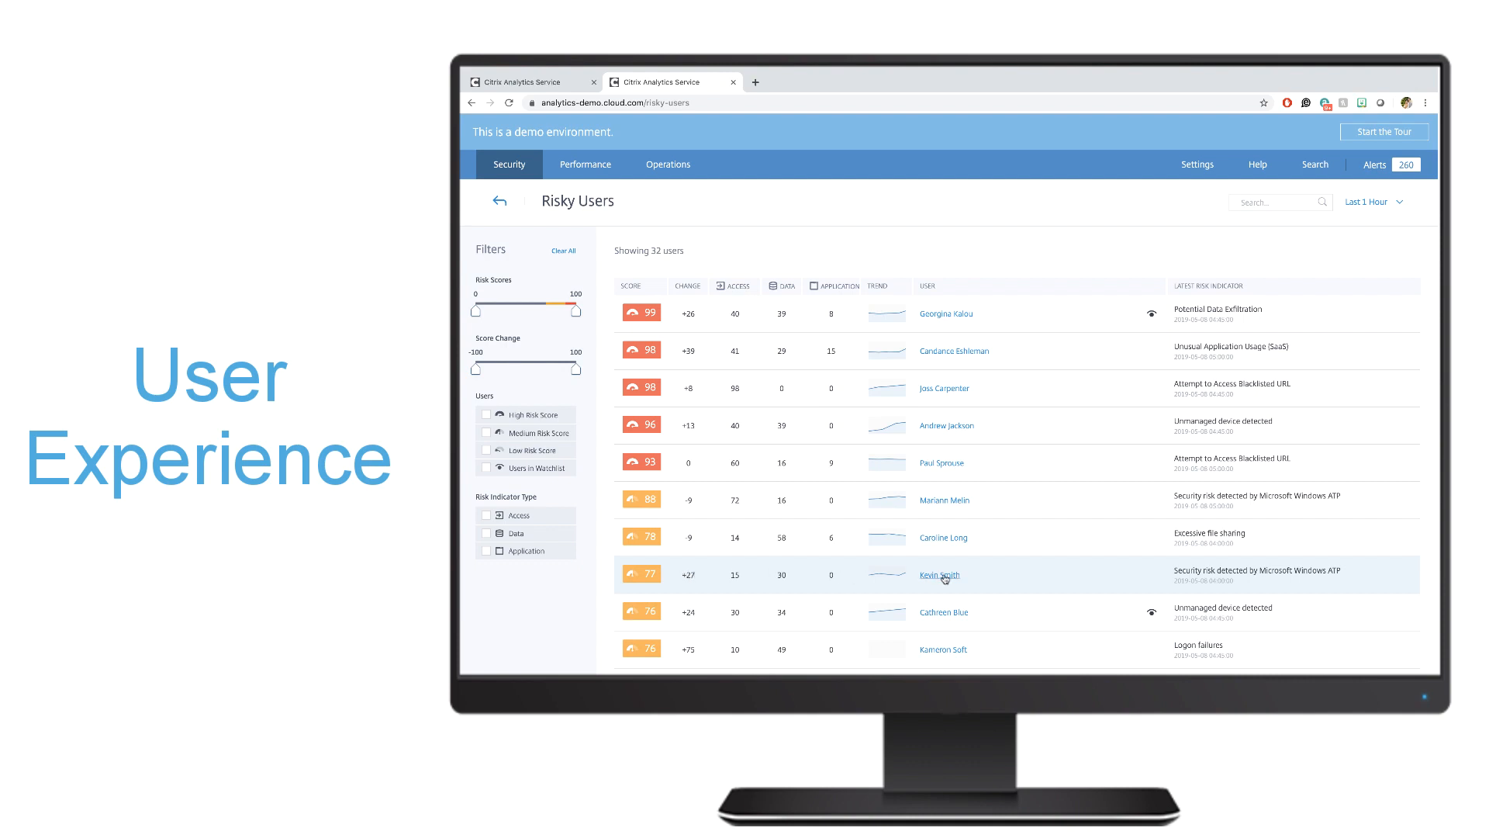
left_click(938, 574)
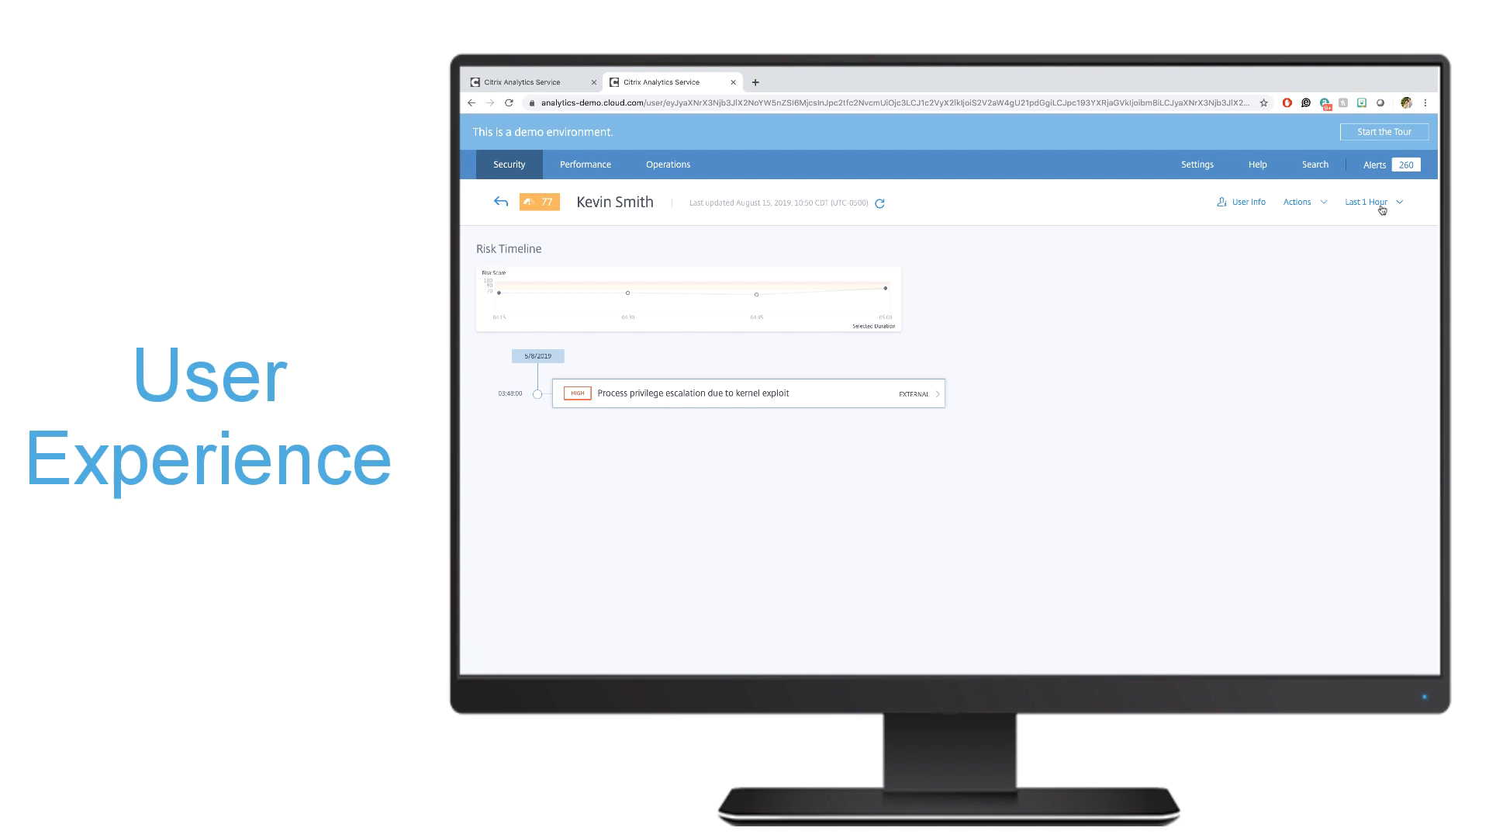
left_click(1368, 201)
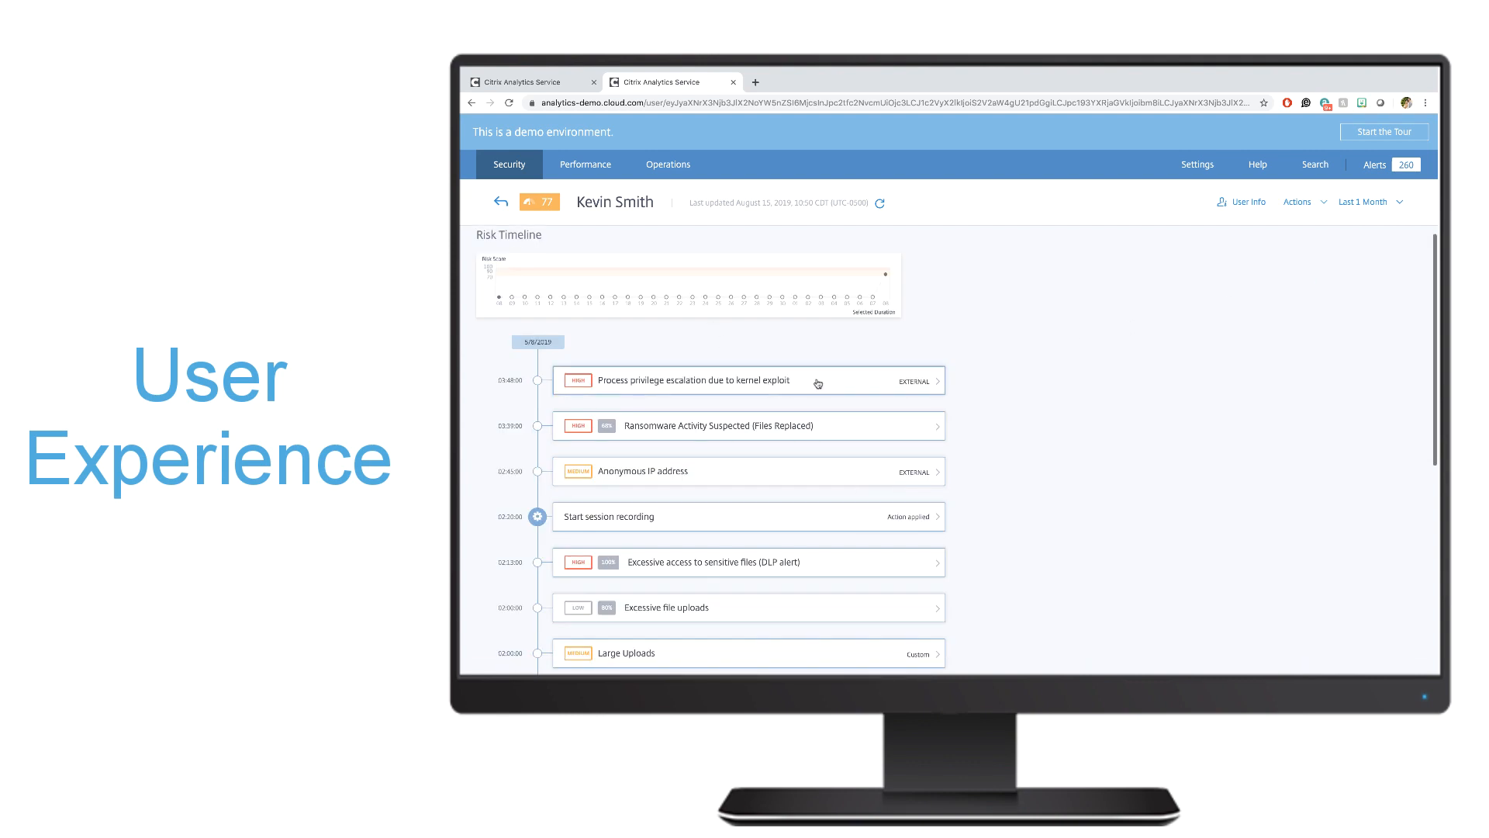
mouse_move(996, 435)
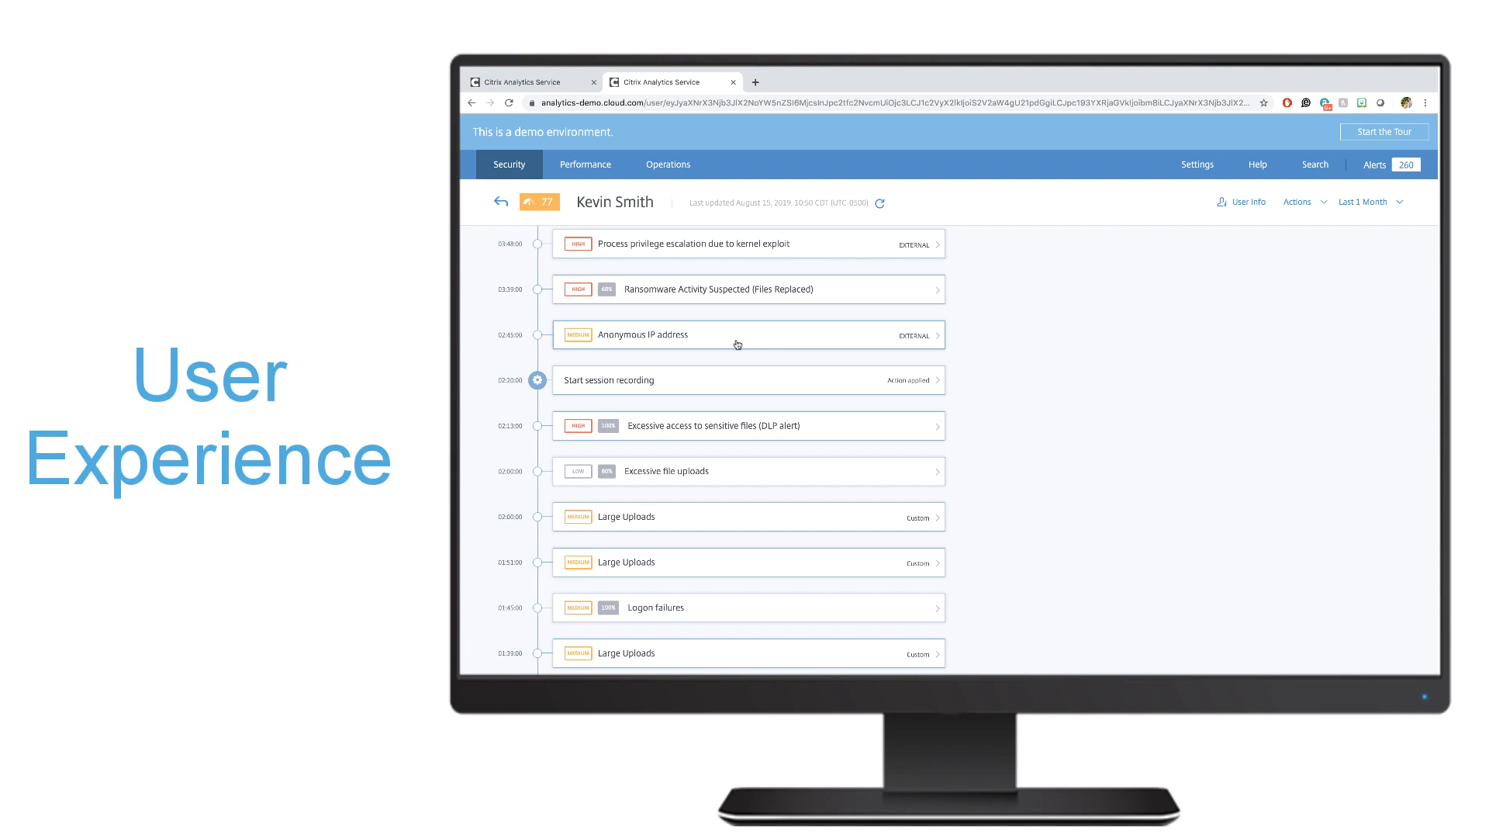
mouse_move(647, 605)
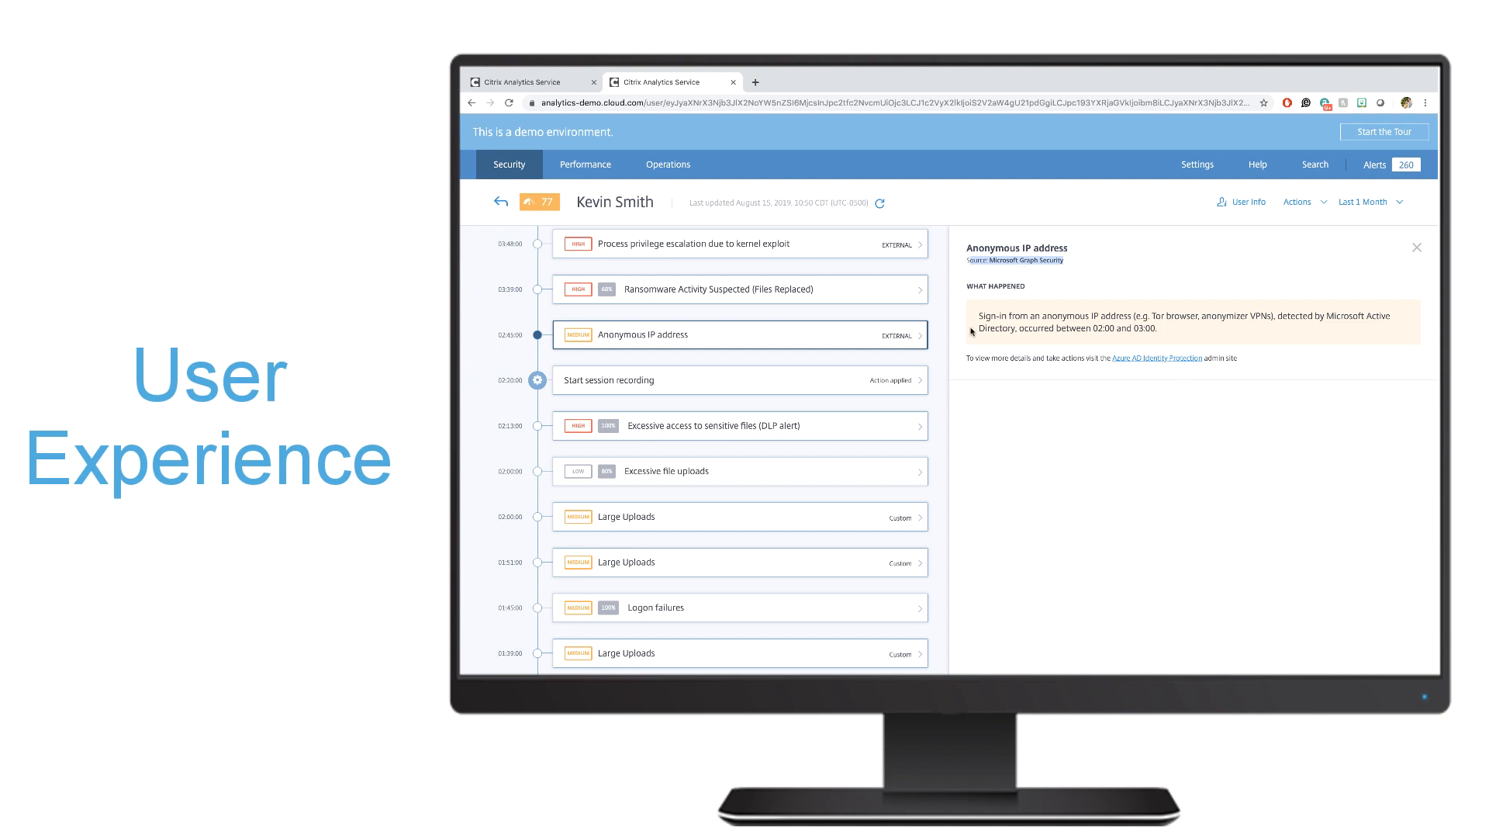
scroll("down", 3)
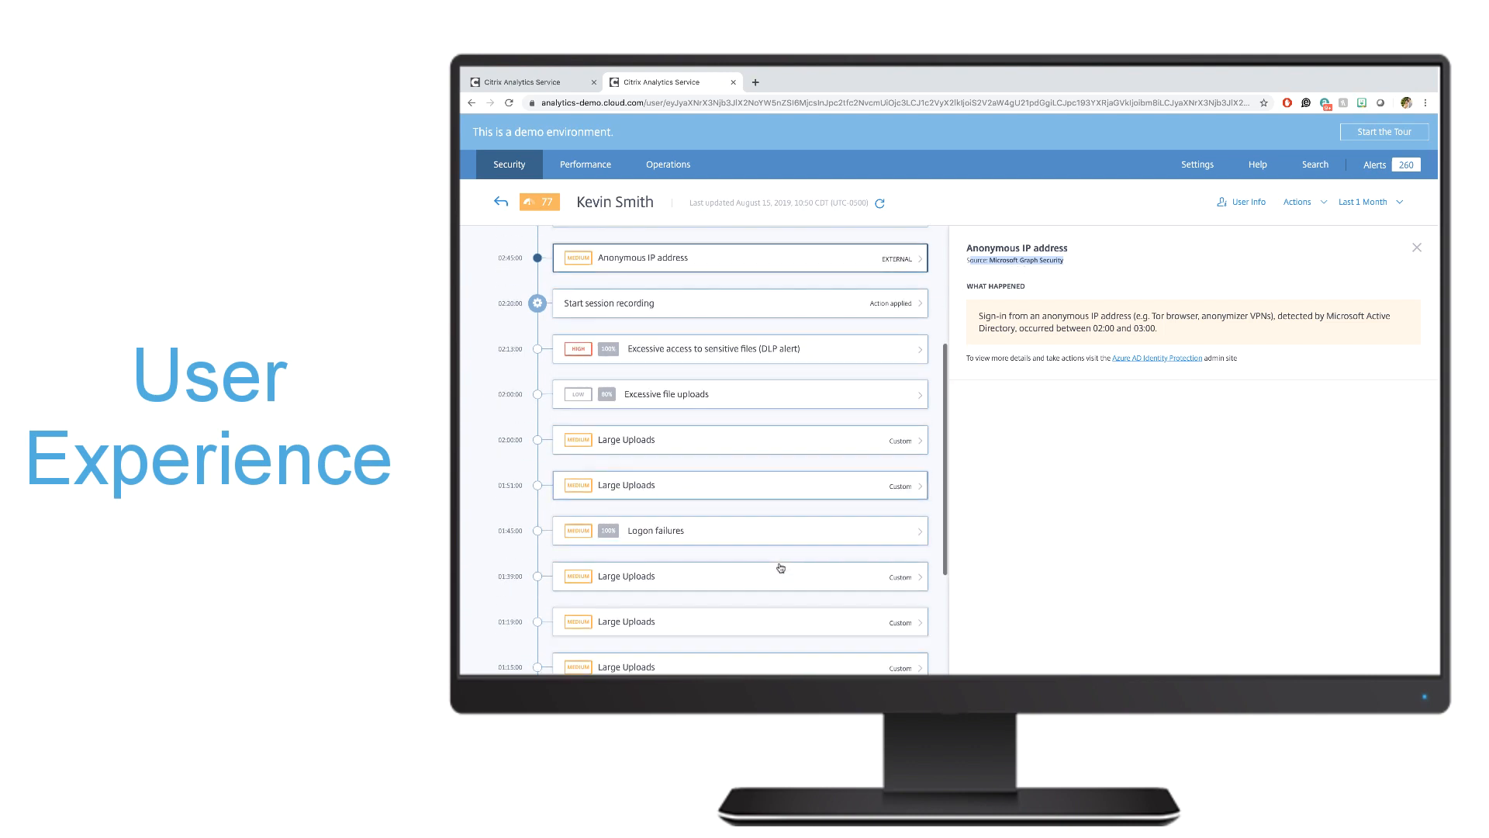
left_click(739, 530)
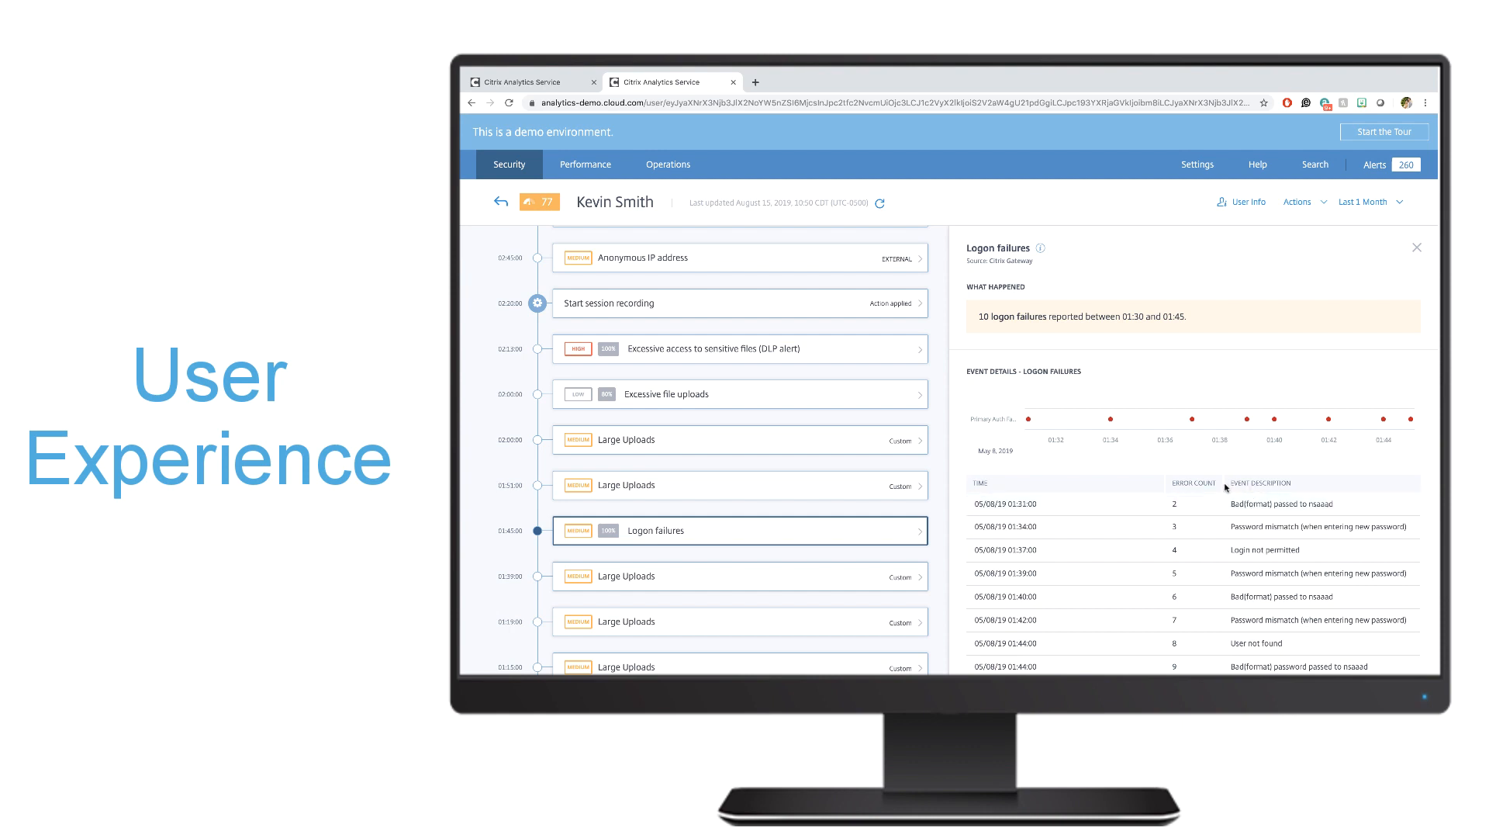
mouse_move(1236, 488)
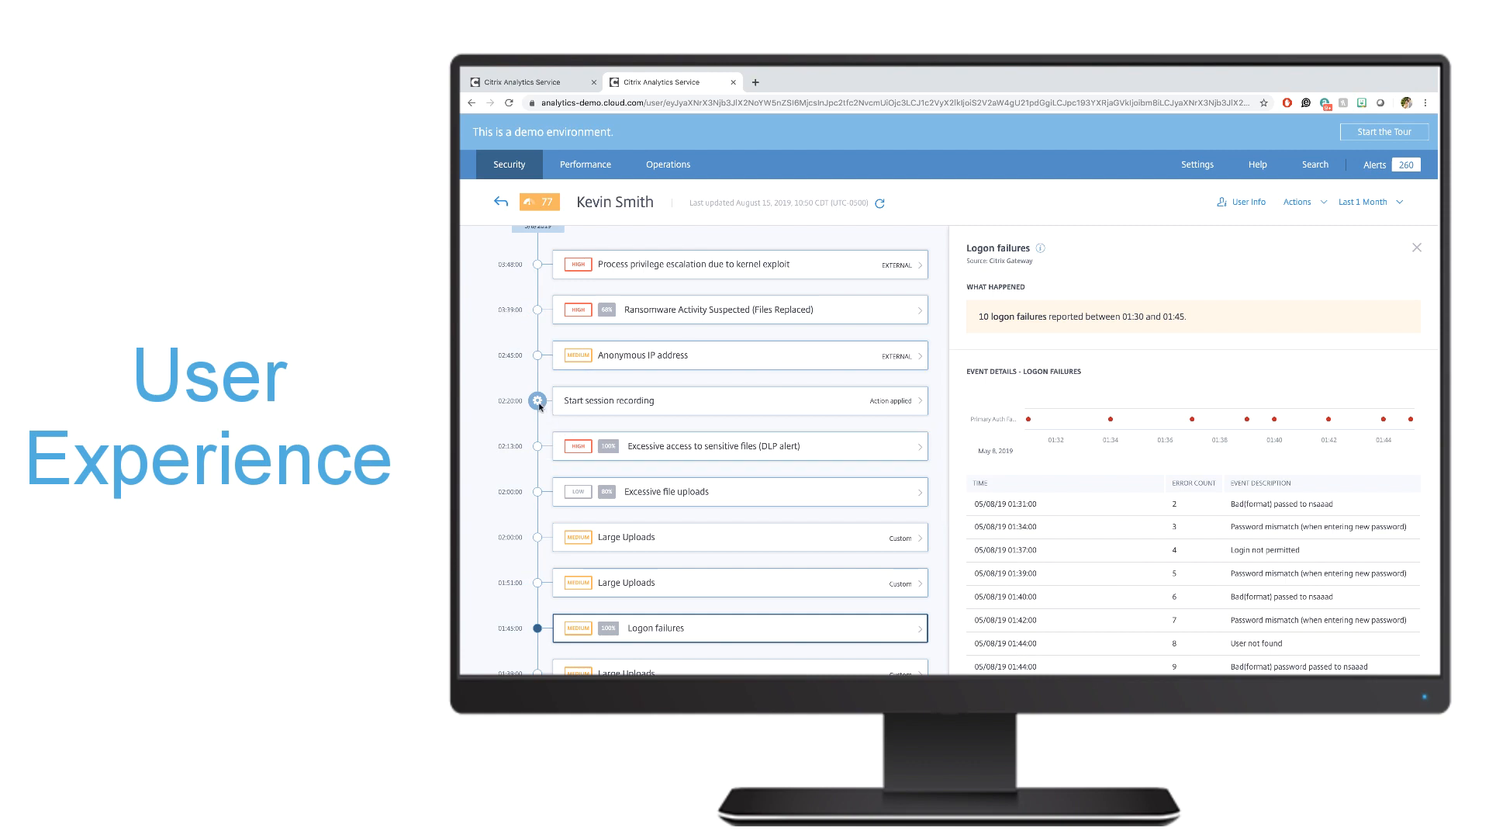
scroll("down", 3)
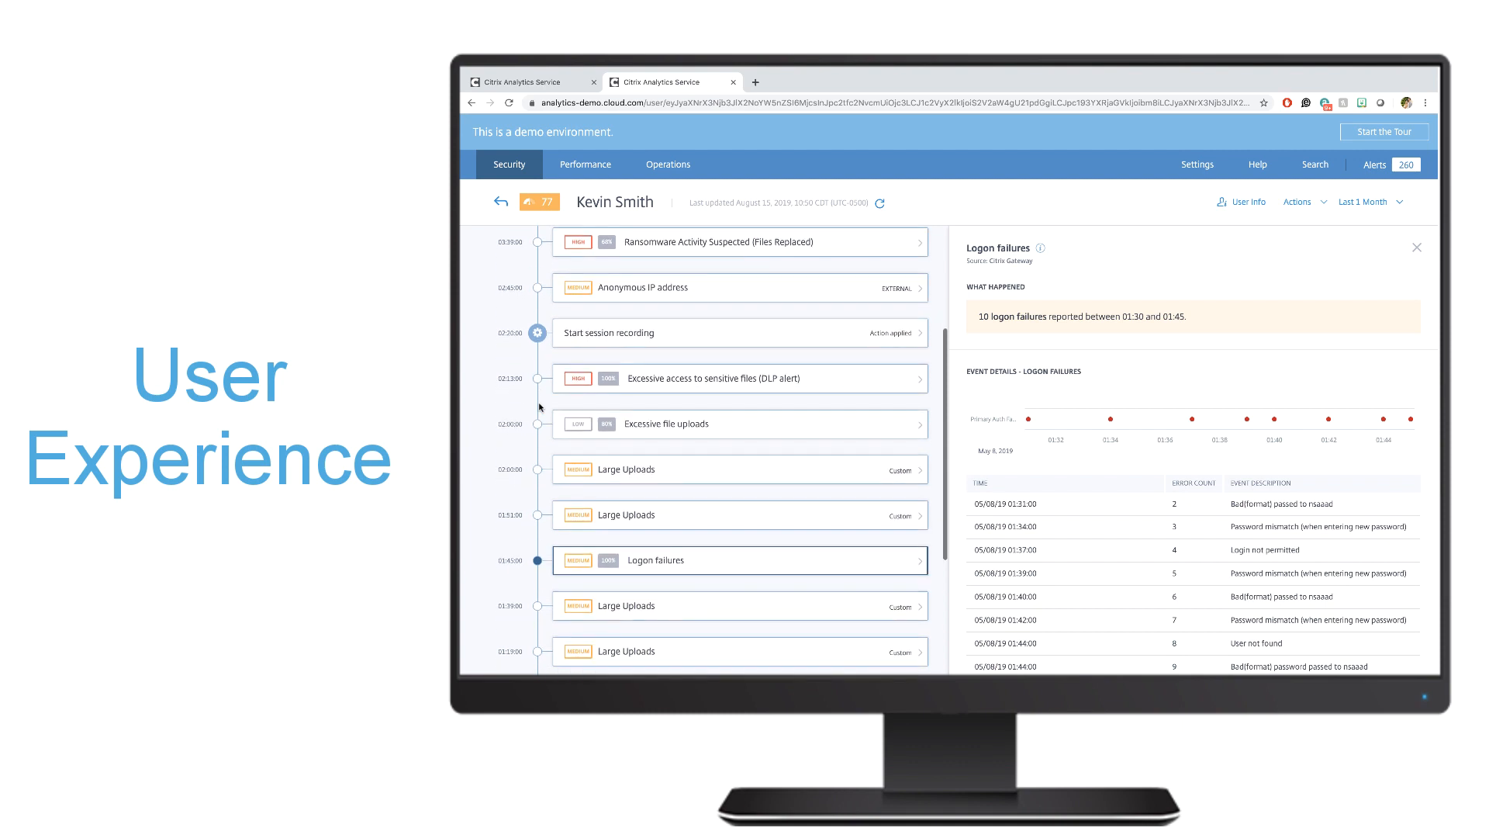
scroll("down", 3)
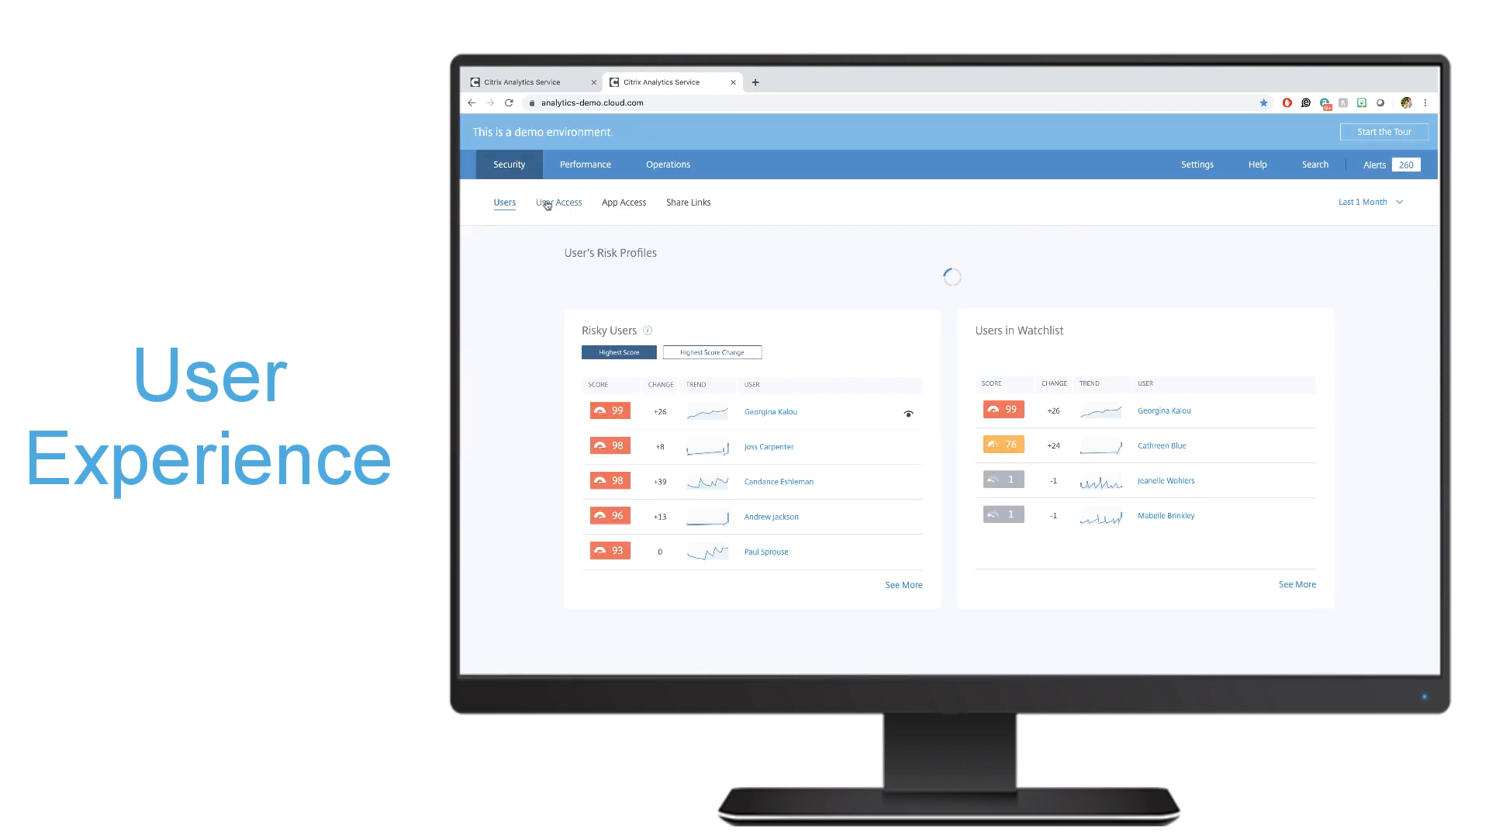
Visit the User Access summary, then the App Access overview of risky domains
left_click(559, 202)
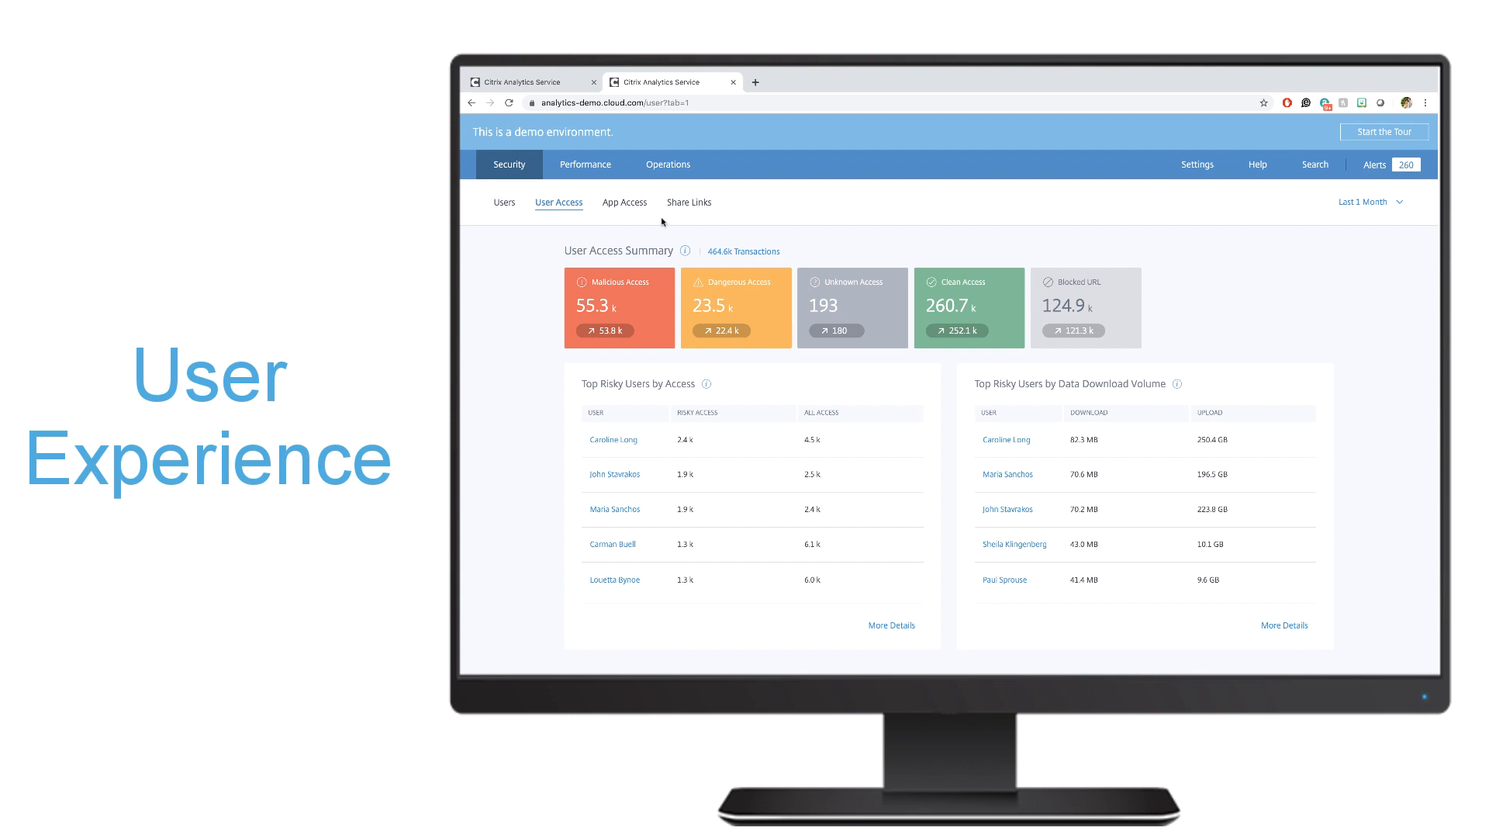
left_click(624, 202)
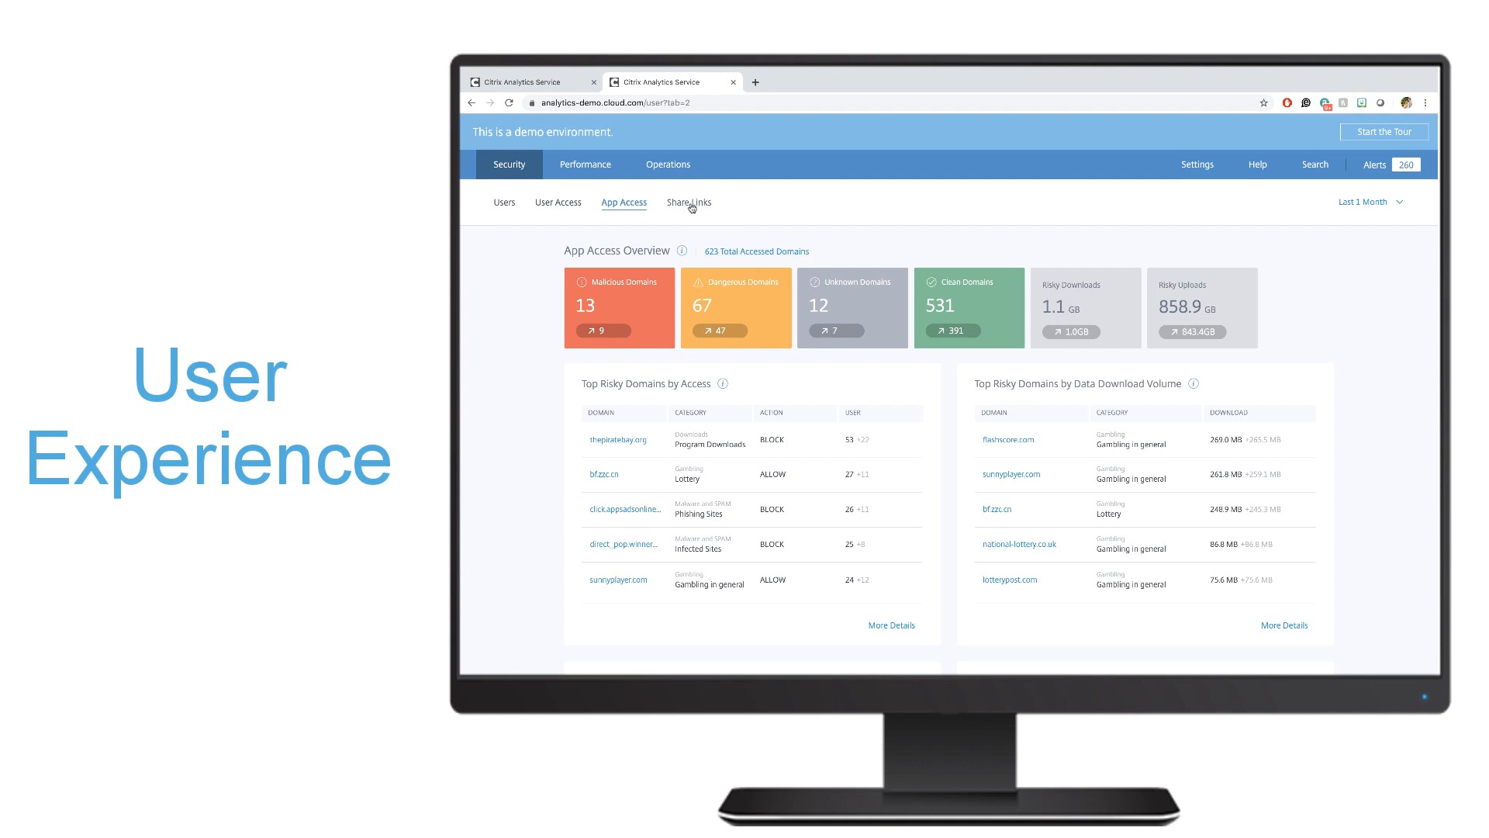
left_click(688, 202)
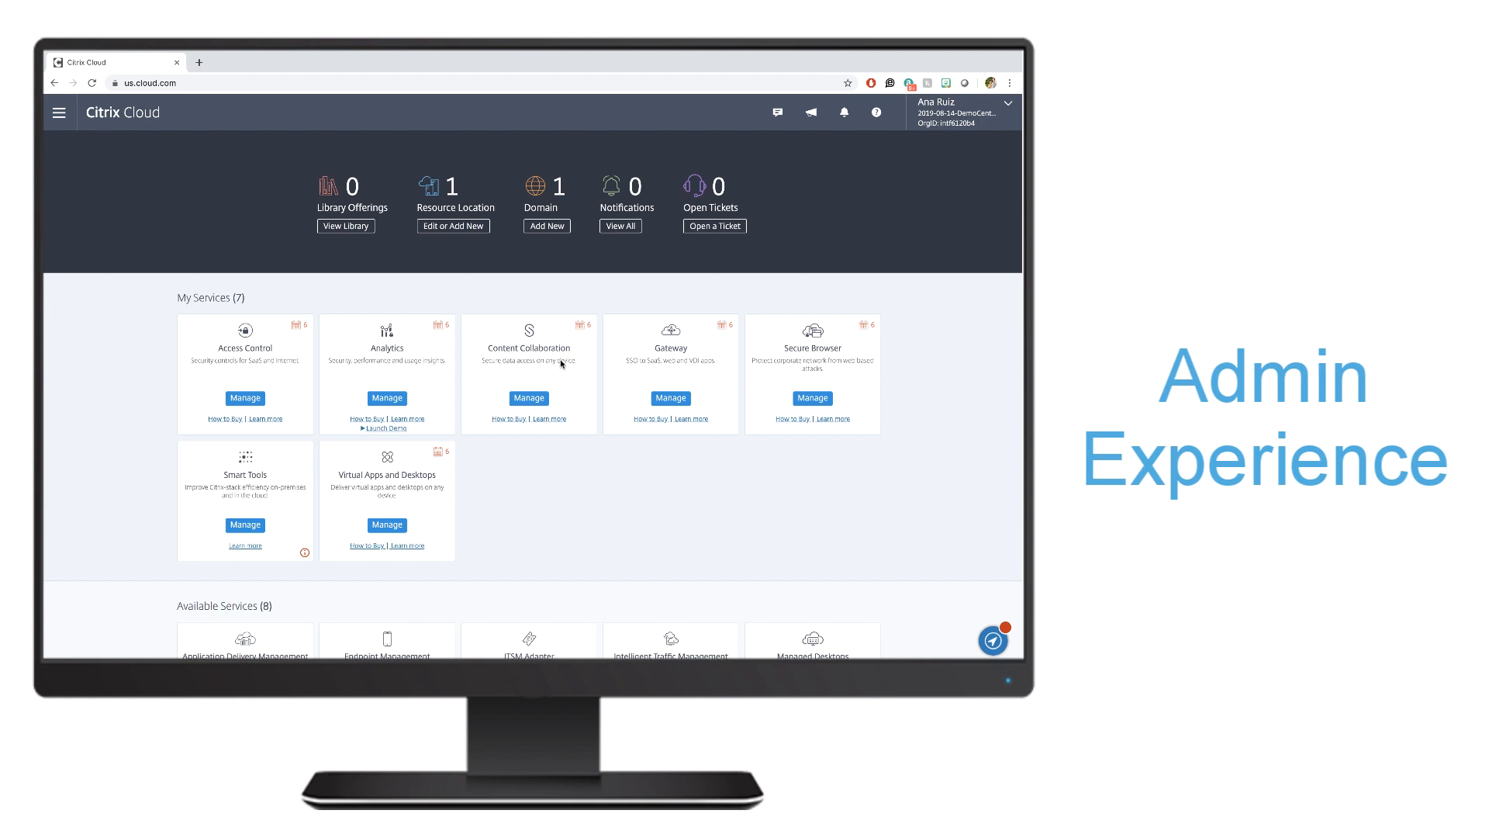
mouse_move(502, 365)
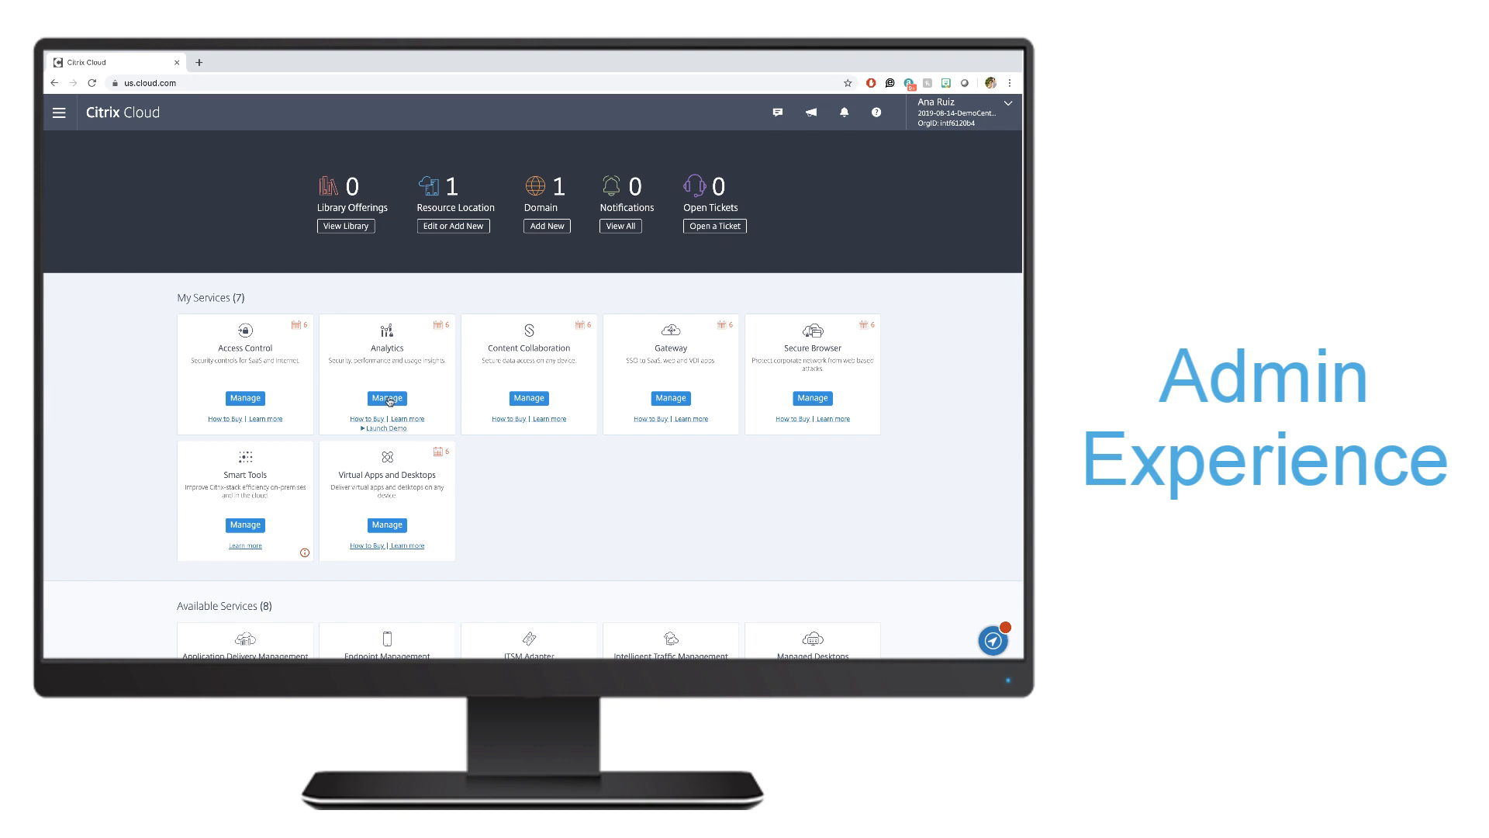
Launch Analytics from its Citrix Cloud tile and choose Get Started
left_click(386, 398)
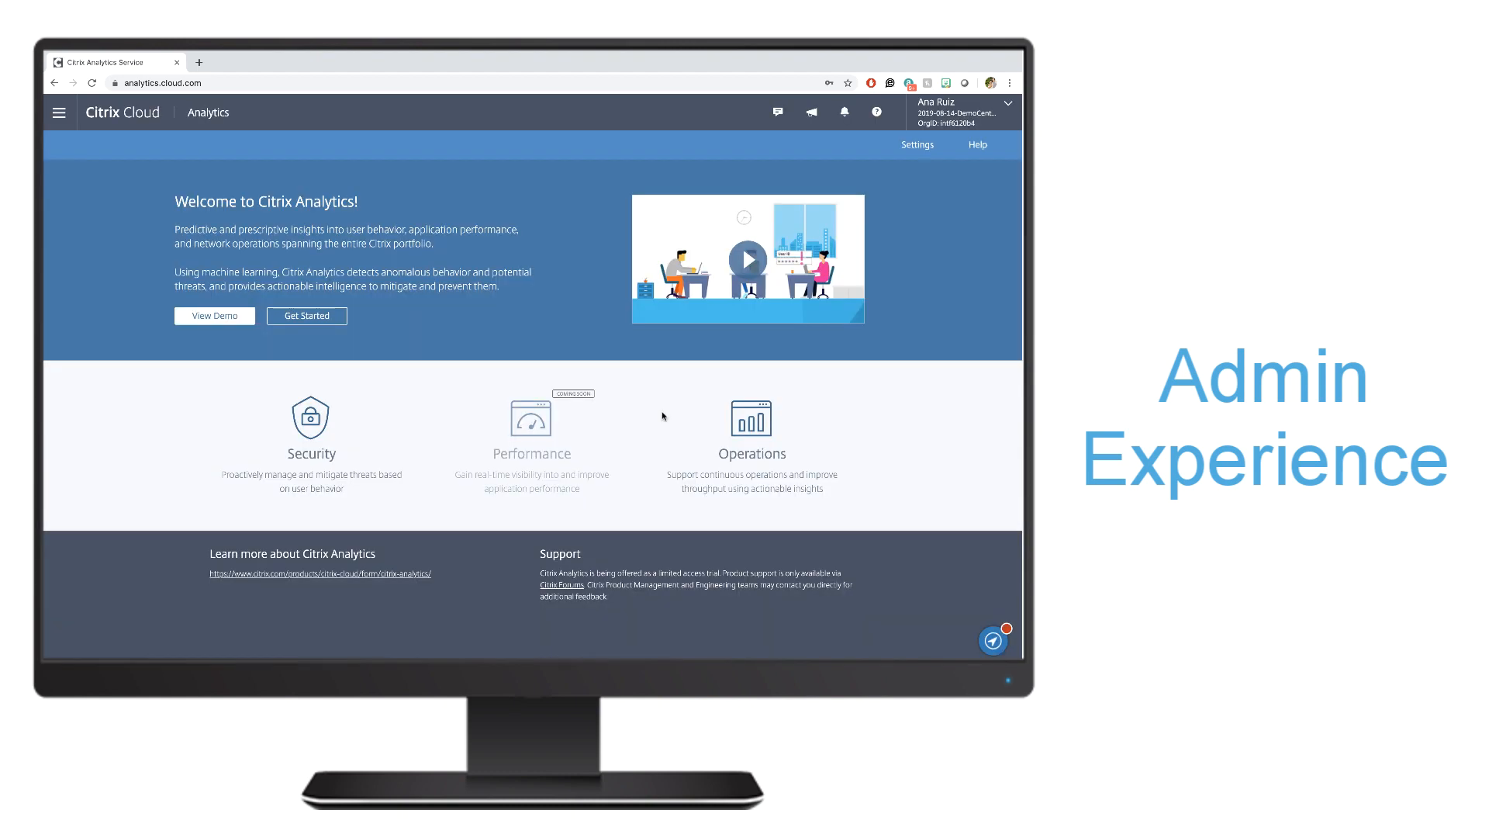
left_click(214, 315)
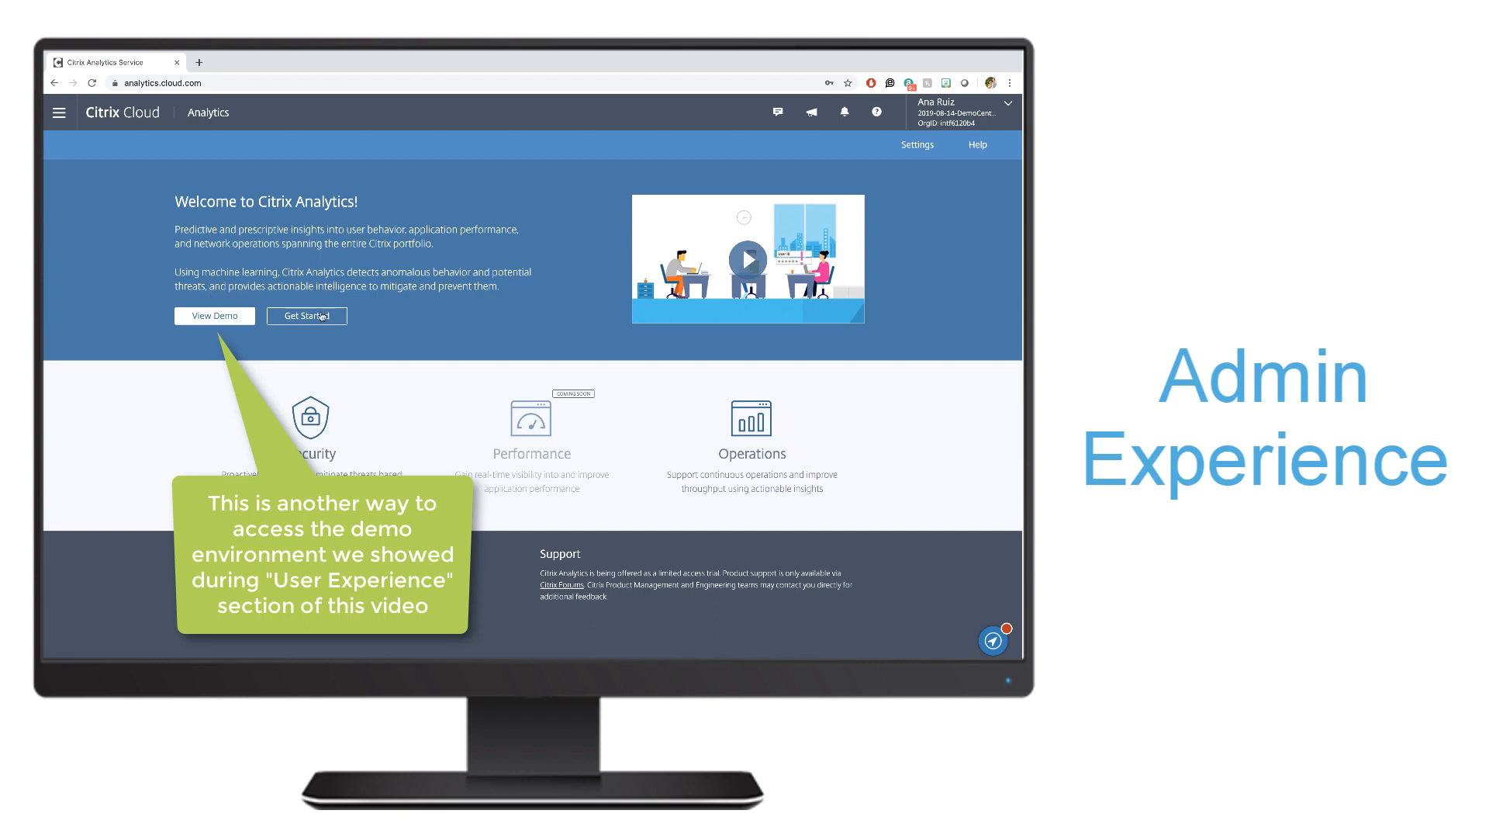
left_click(306, 316)
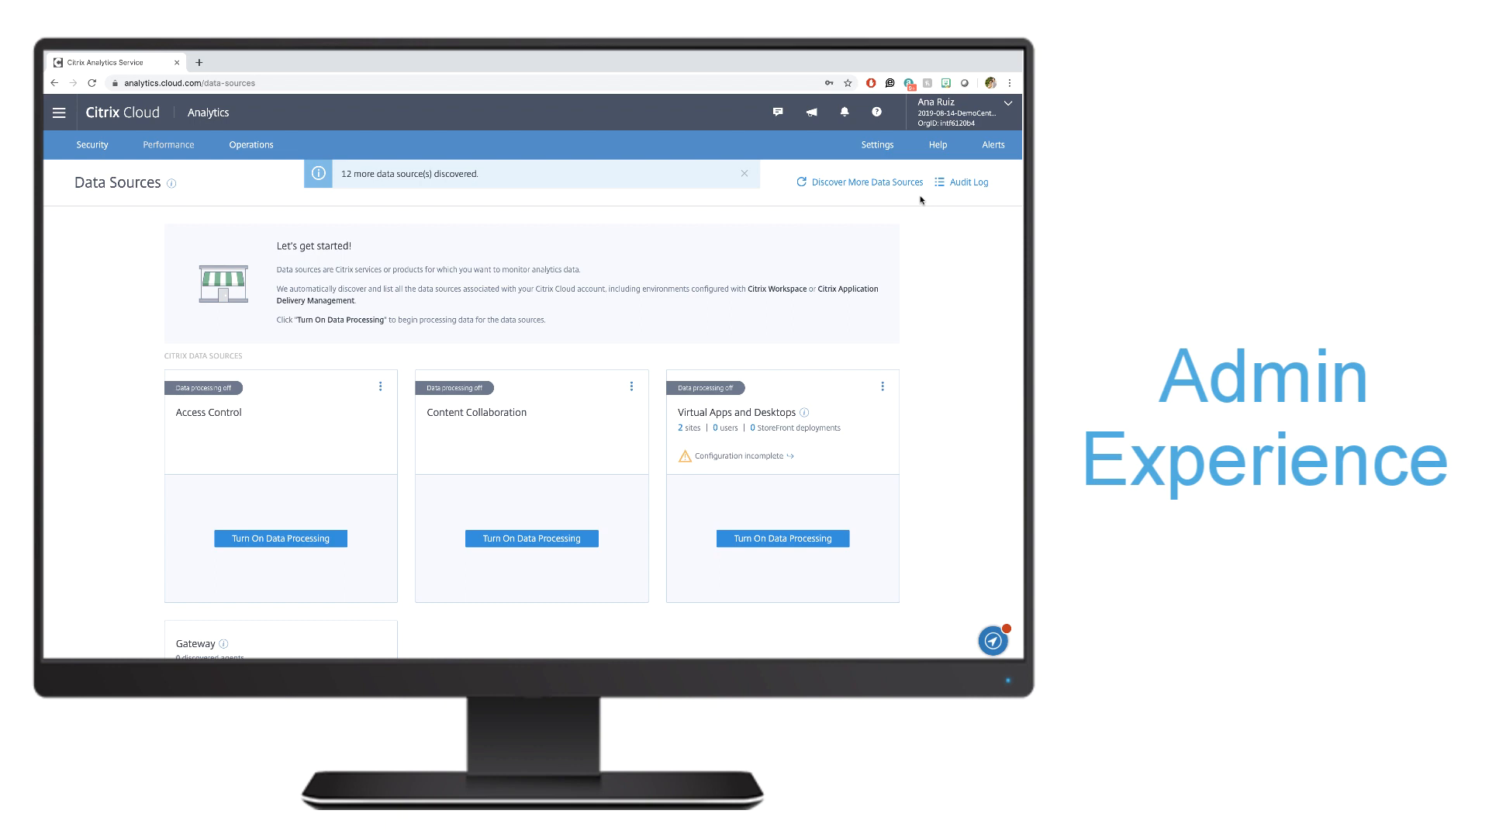
mouse_move(691, 316)
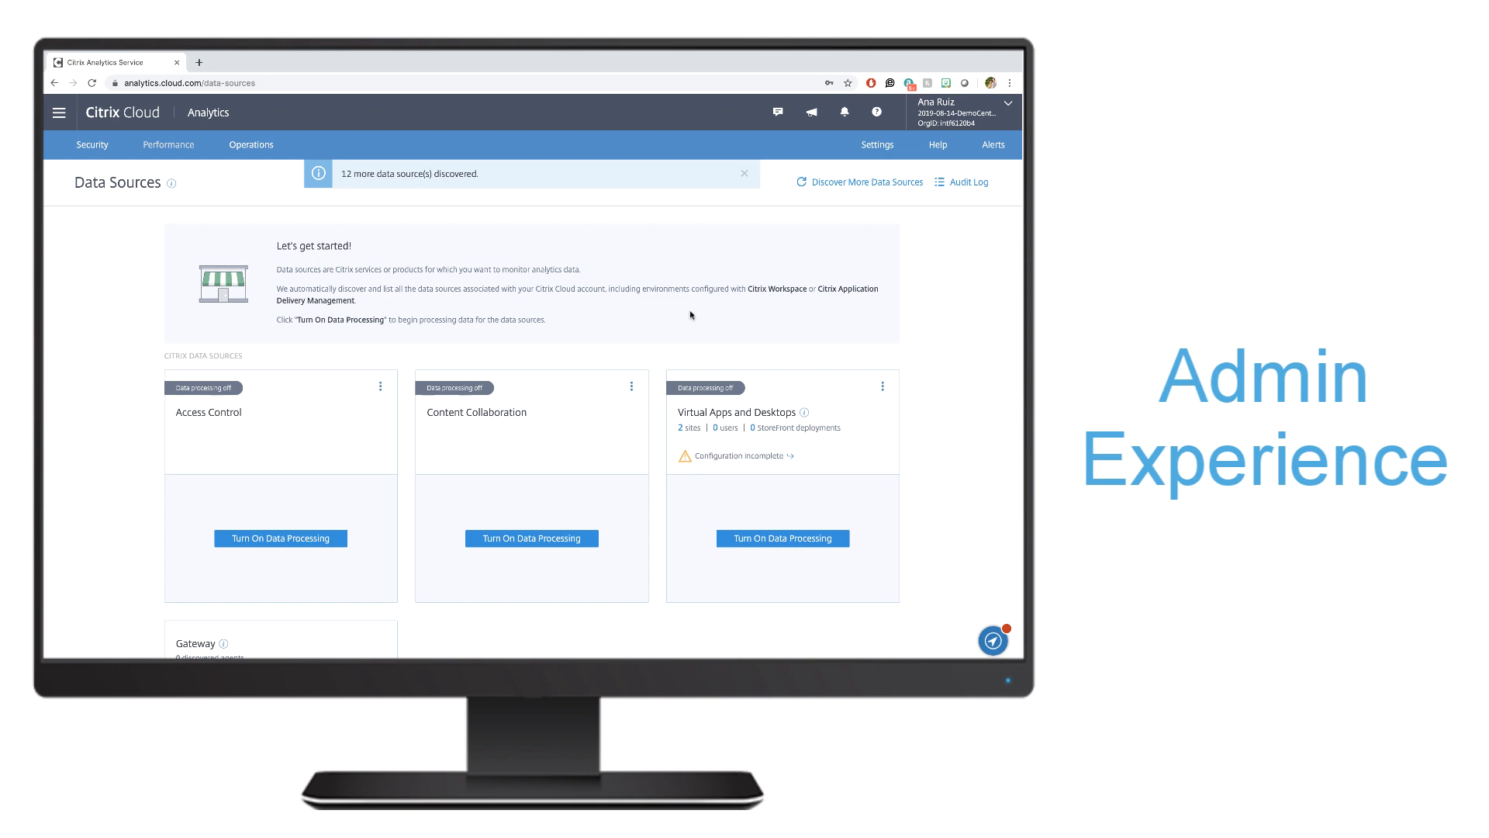
Scroll down to reveal the Gateway data source card with zero discovered agents
scroll("down", 3)
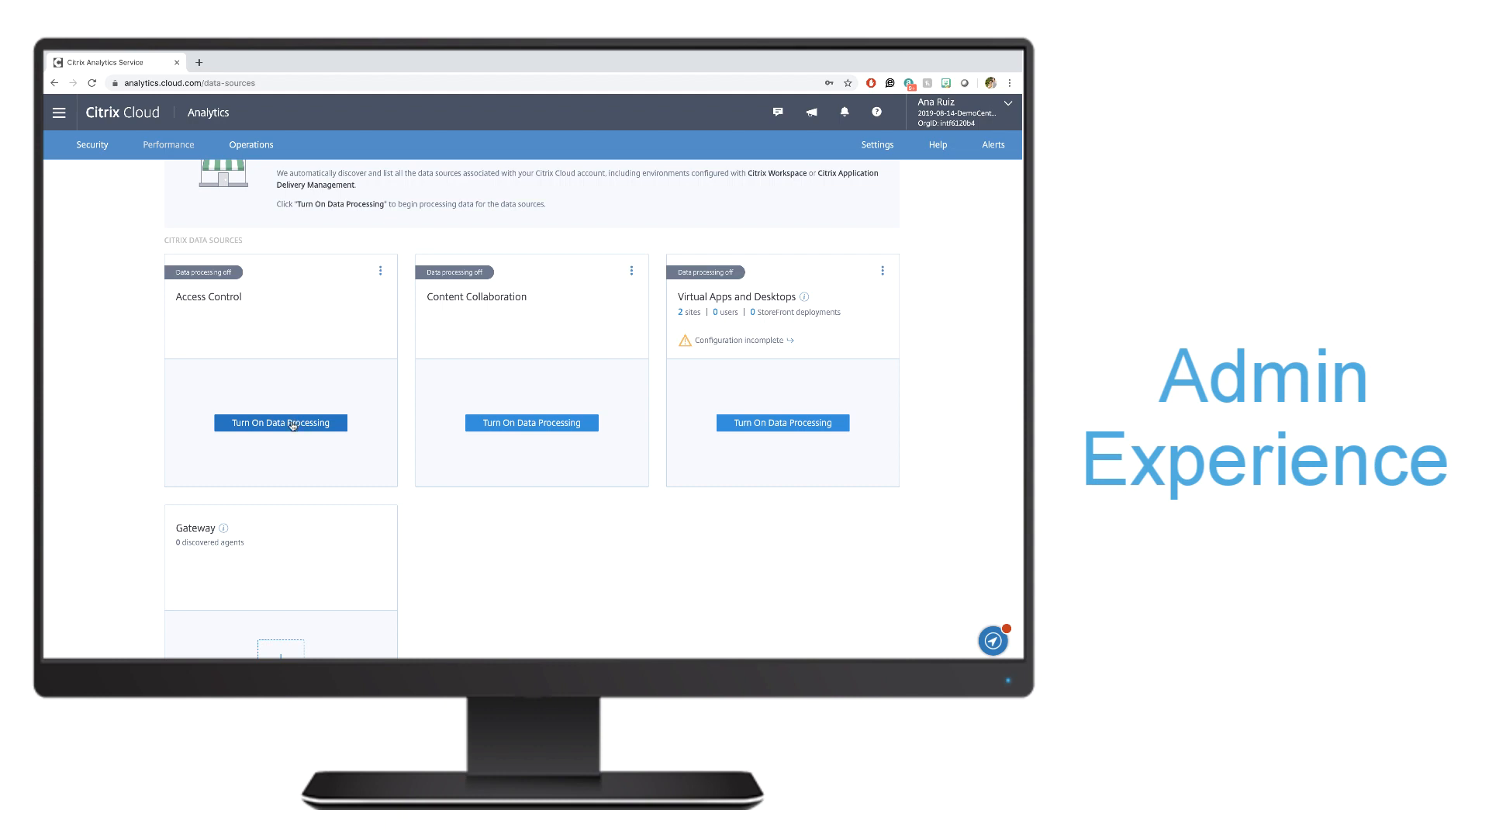
Turn on data processing for Access Control and Content Collaboration
left_click(280, 423)
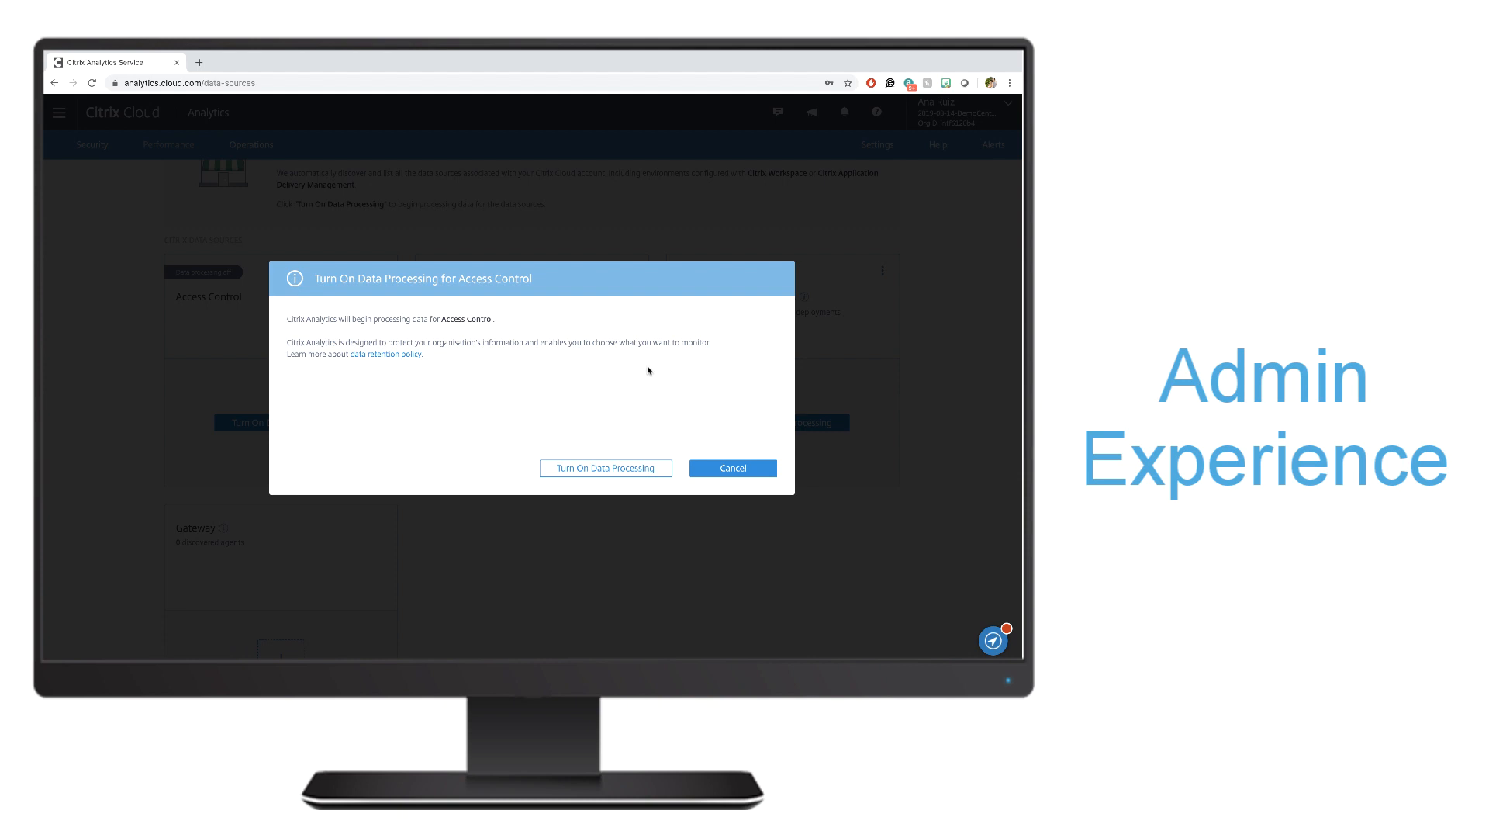
mouse_move(523, 372)
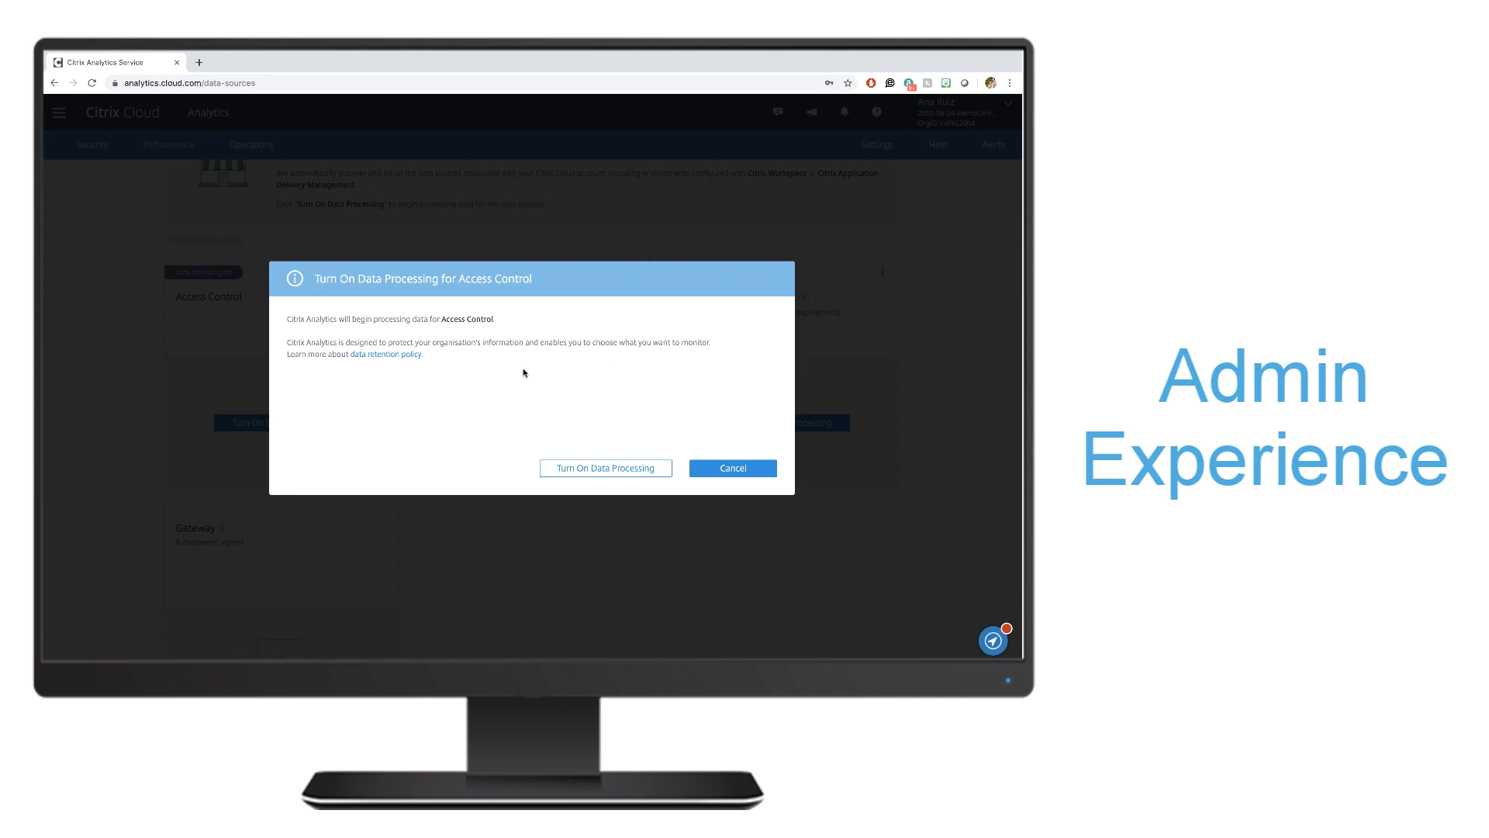
mouse_move(477, 398)
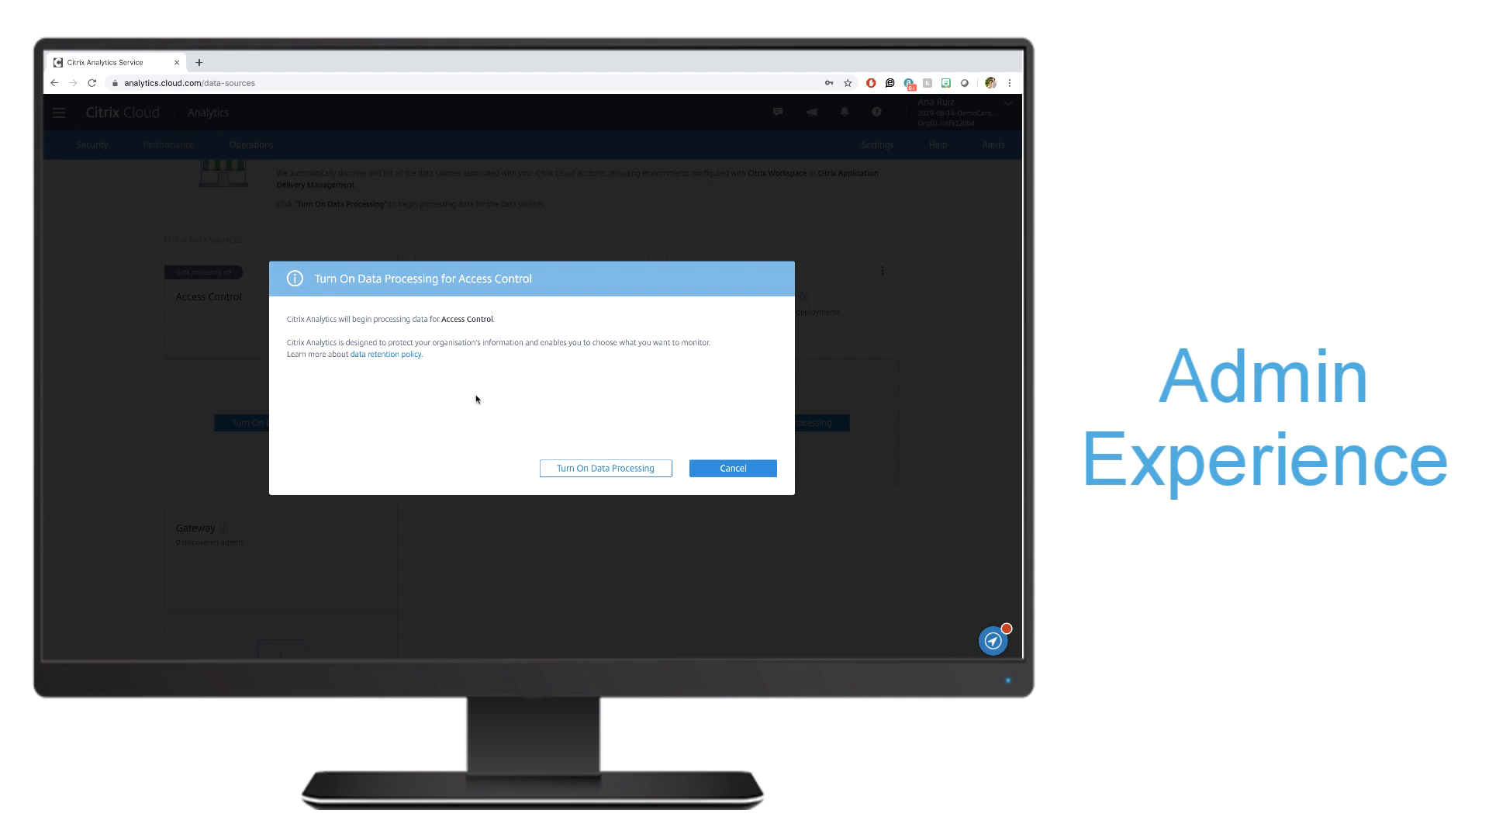
left_click(605, 467)
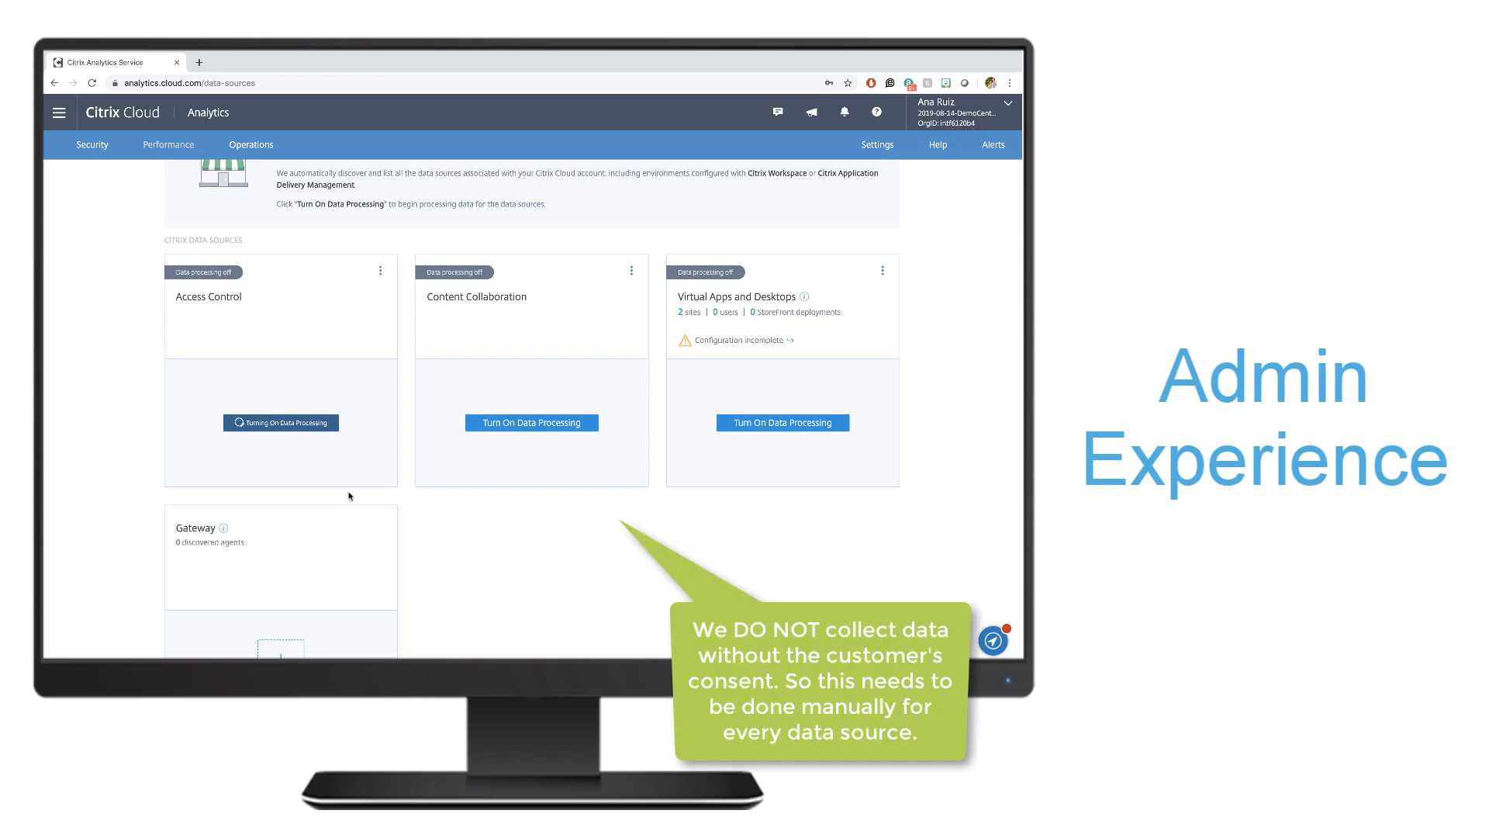
mouse_move(532, 423)
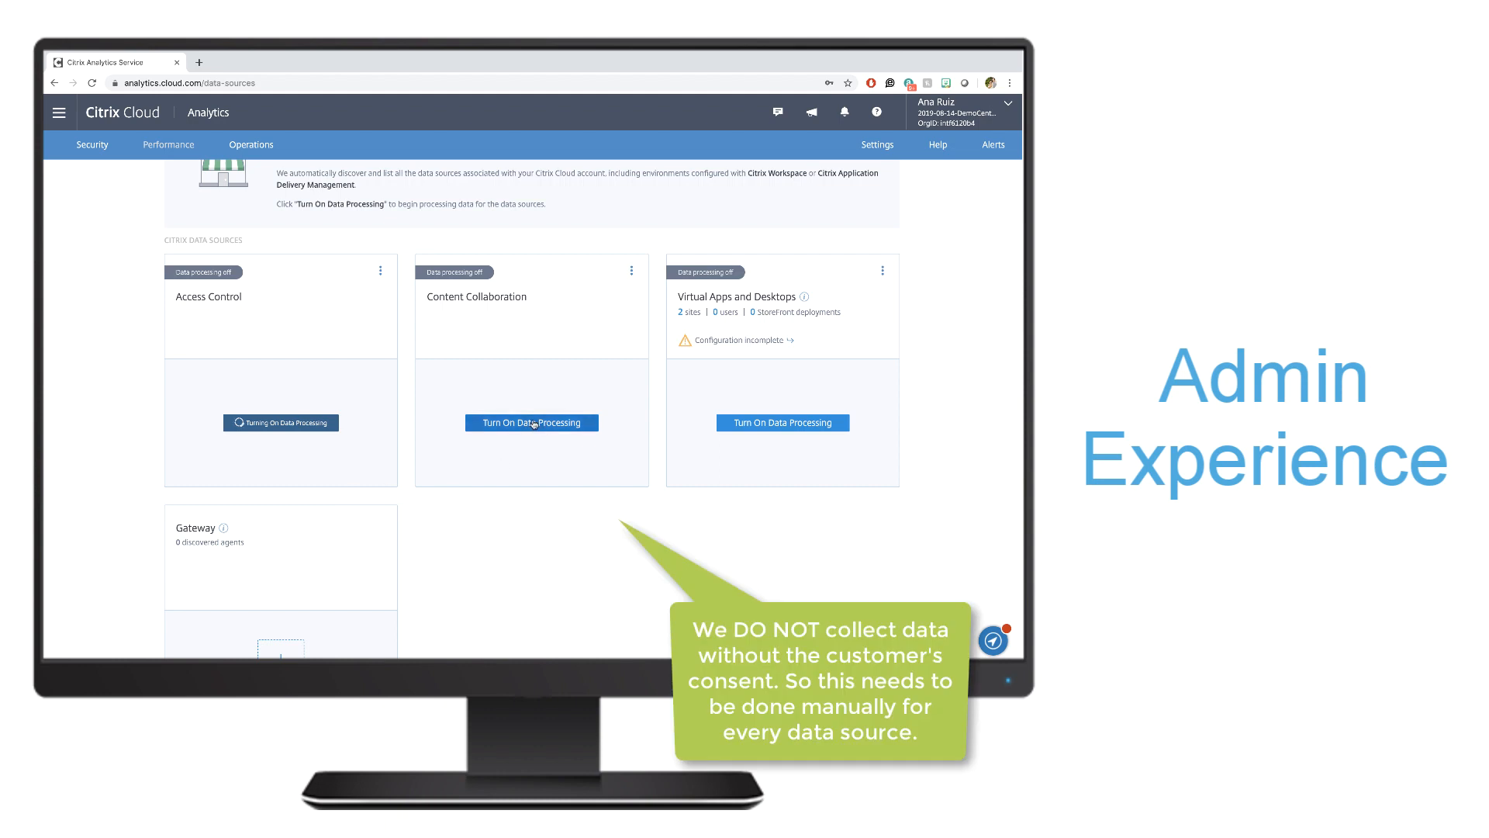
left_click(532, 422)
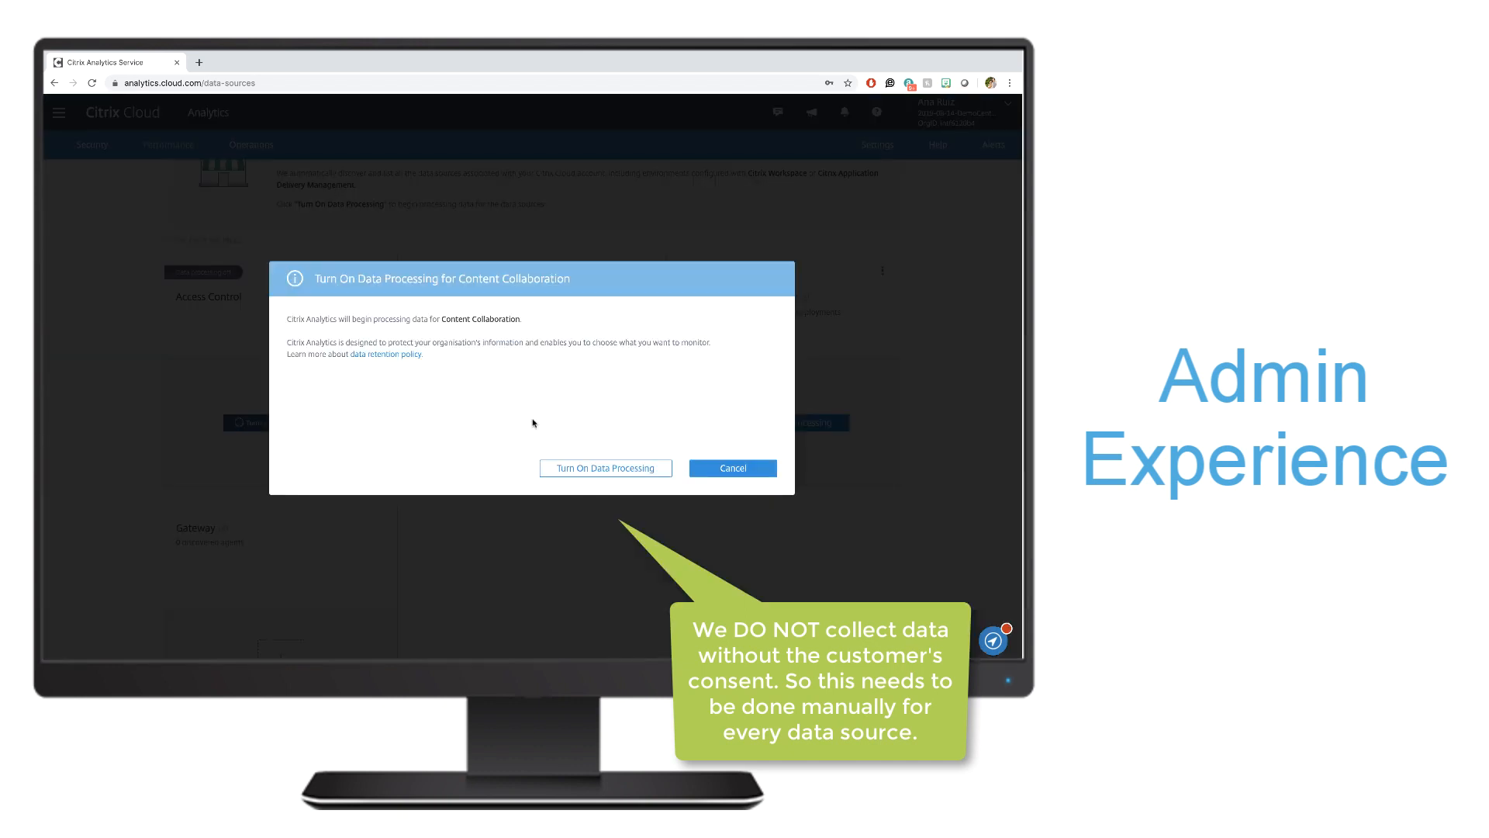
left_click(605, 467)
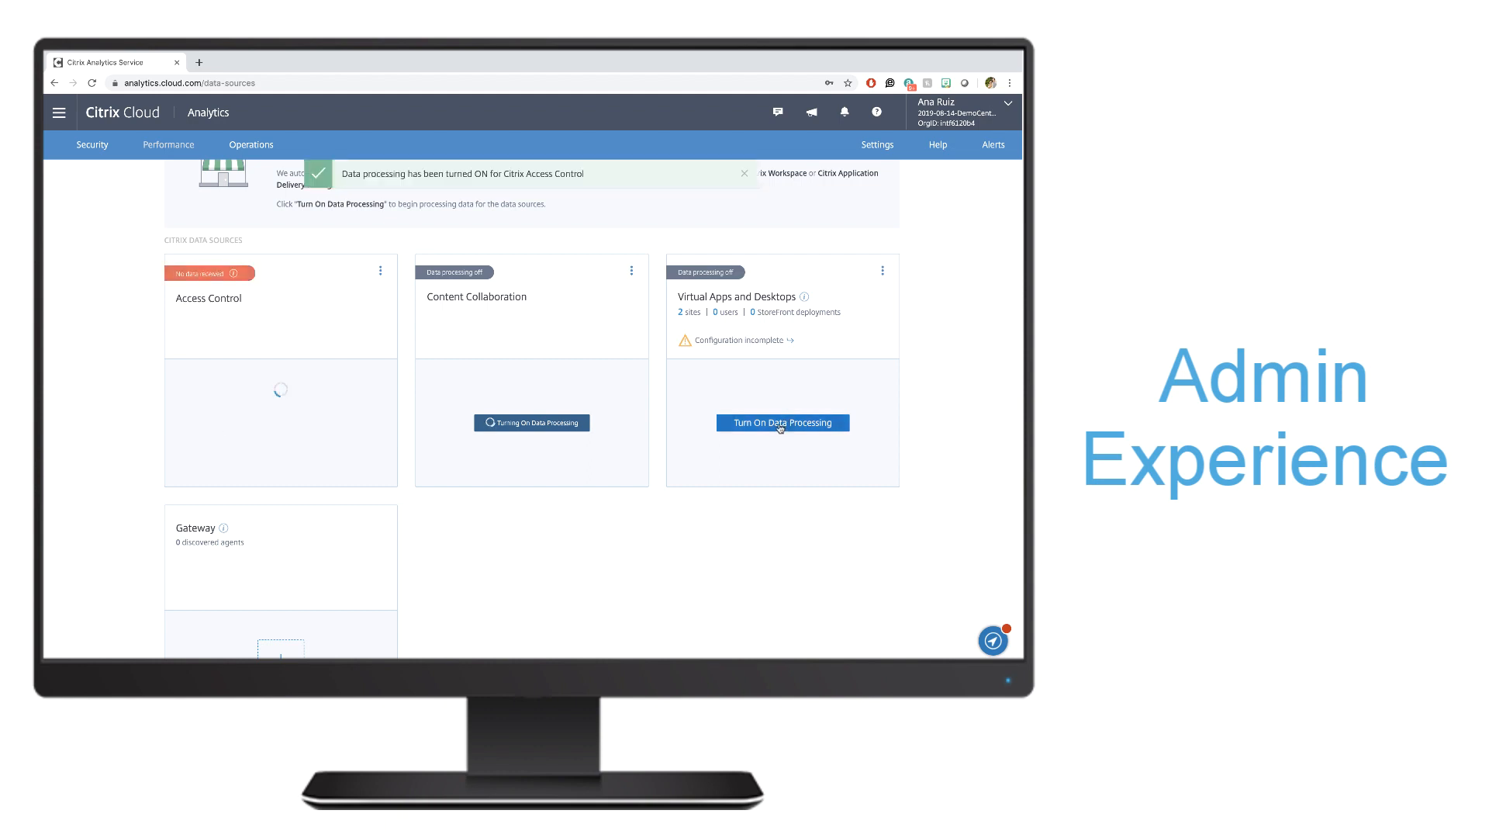
Turn on Virtual Apps and Desktops processing and open its incomplete configuration details
left_click(782, 422)
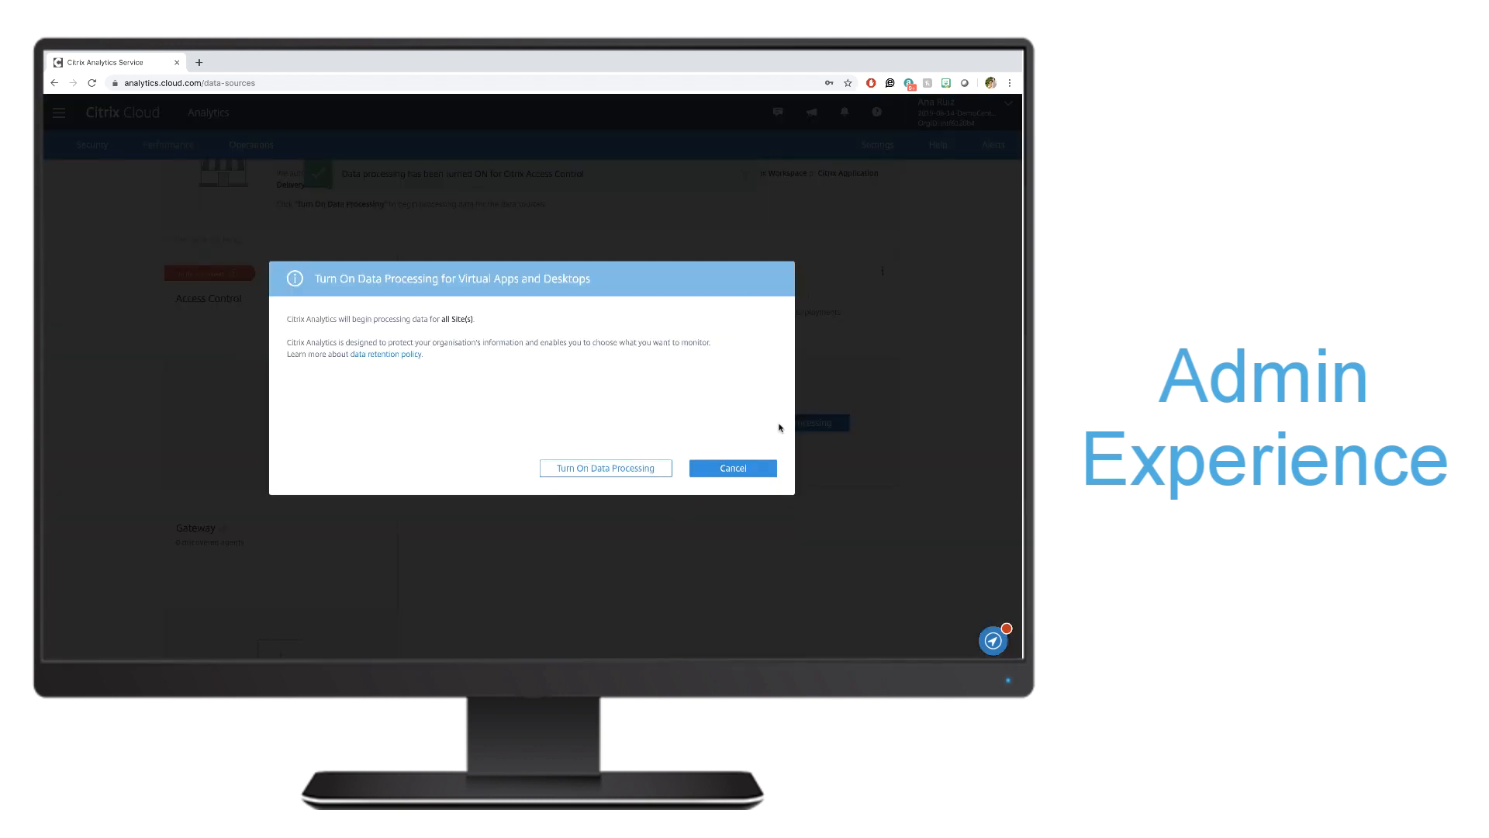
left_click(605, 467)
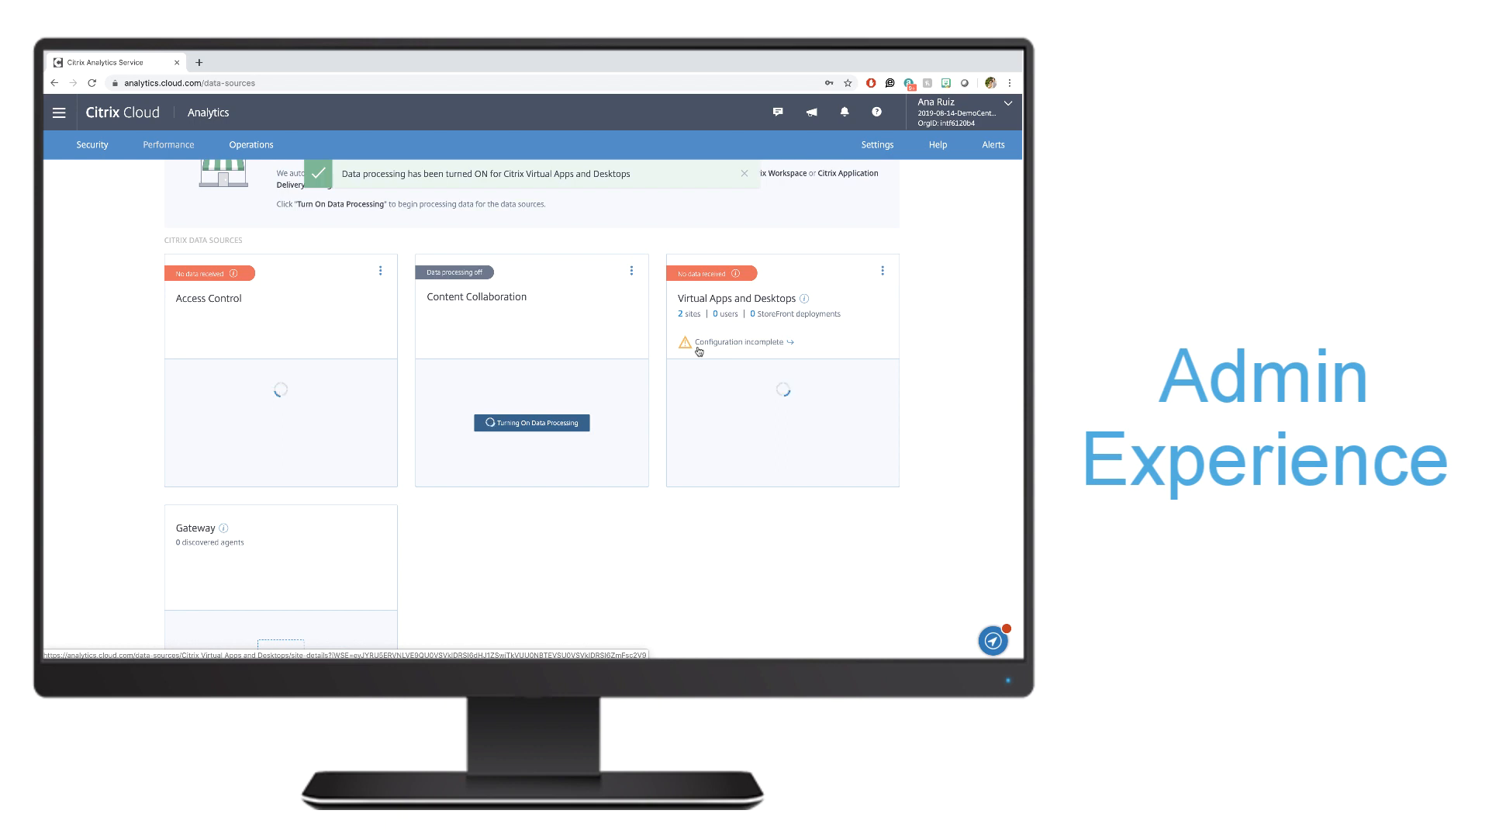
left_click(744, 173)
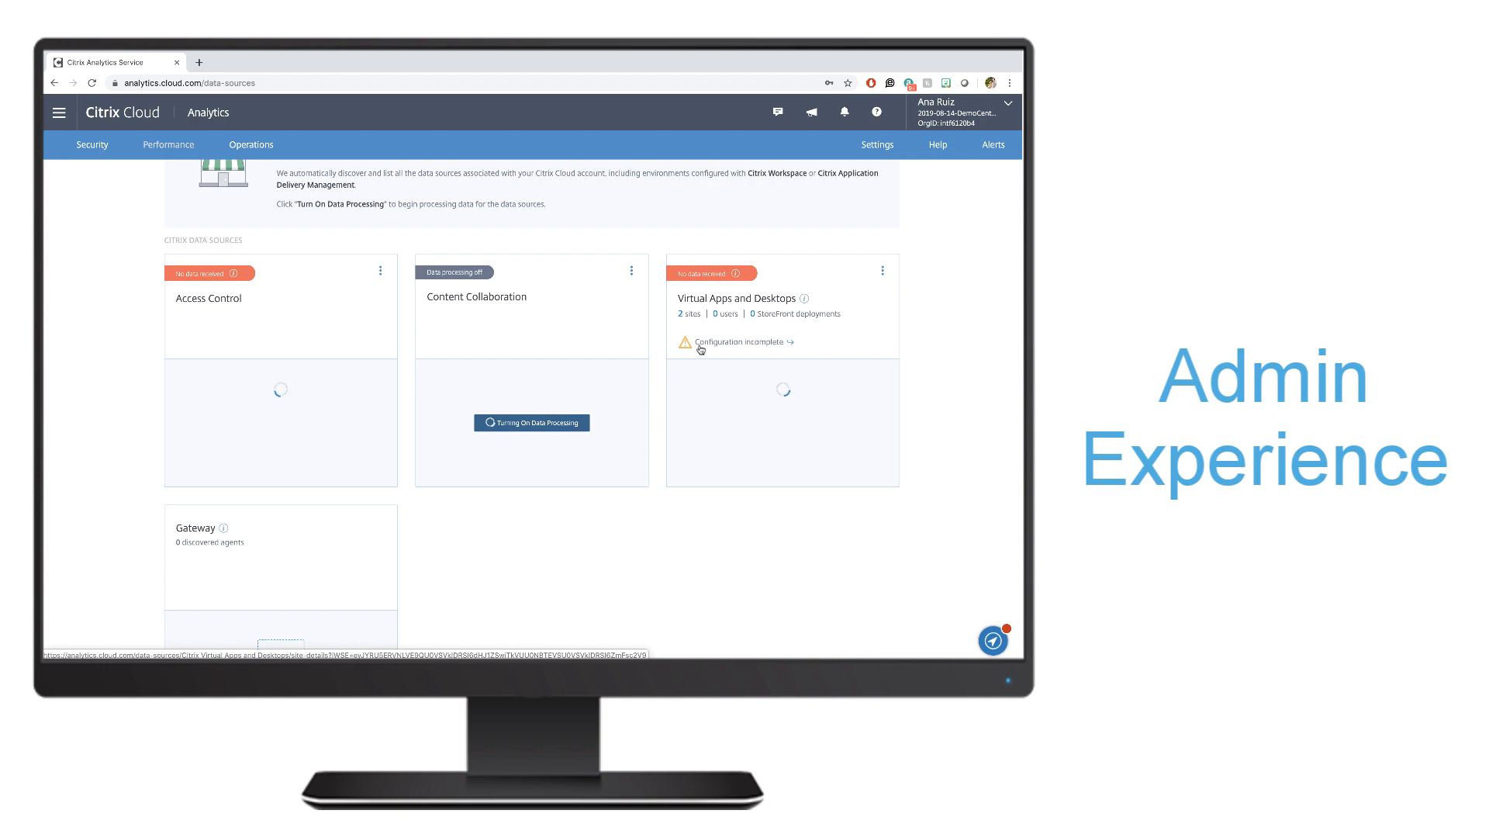
left_click(744, 342)
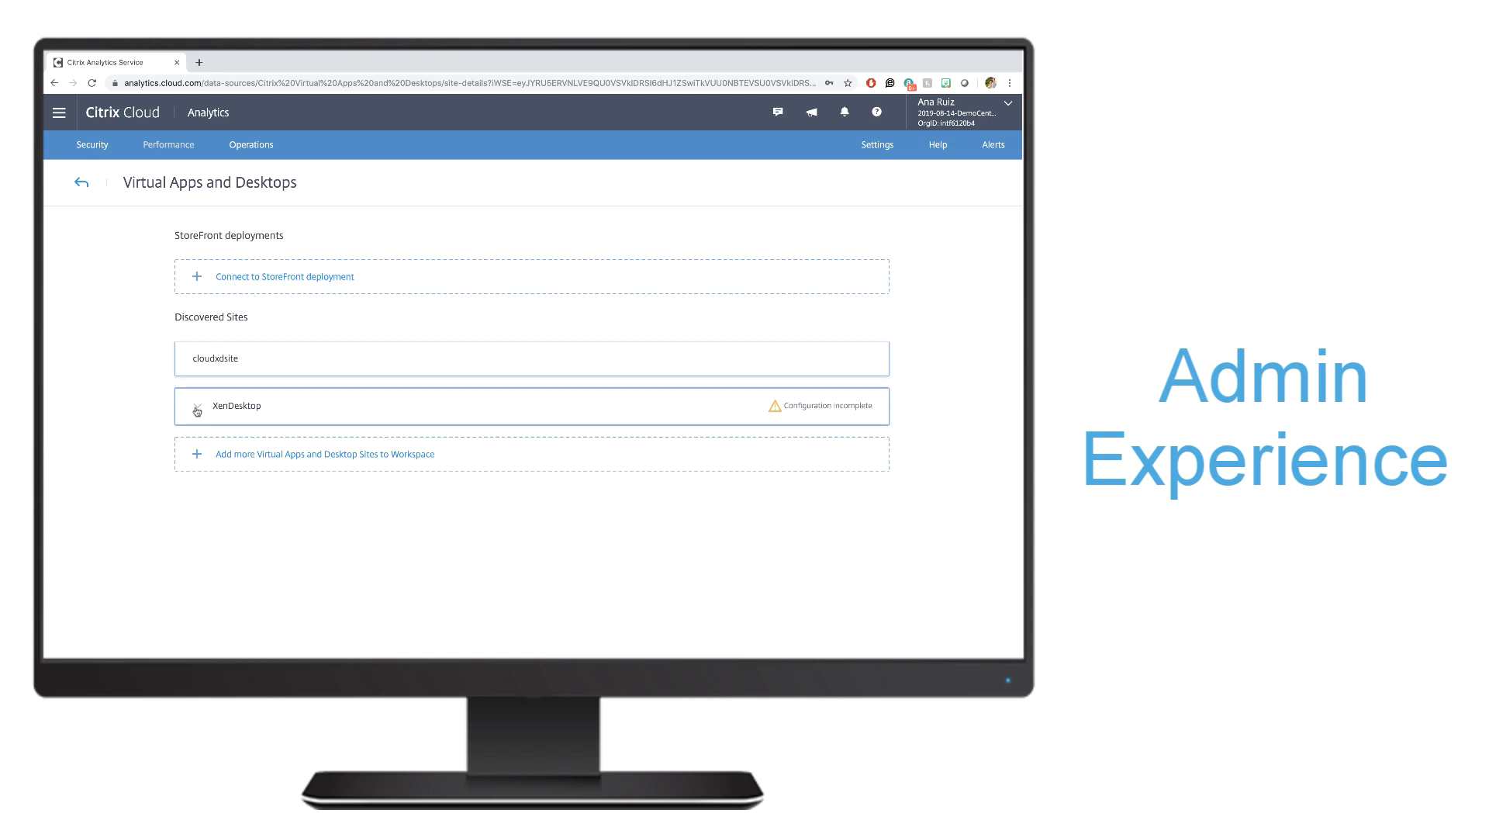
Expand the XenDesktop site to see agent prerequisites and the processing notice
left_click(234, 406)
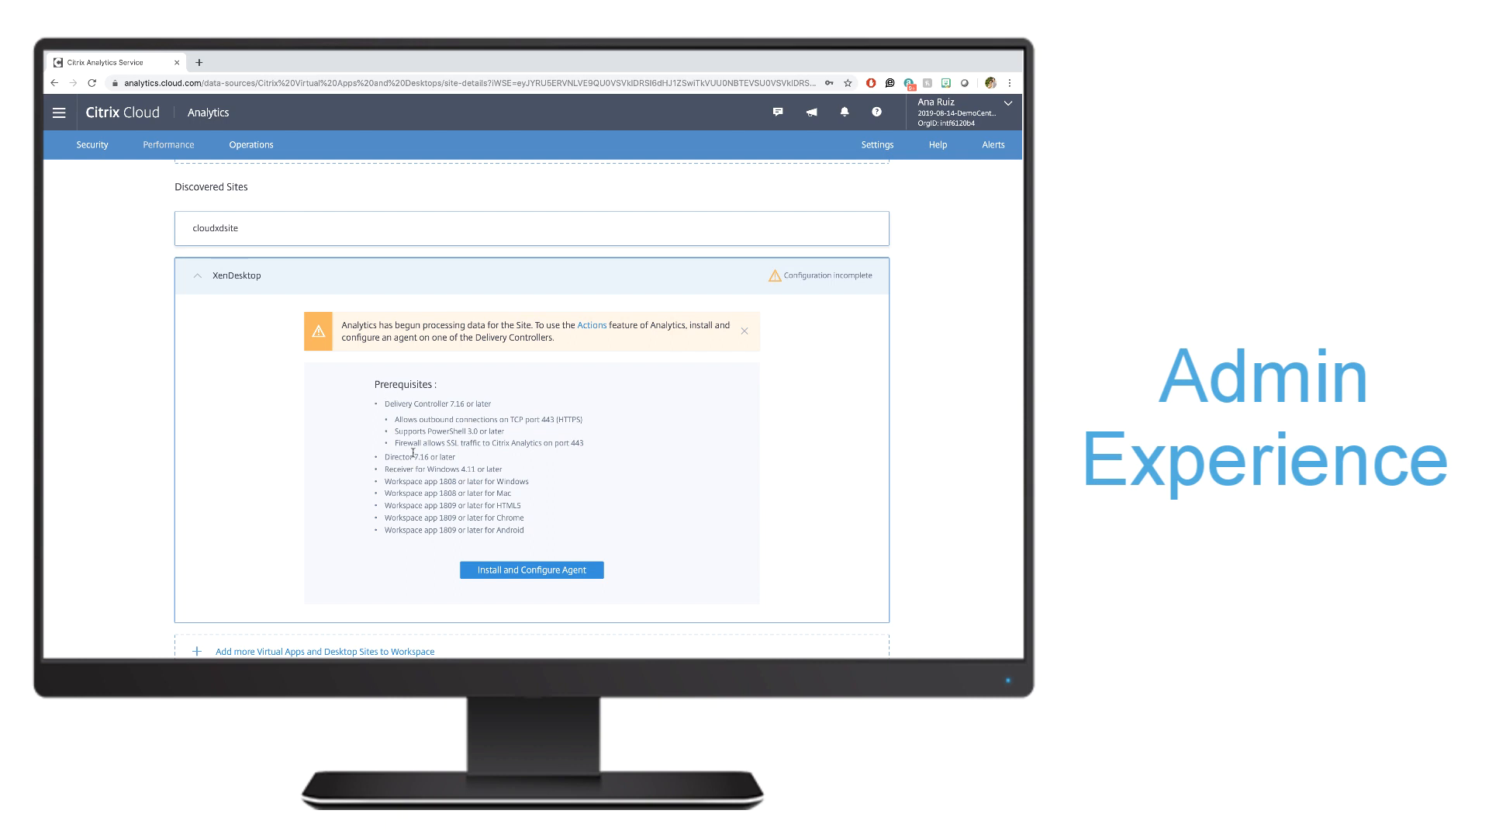
mouse_move(343, 359)
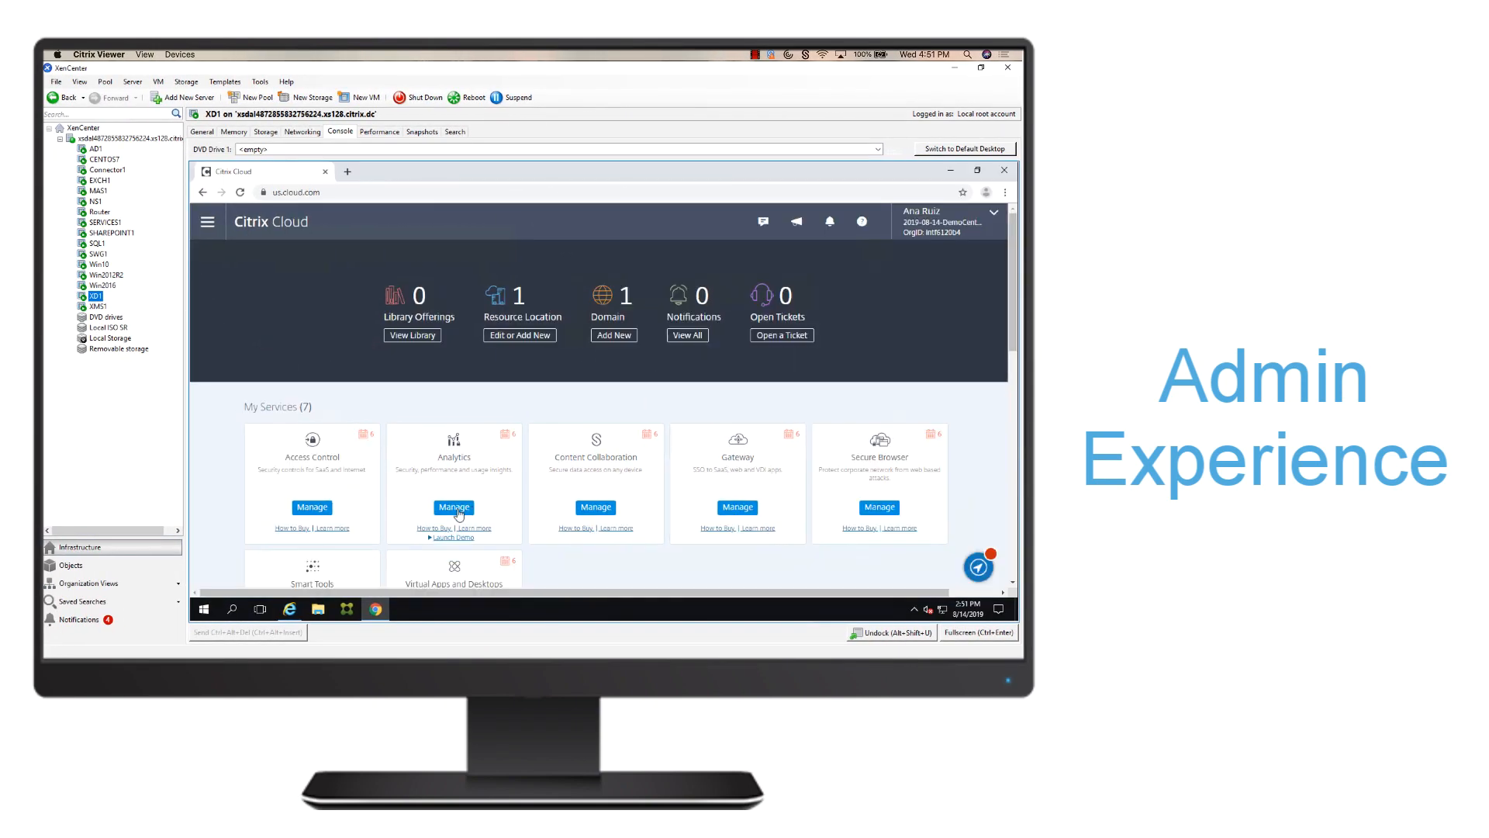
In the remote session, reach Analytics Data Sources, expand XenDesktop, and start agent setup
left_click(453, 506)
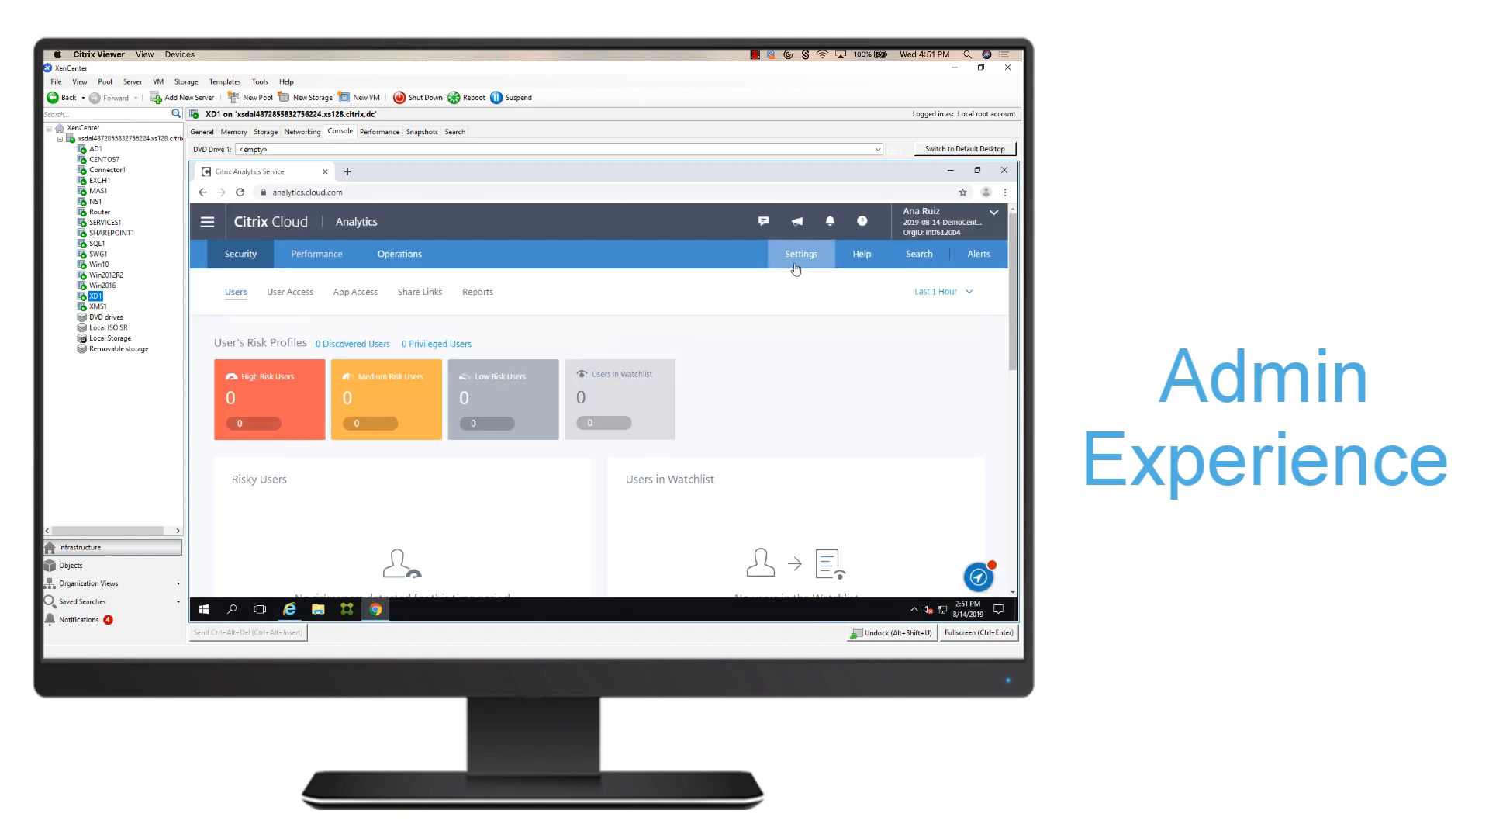
left_click(800, 253)
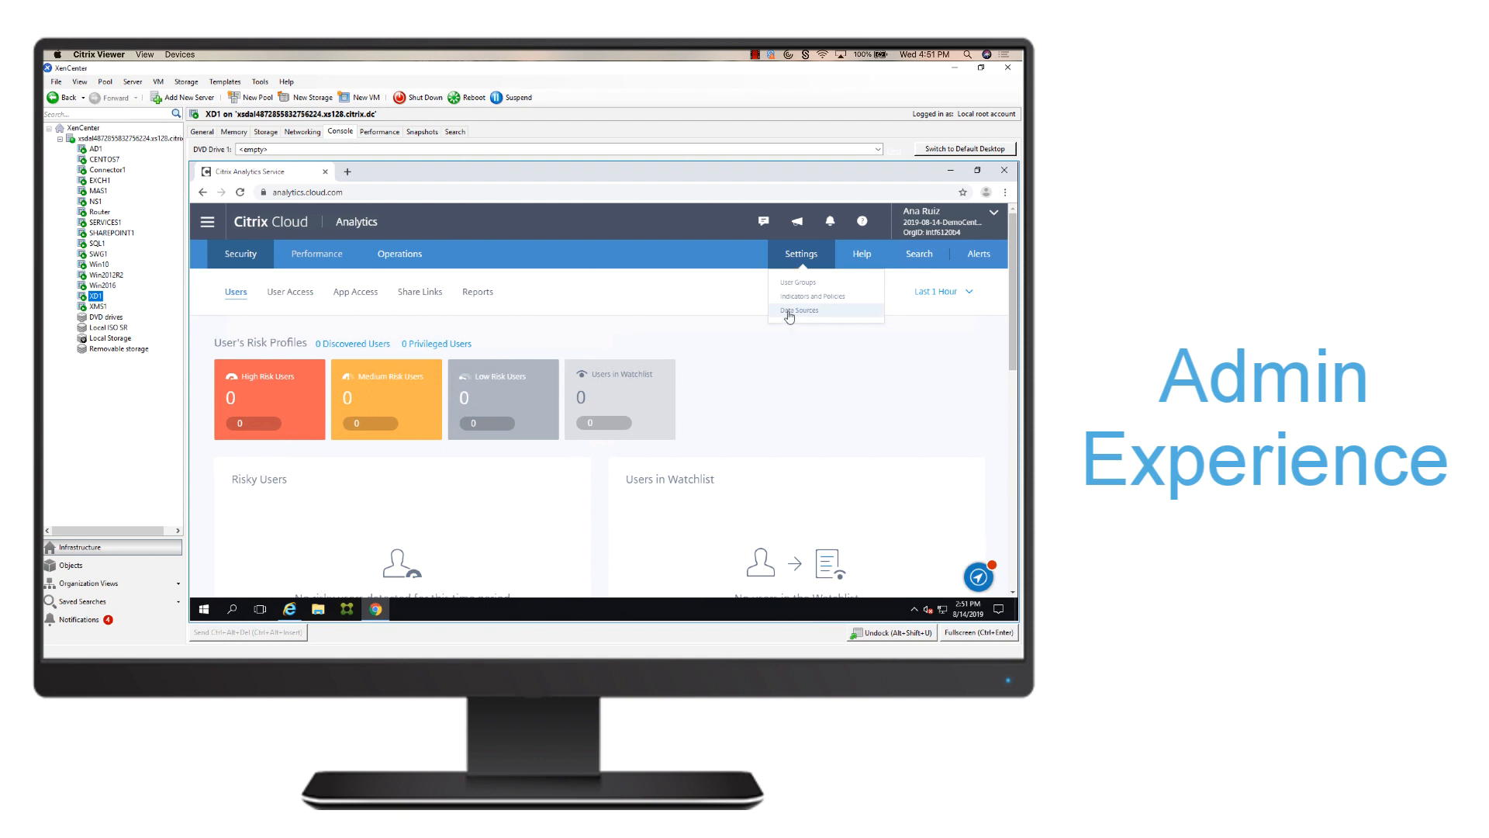
left_click(799, 310)
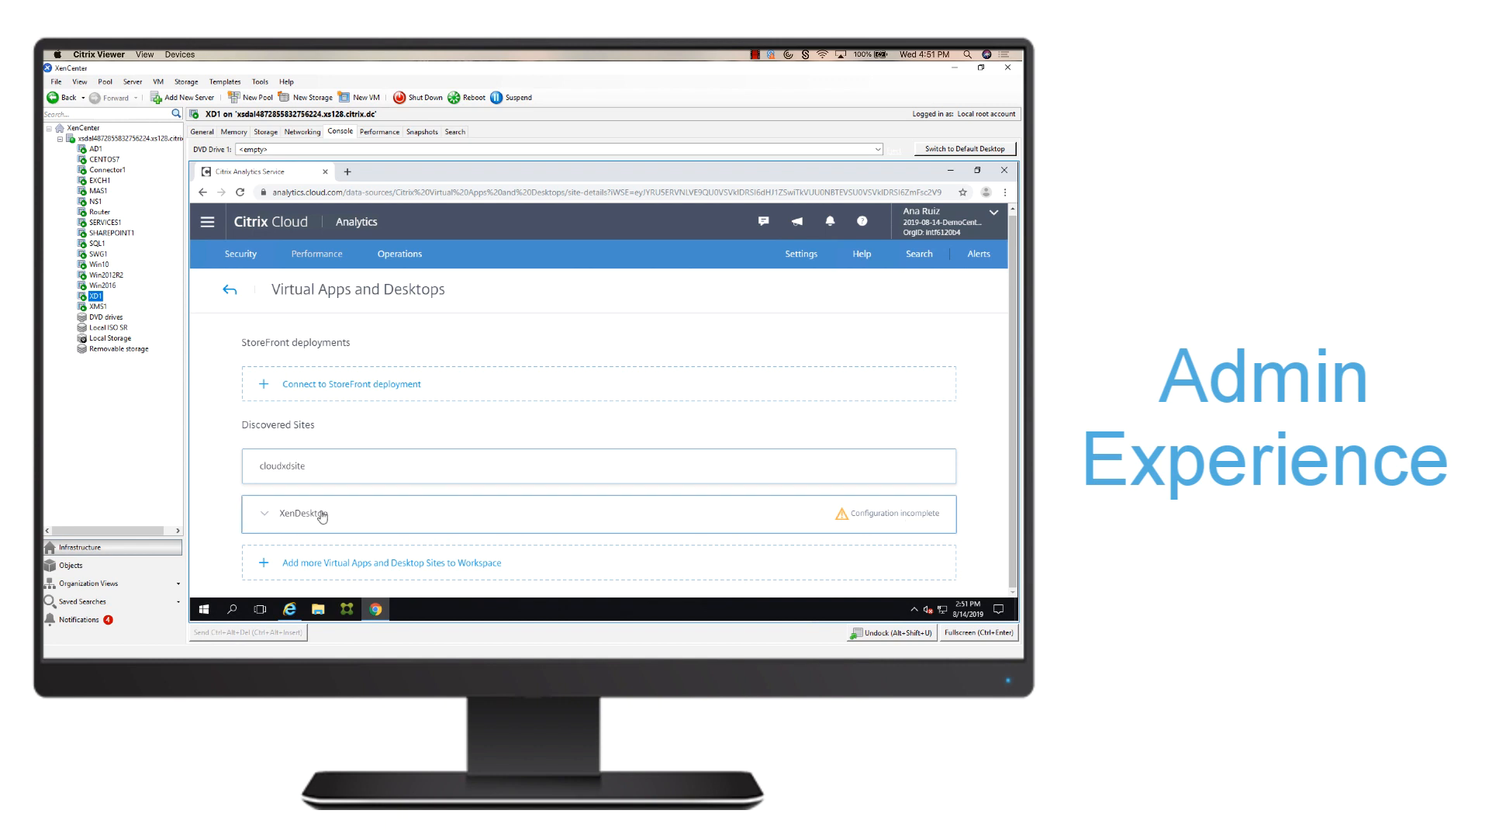
left_click(263, 513)
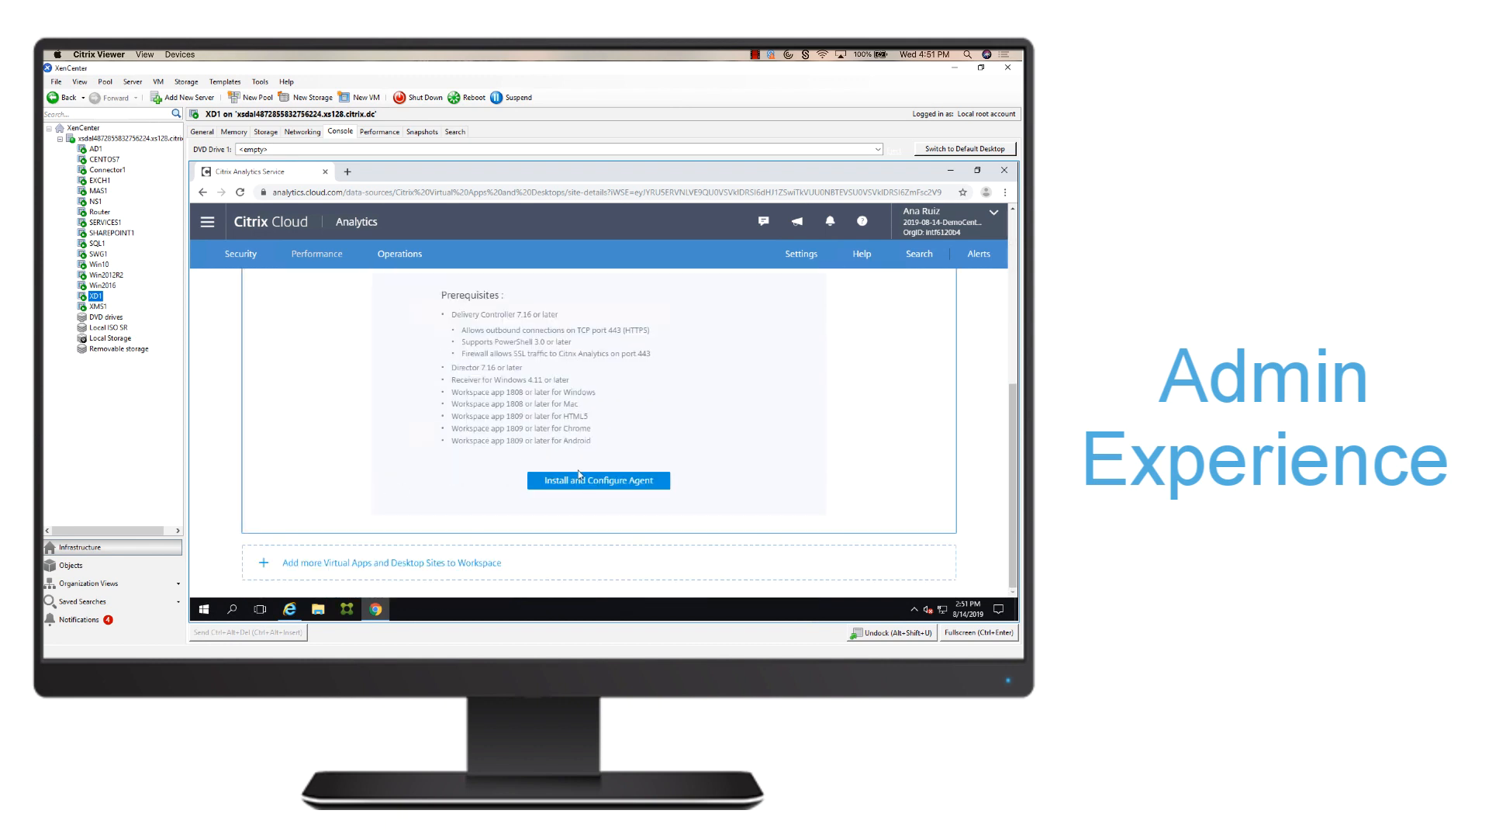
left_click(597, 480)
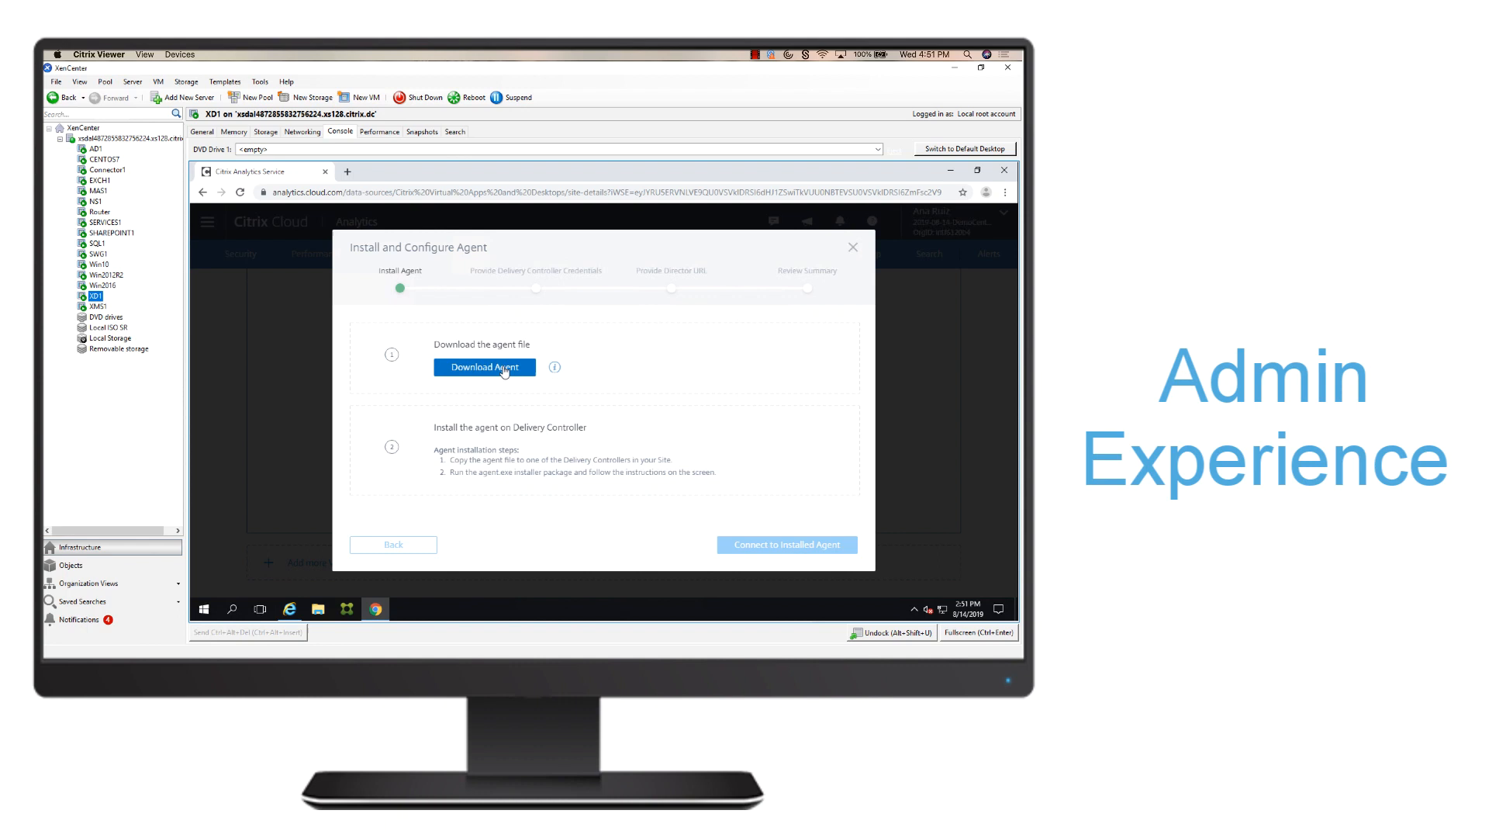
Download the agent and install Citrix Smart Tools, accepting the terms through Finish
left_click(484, 366)
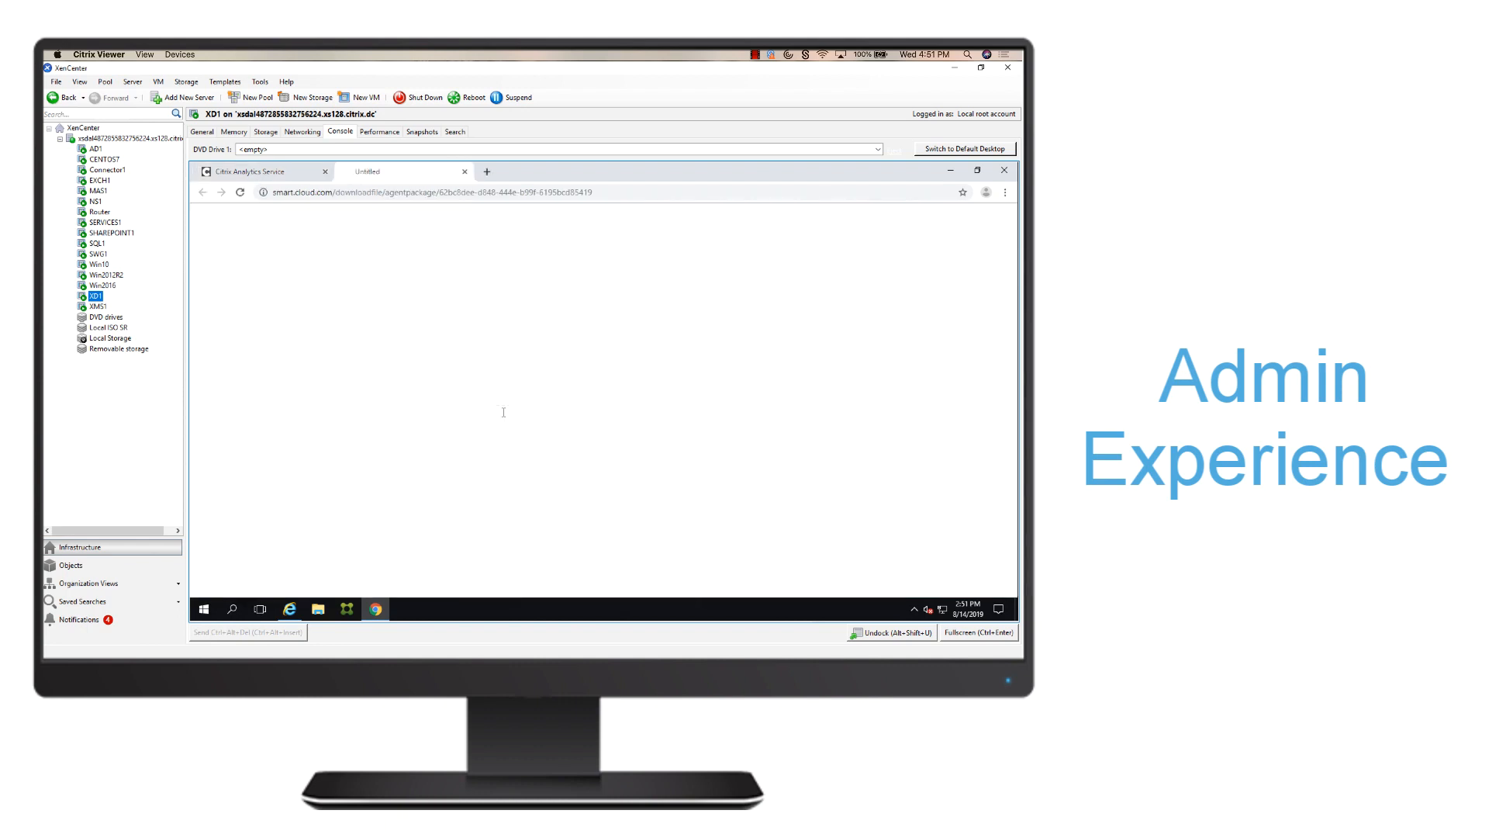
left_click(483, 358)
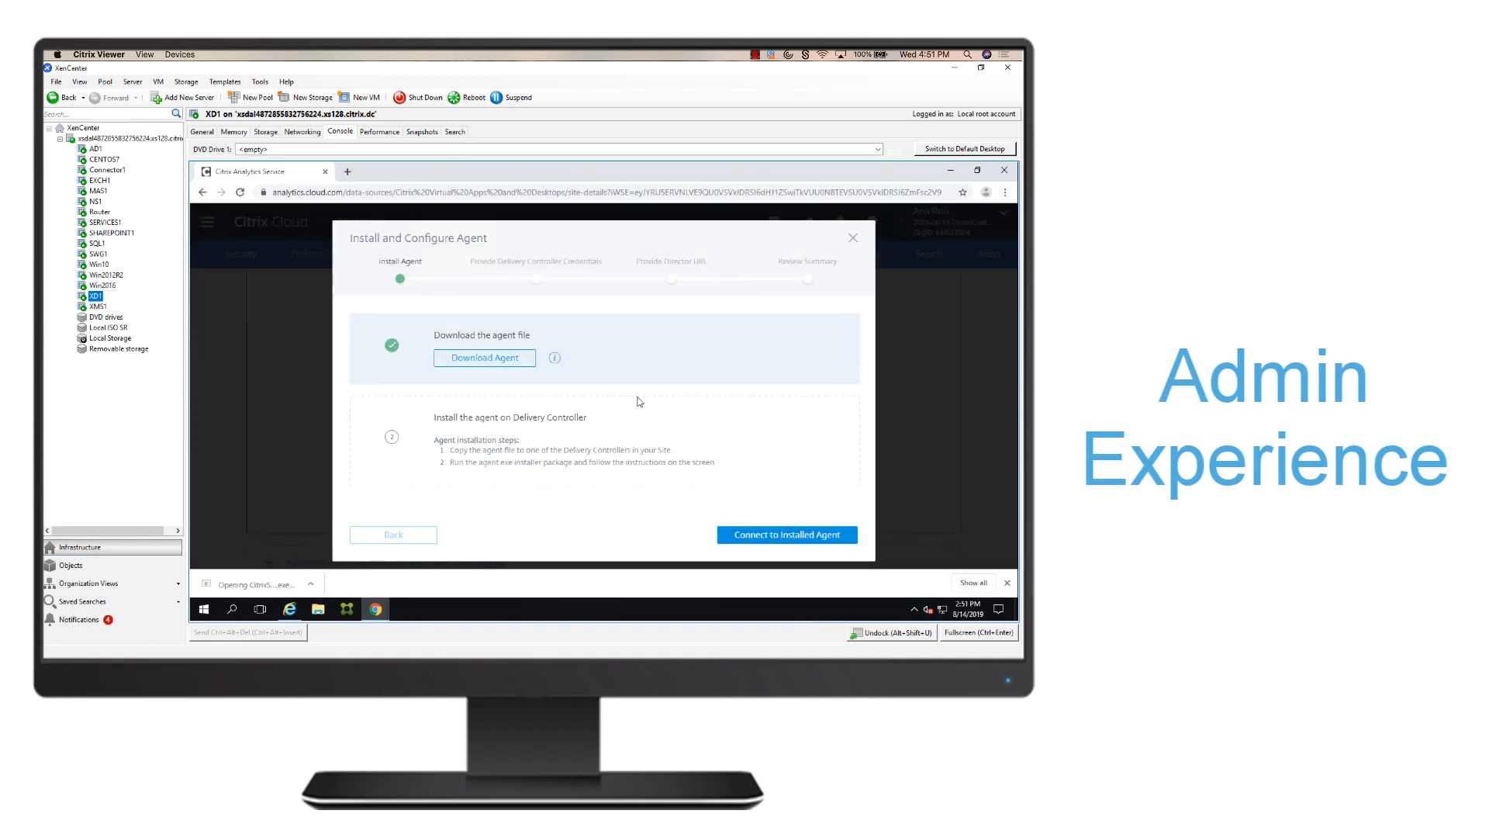
left_click(483, 357)
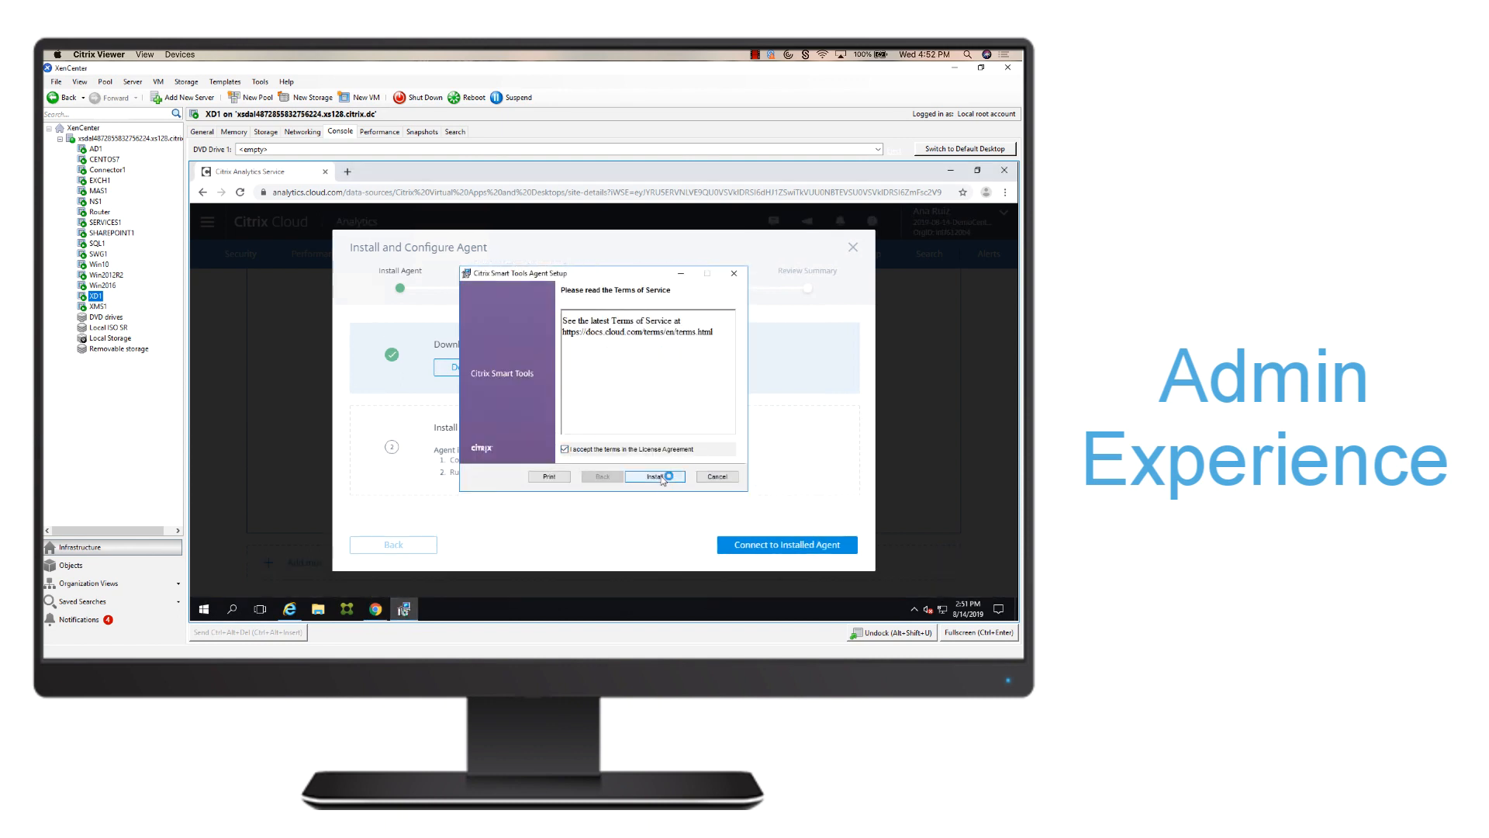
left_click(654, 475)
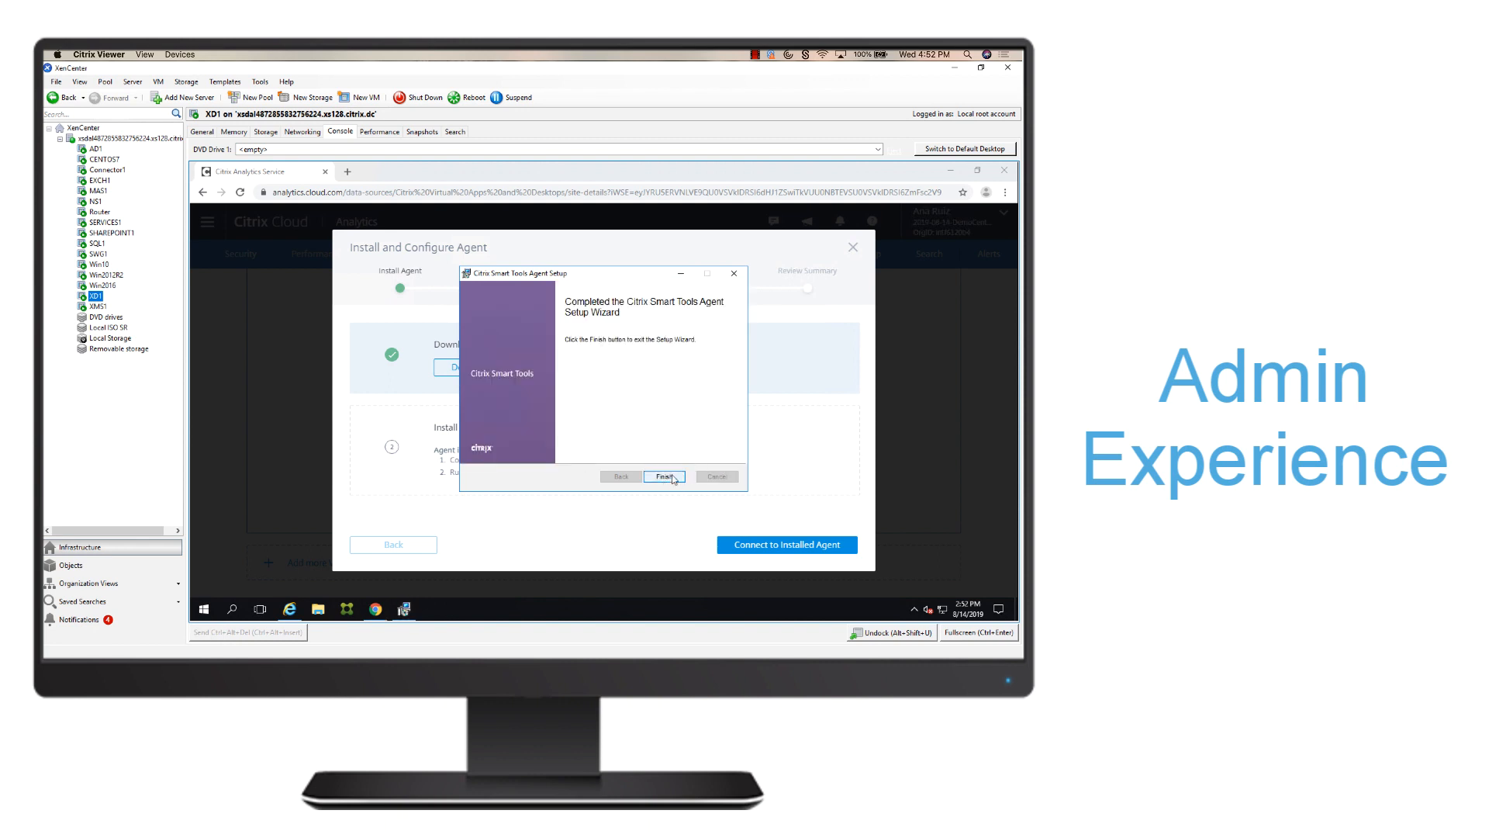
left_click(664, 476)
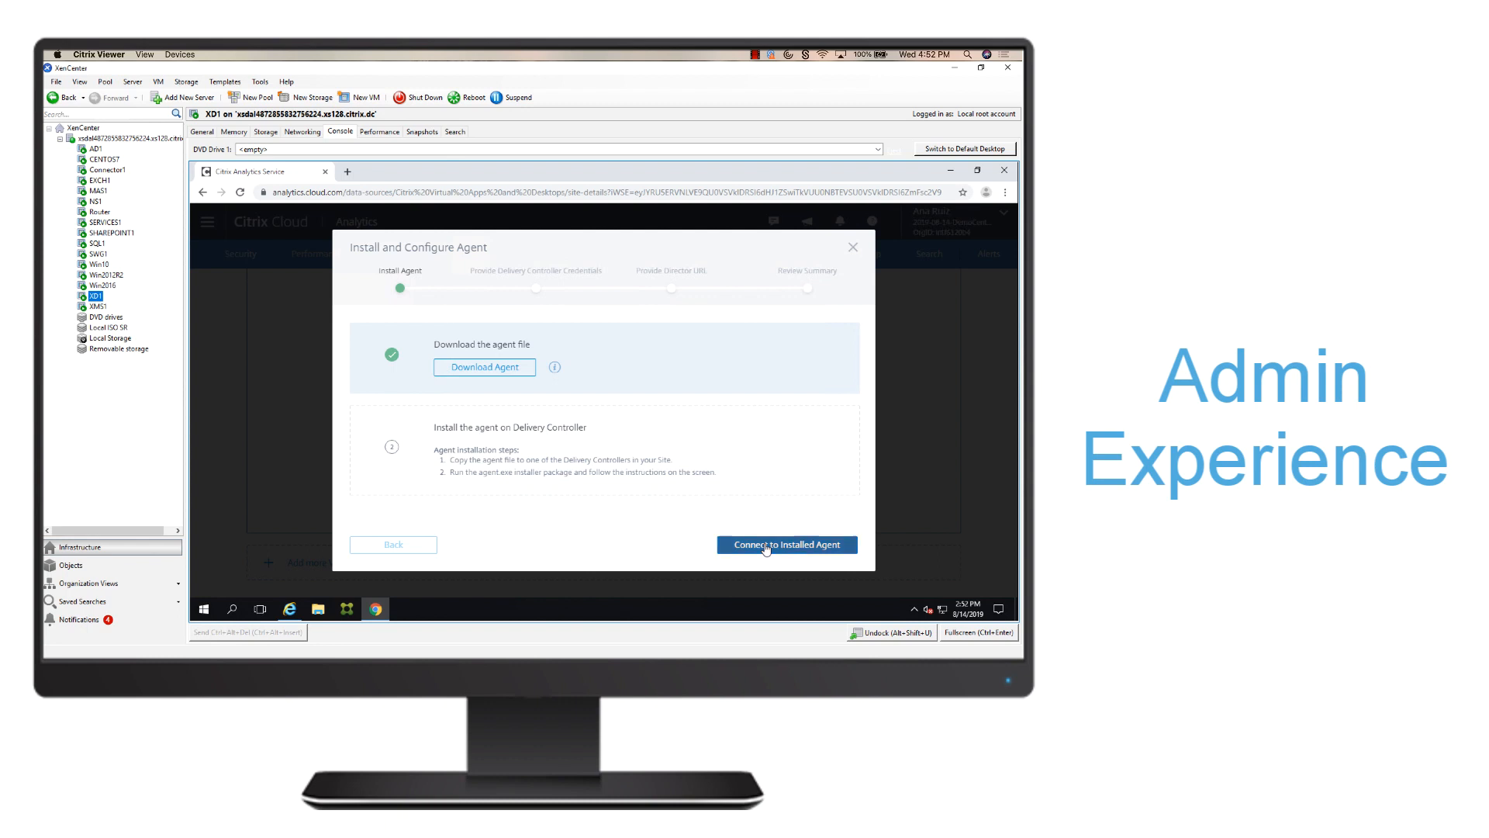
Connect to the installed agent and submit the citrix.lab Delivery Controller credentials
left_click(786, 545)
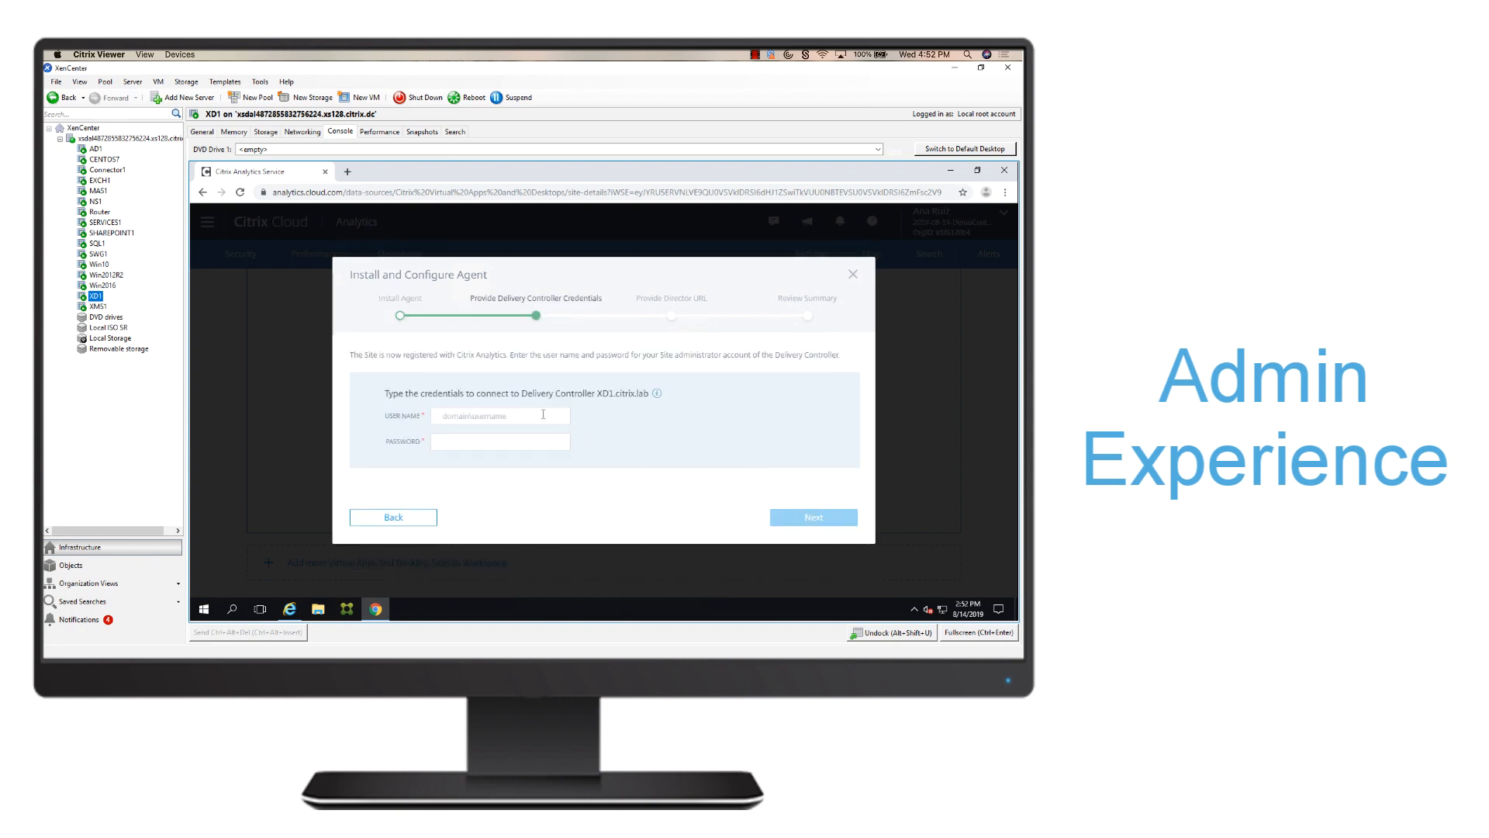
type("c")
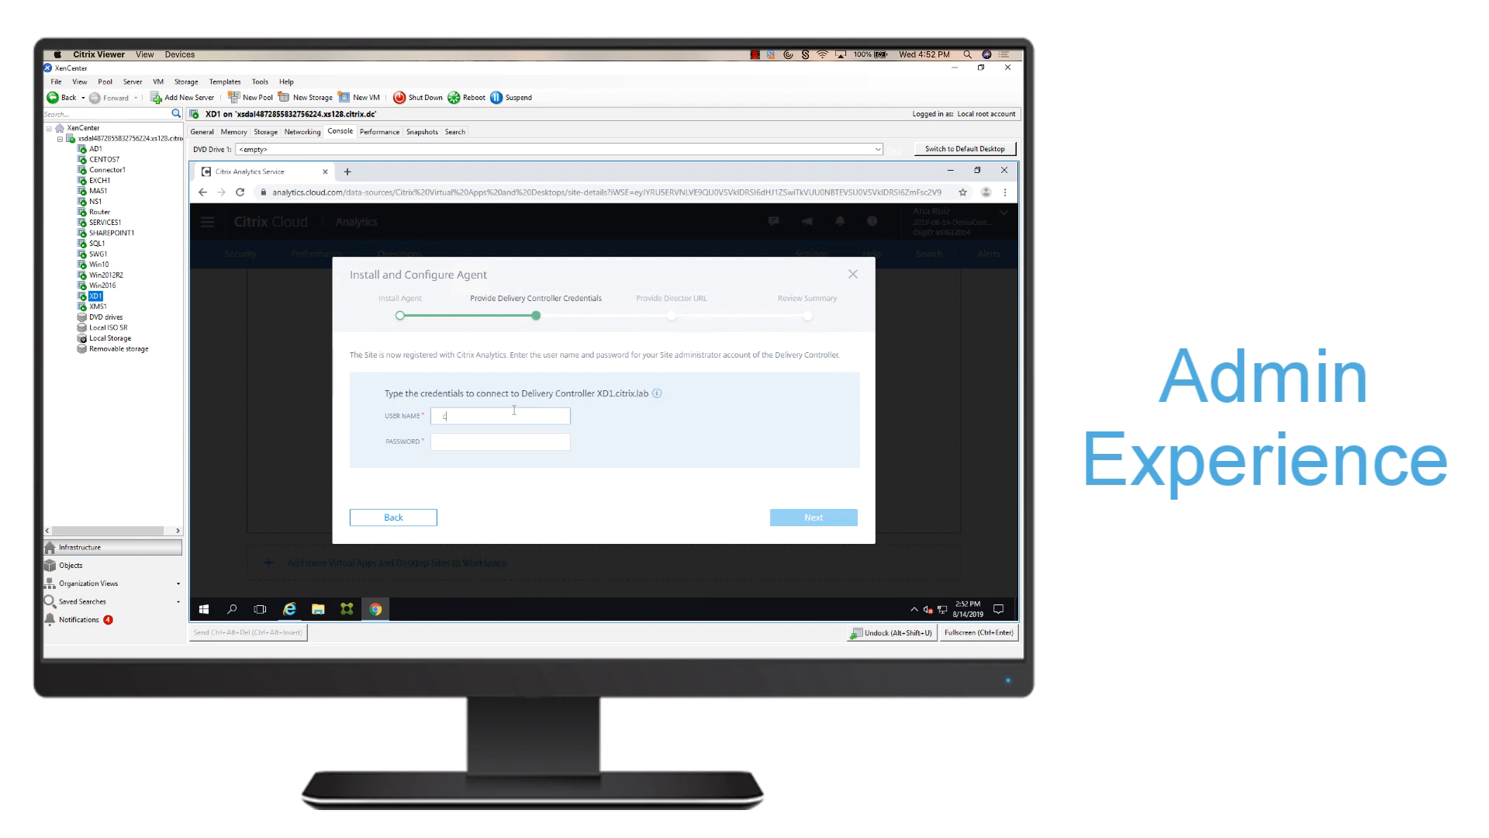
type("citrix.lab\\demoadmin")
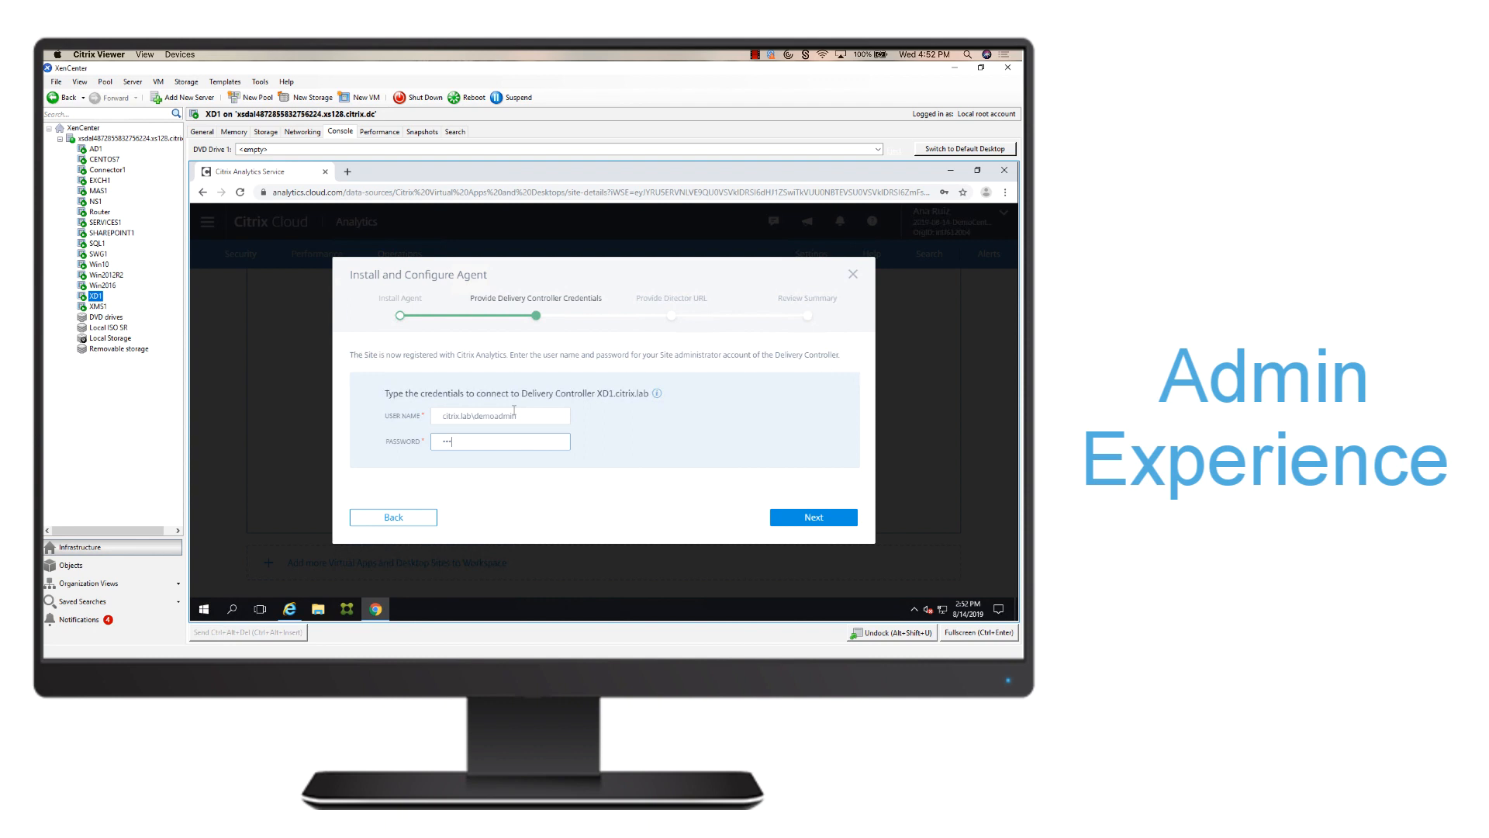
left_click(812, 517)
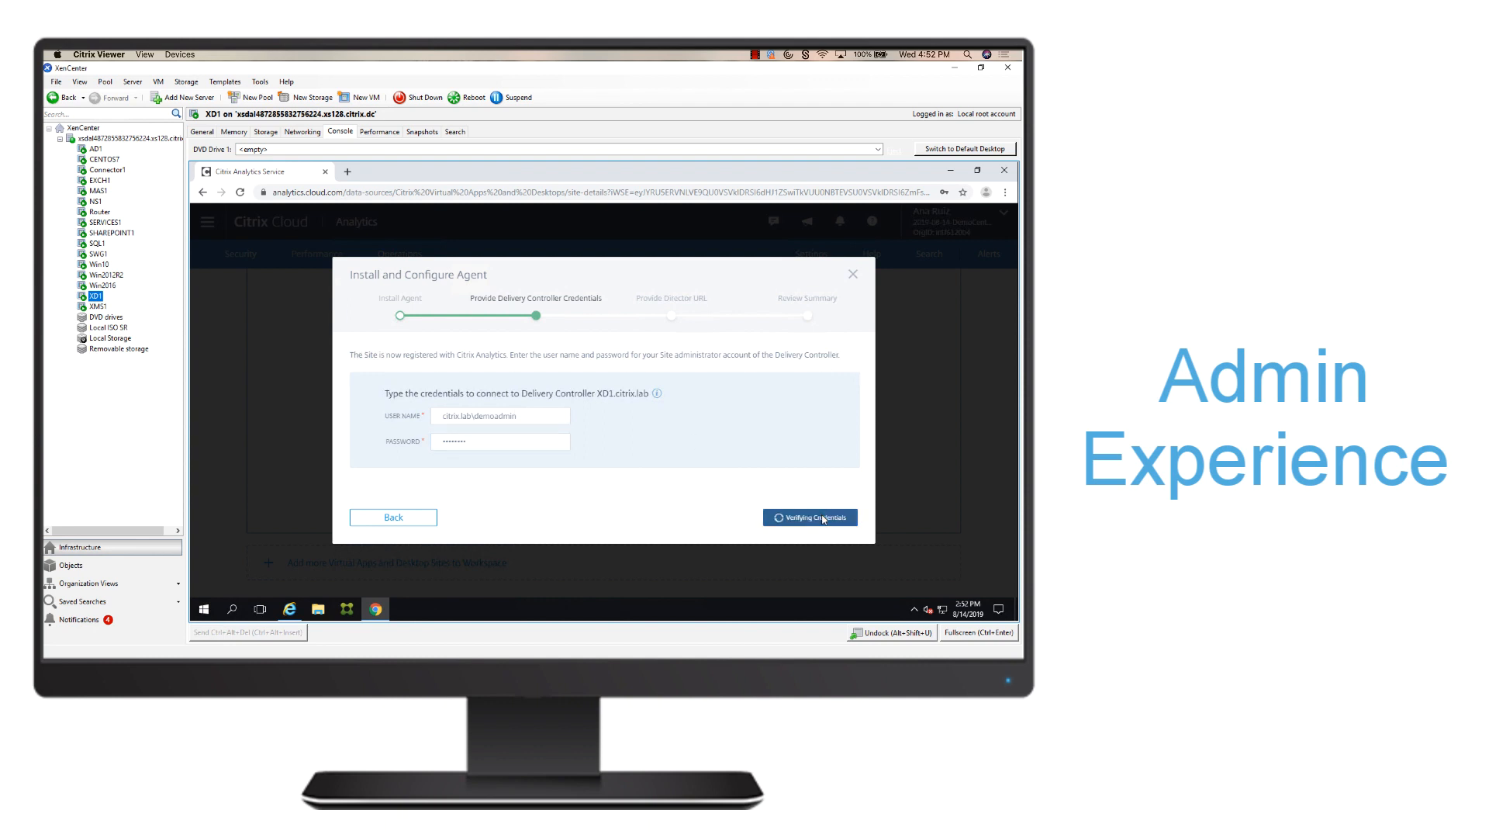
Enter and submit the Director URL ending in /Director
left_click(809, 516)
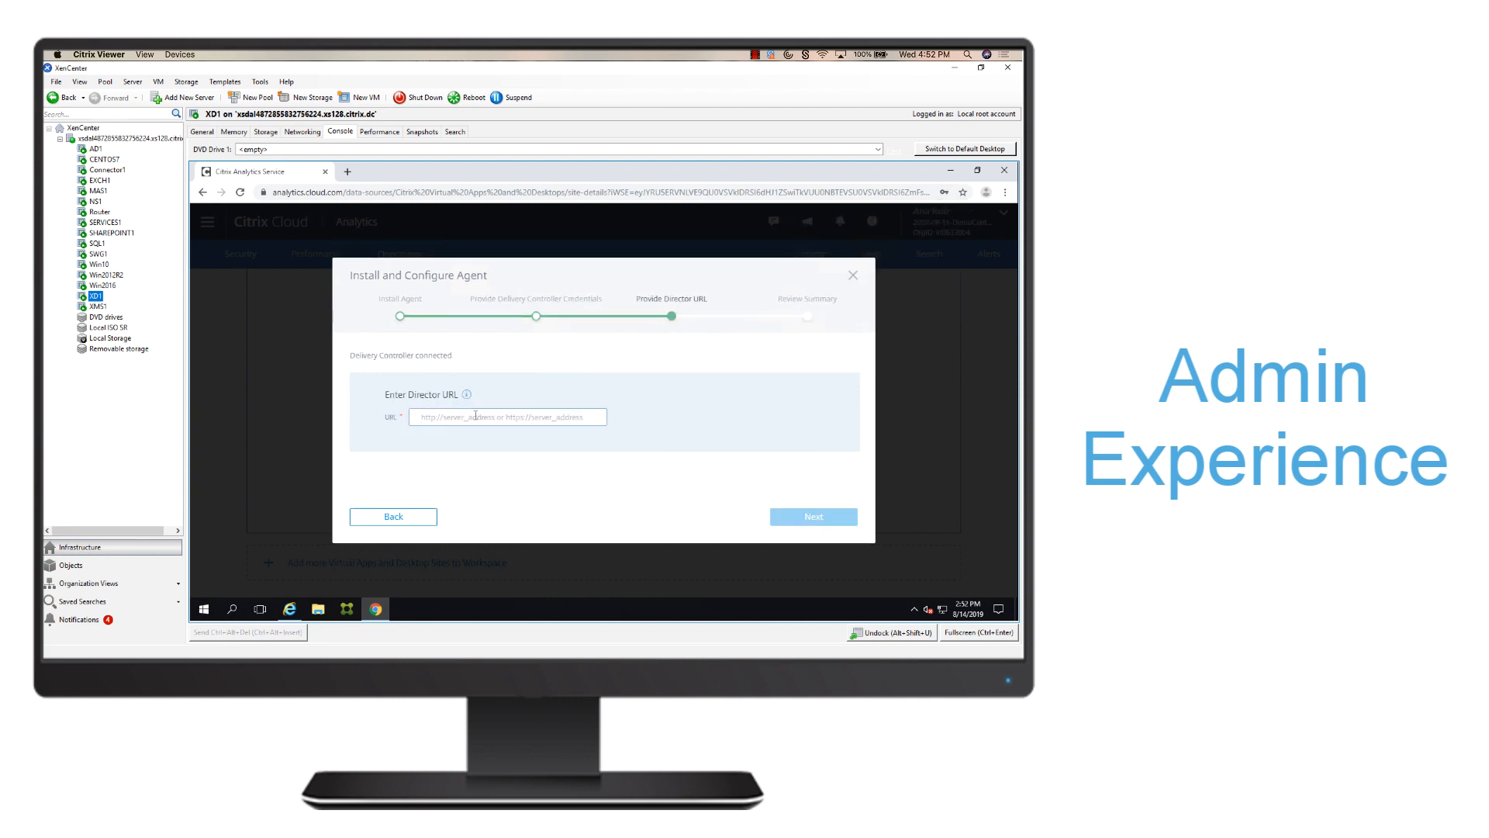
type("http://xd1.citrix.lab")
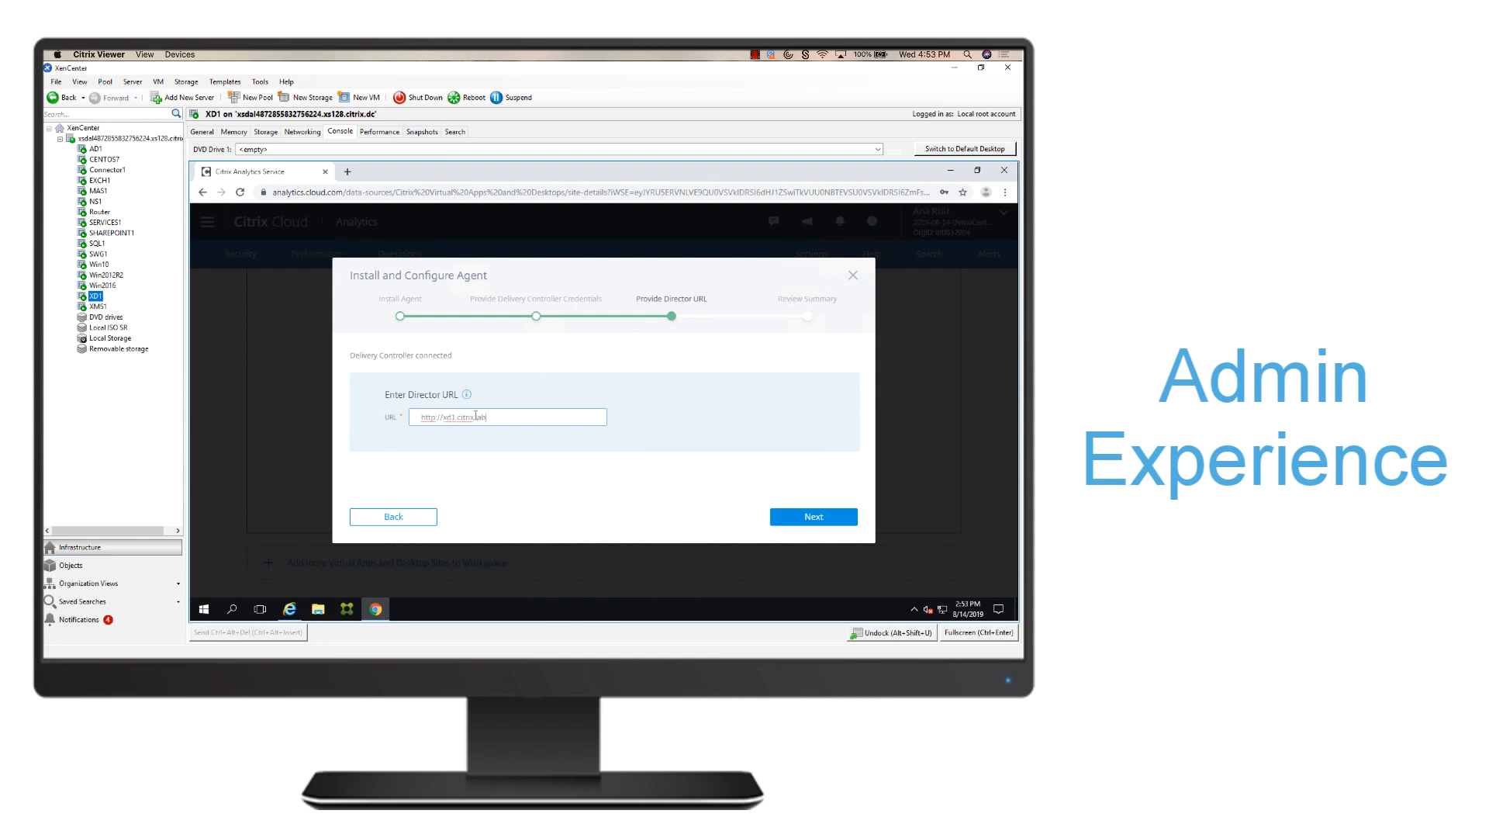
type("/Director")
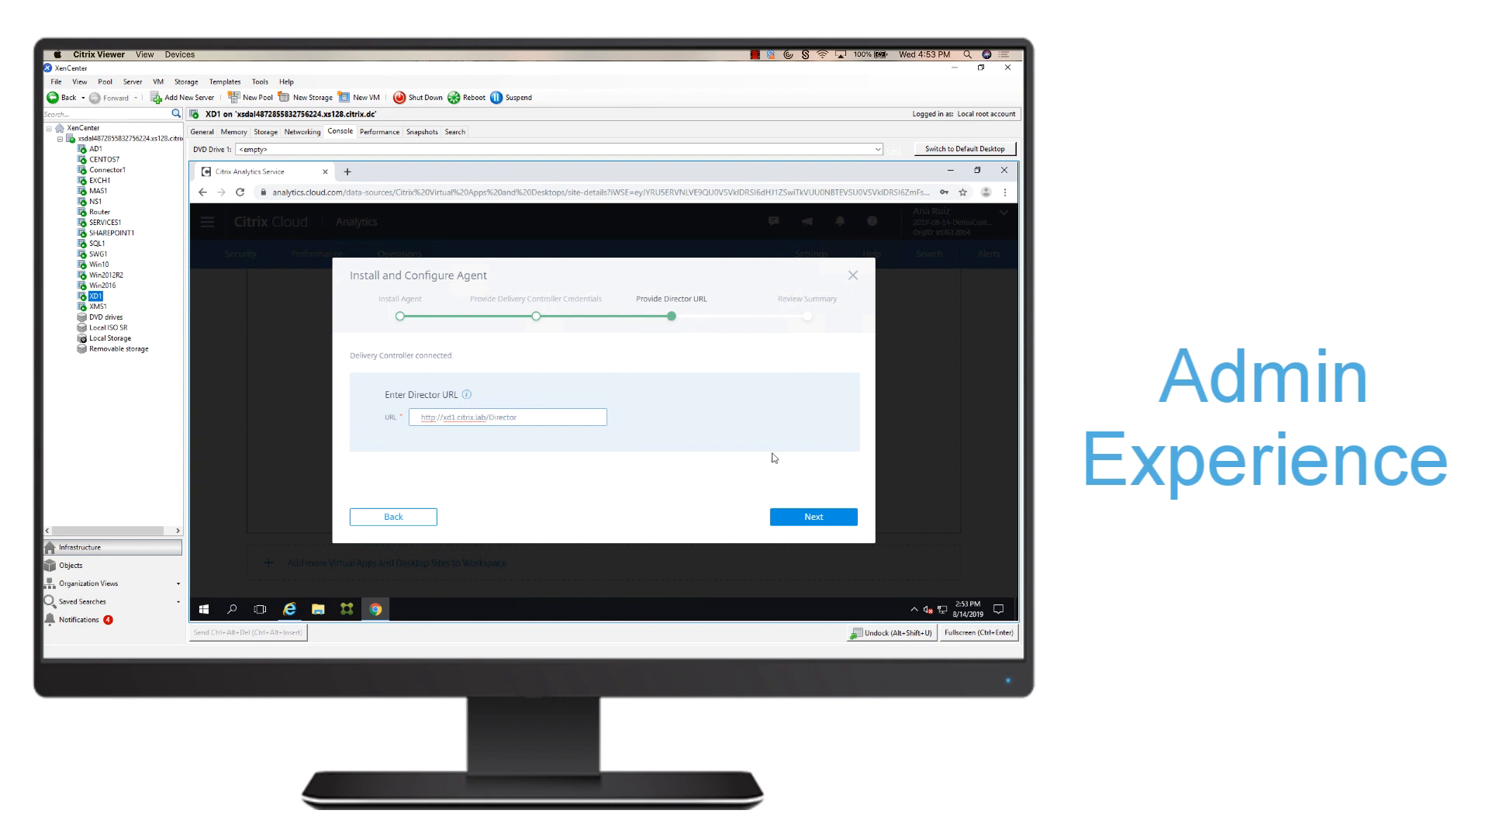
left_click(812, 516)
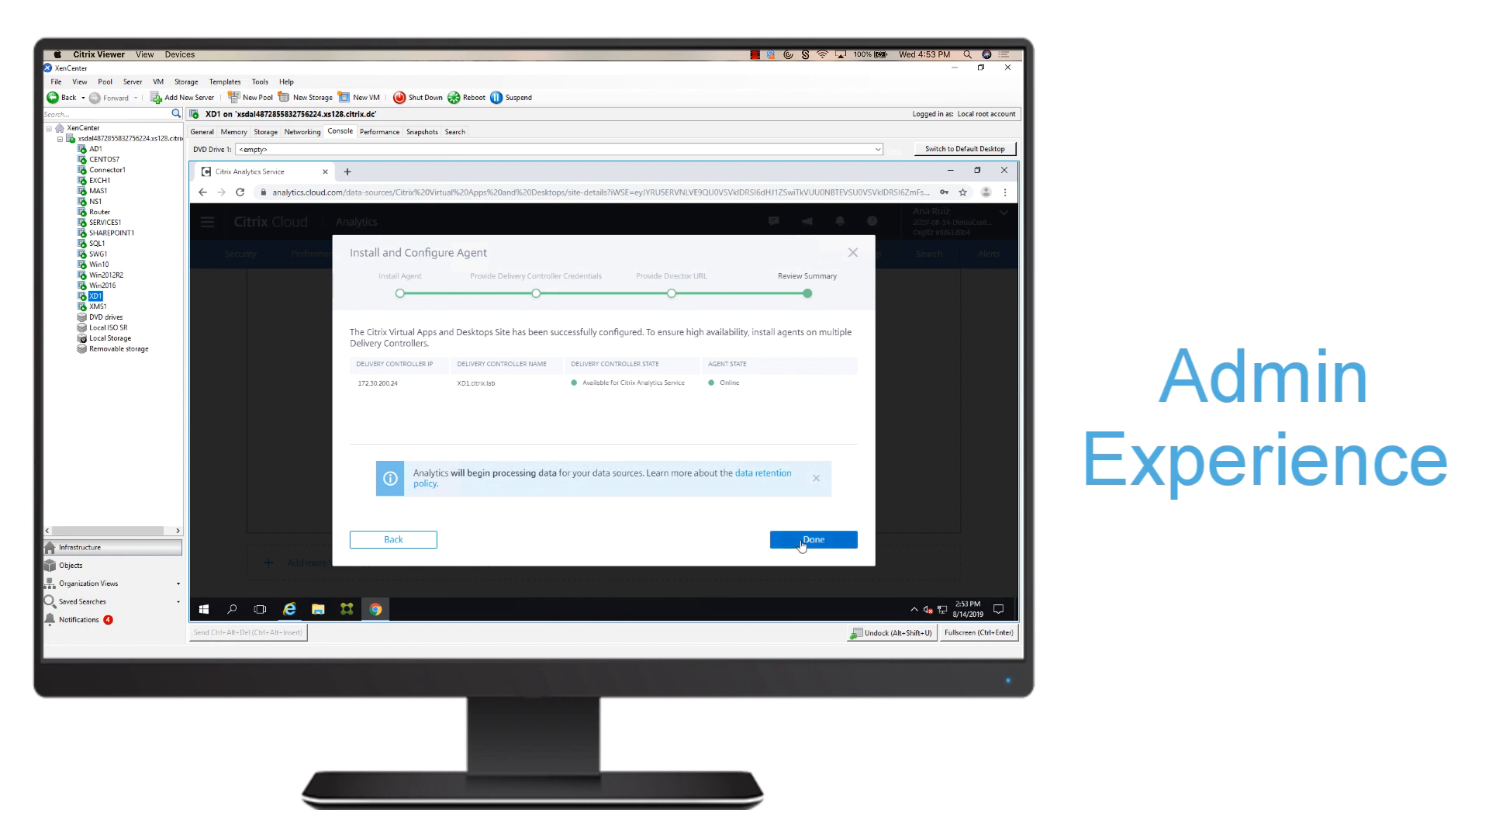
Close the completed agent setup and review the XenDesktop site's controller and agent status
left_click(812, 540)
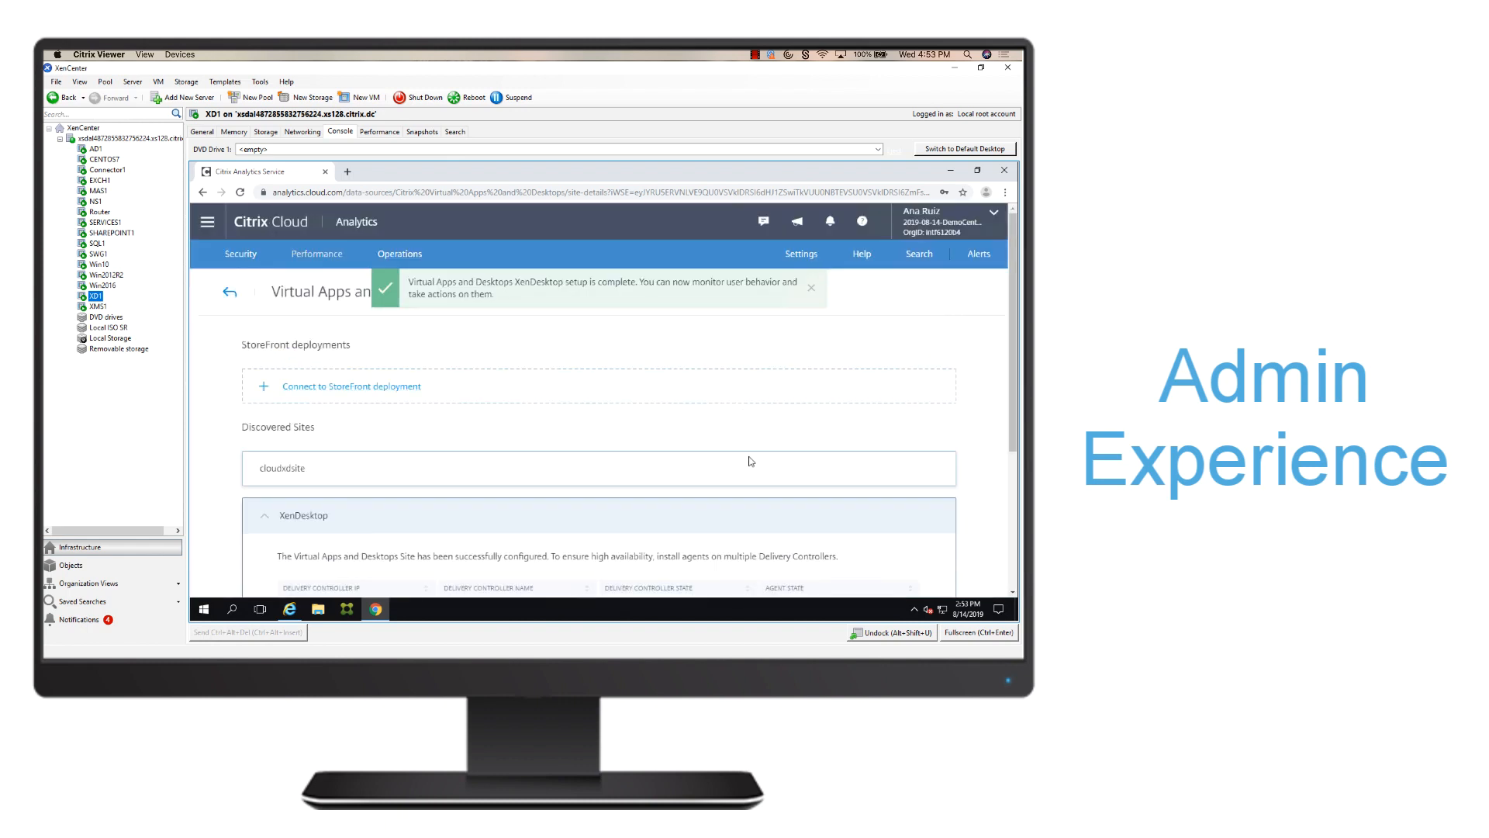
scroll("down", 3)
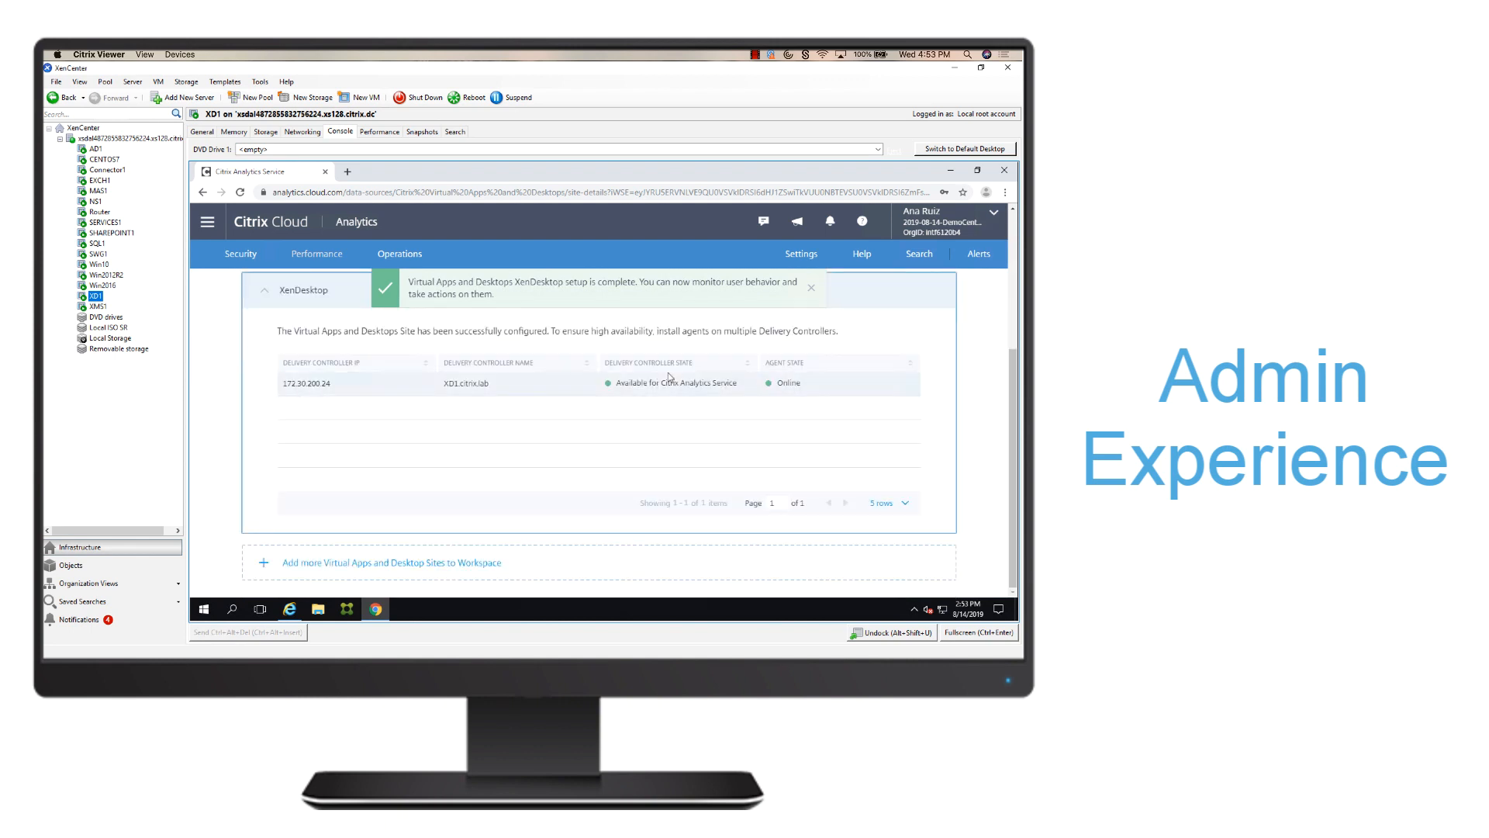
left_click(809, 287)
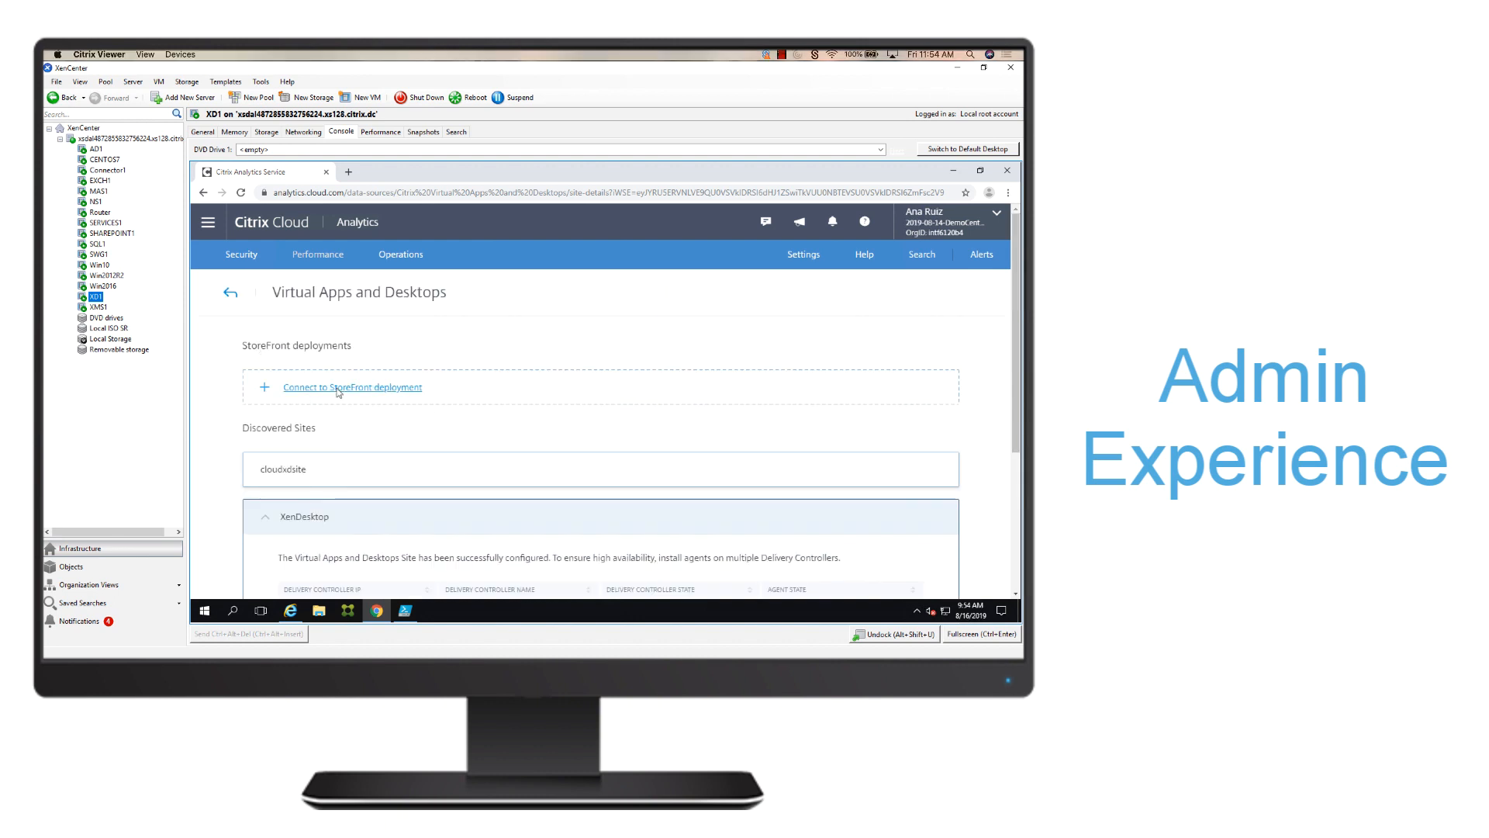
Download the StoreFront configuration file and bring up File Explorer to find it
left_click(352, 386)
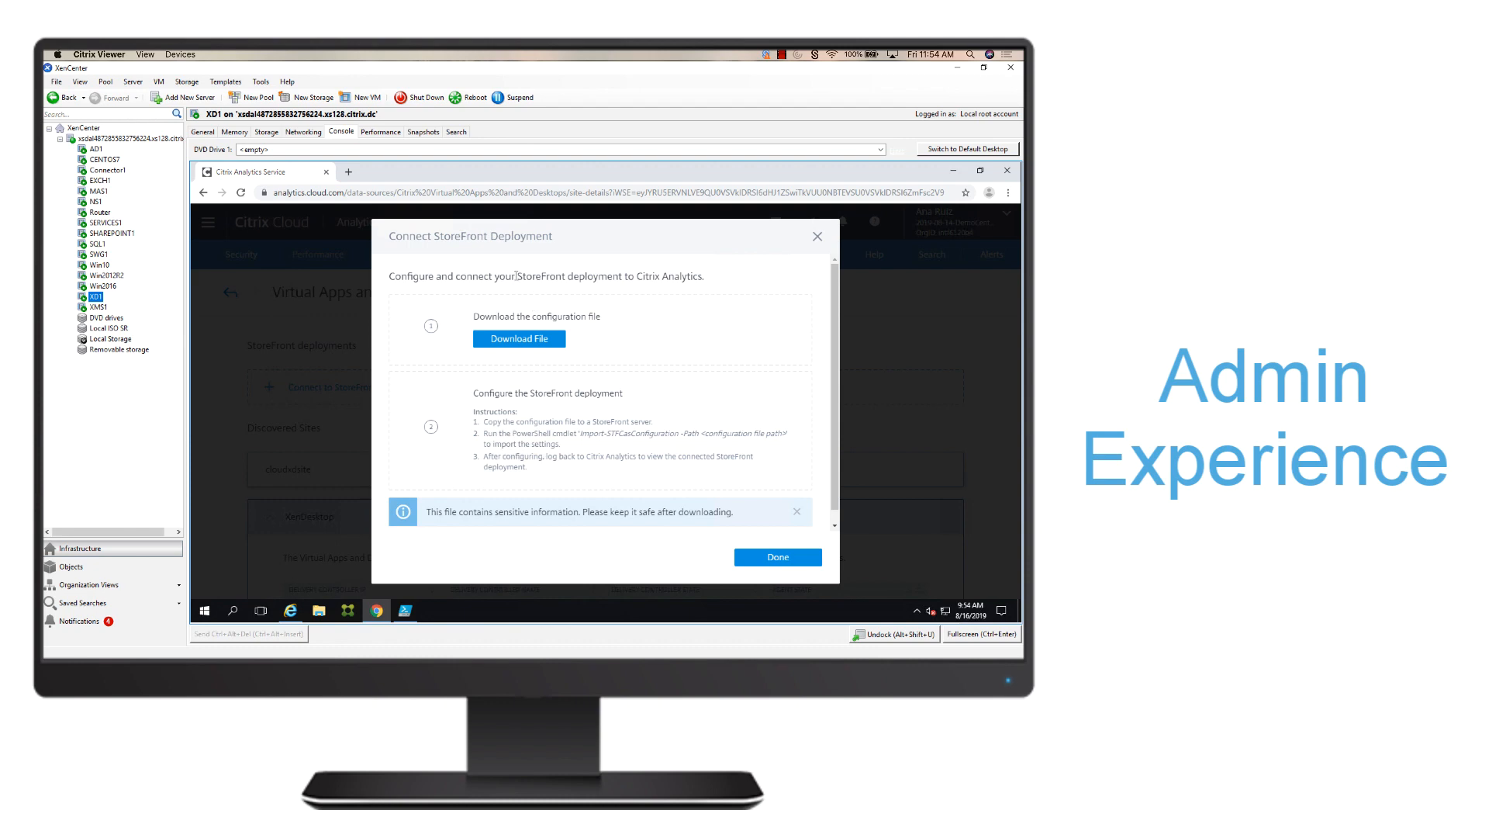
mouse_move(519, 339)
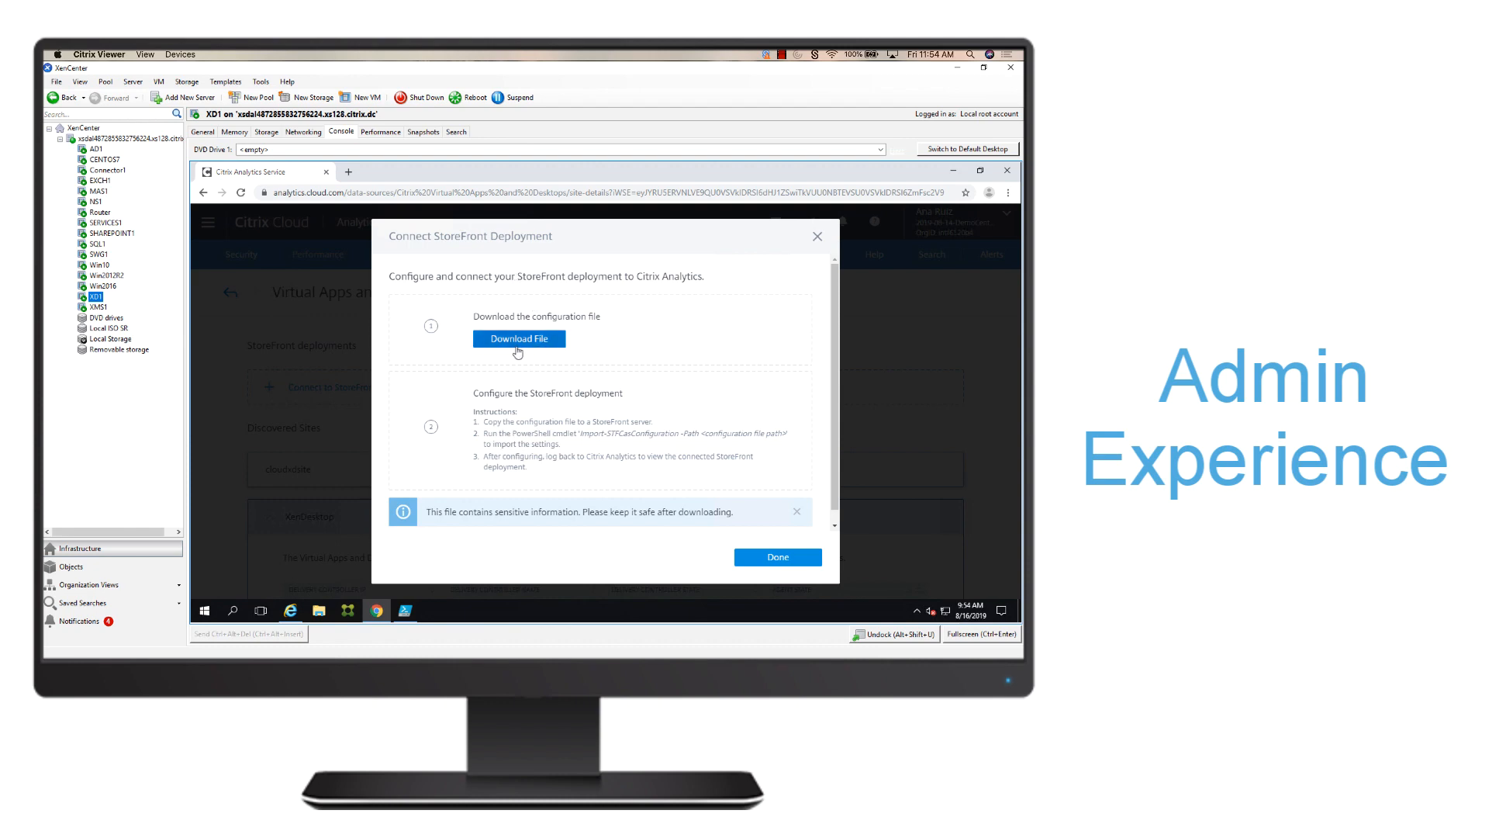
left_click(519, 338)
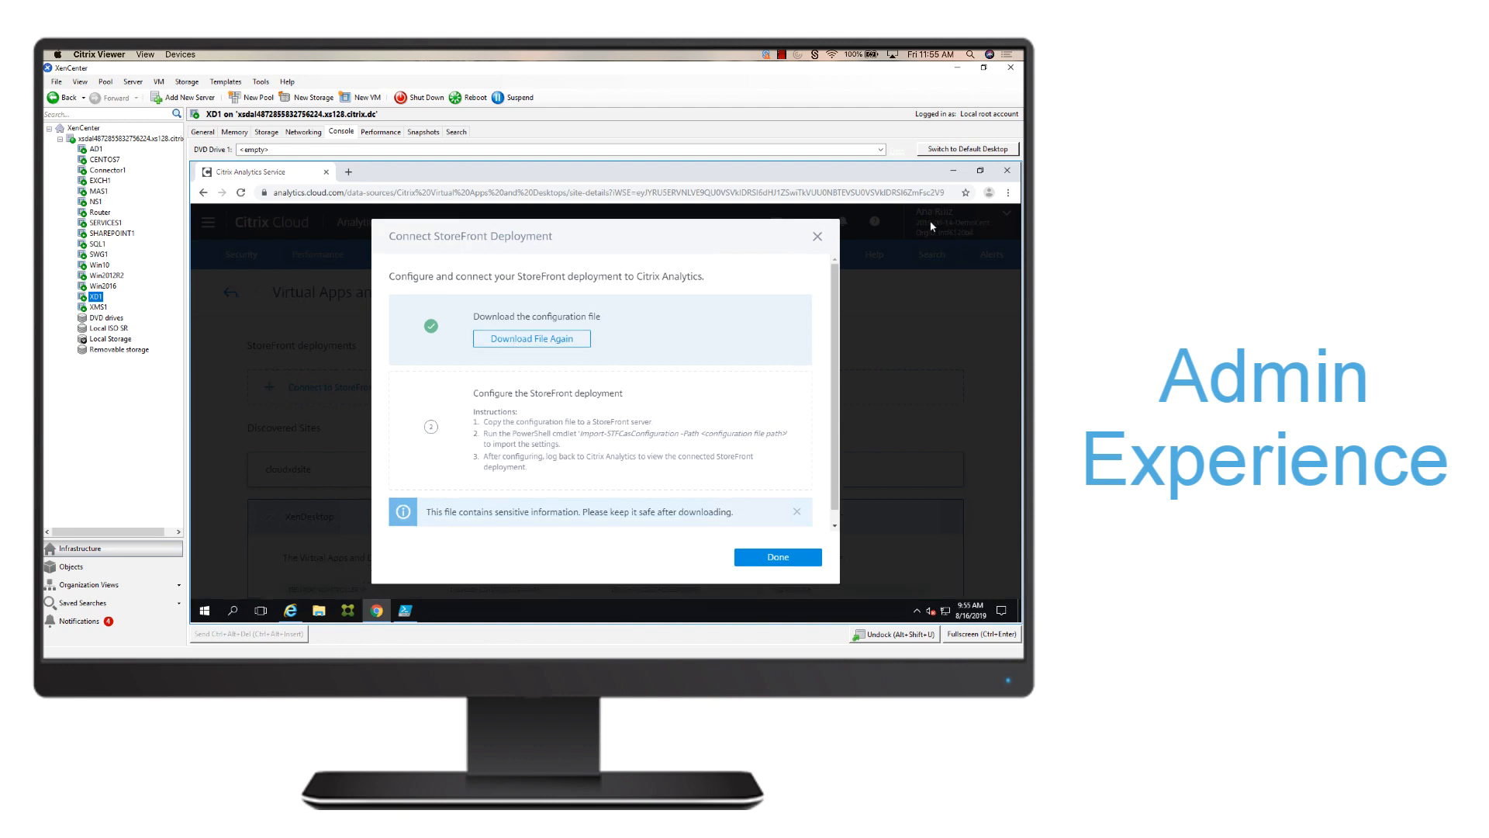
left_click(318, 611)
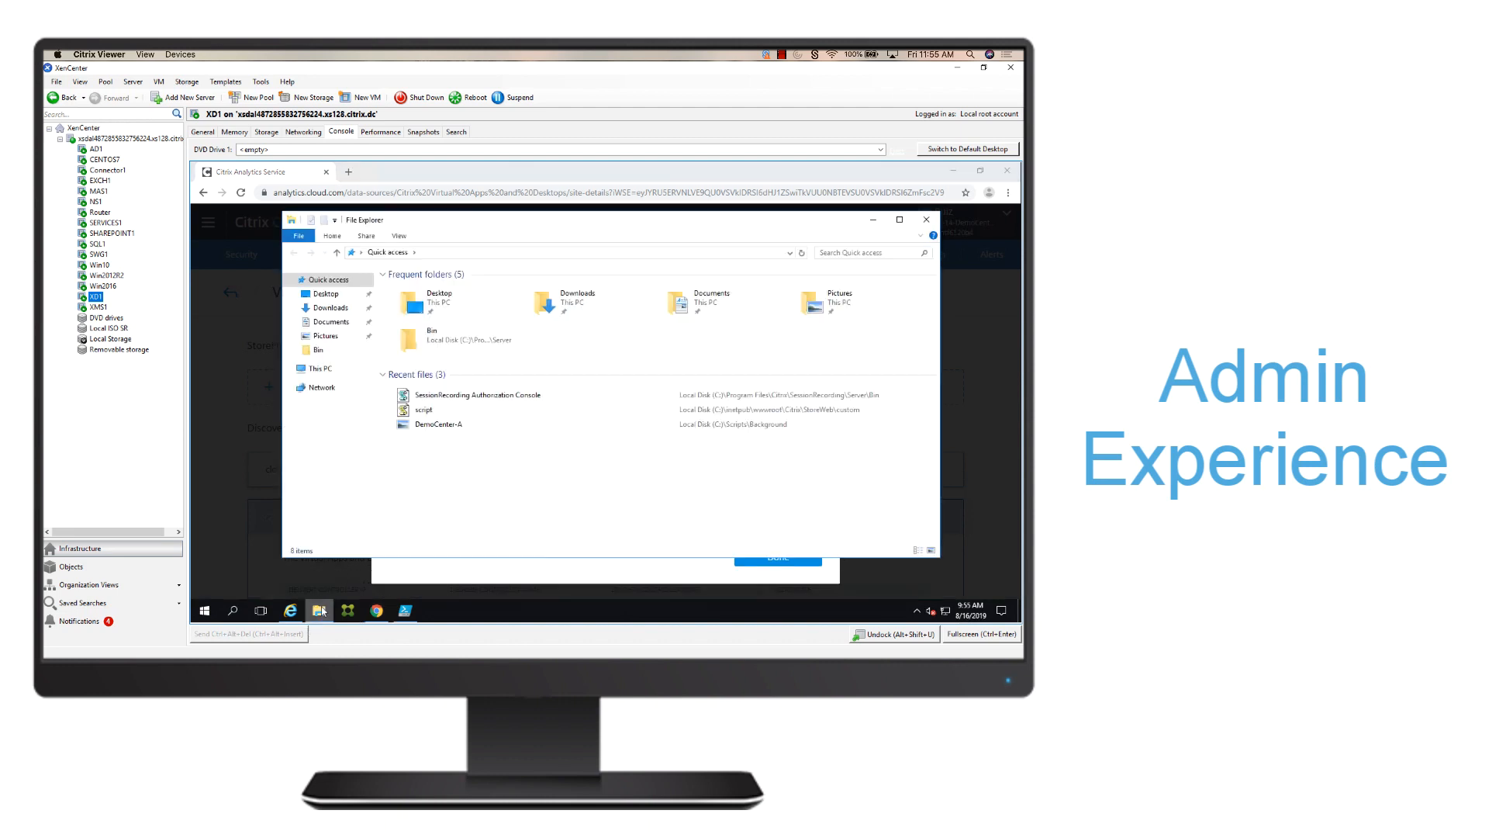
Move StoreFrontConfigurationFile.json from Downloads onto the Desktop
left_click(329, 307)
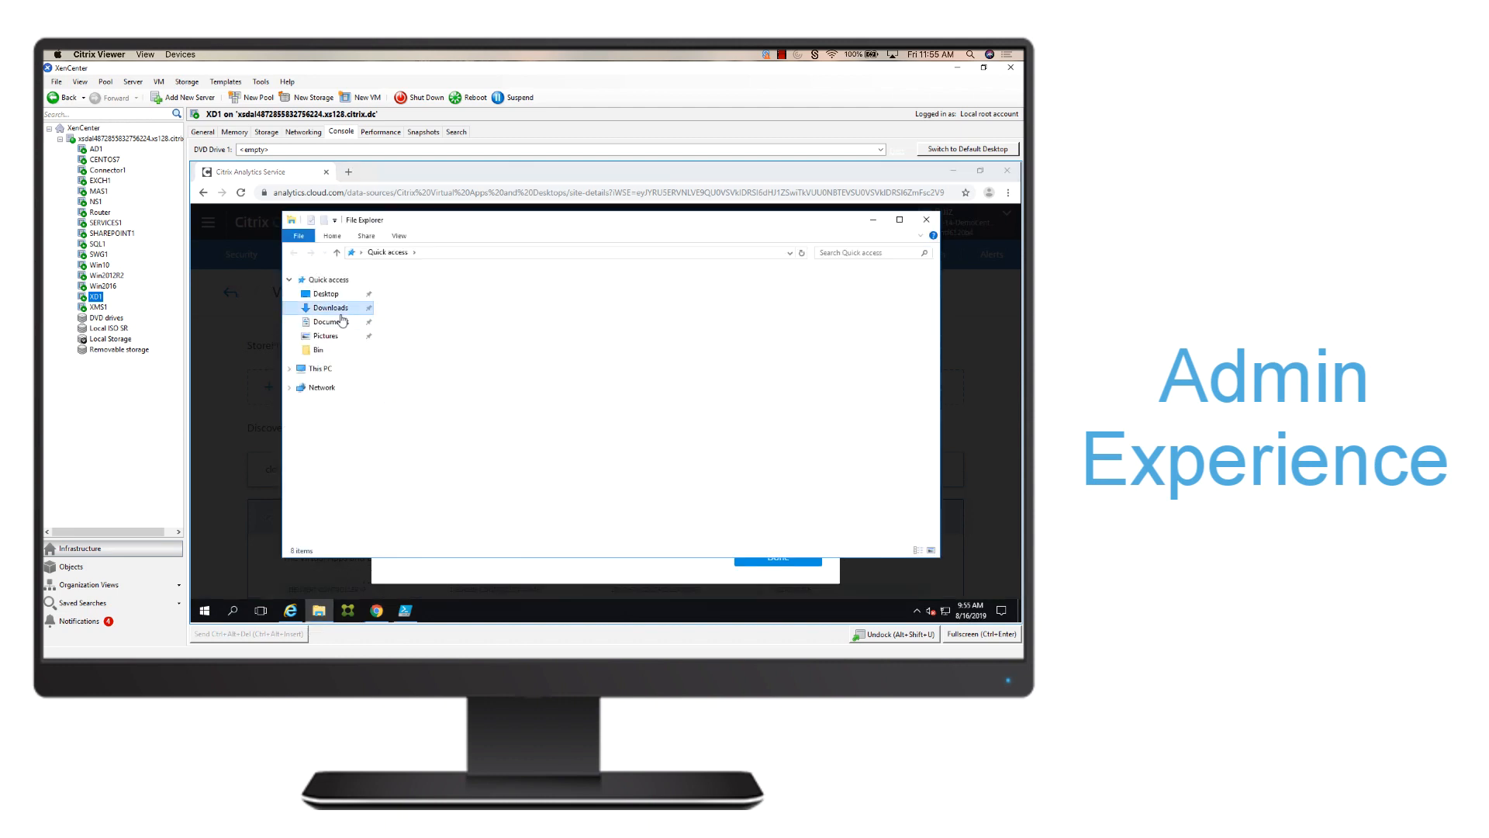
left_click(330, 307)
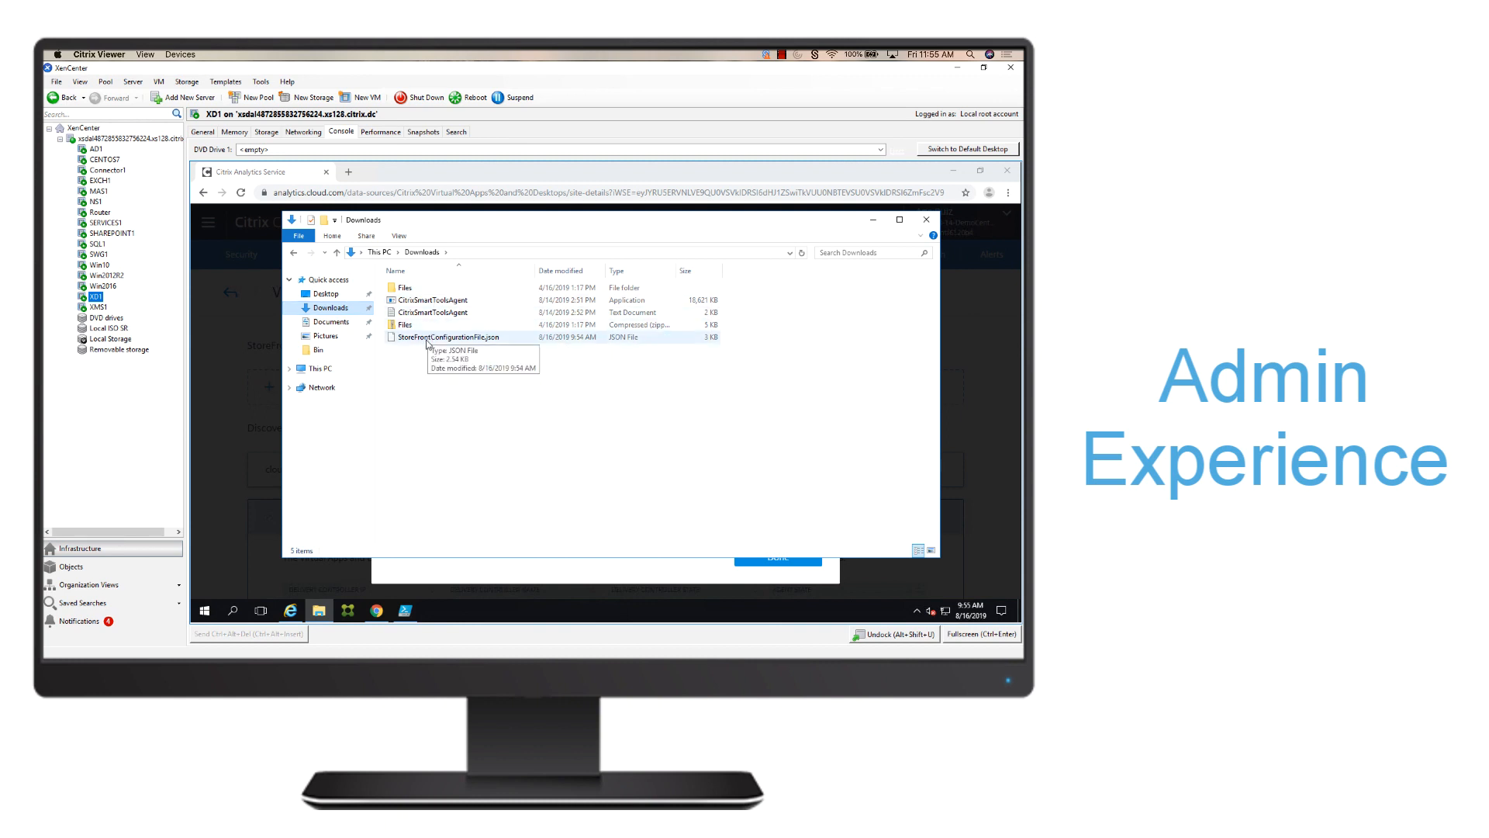
left_click_drag(447, 336, 323, 294)
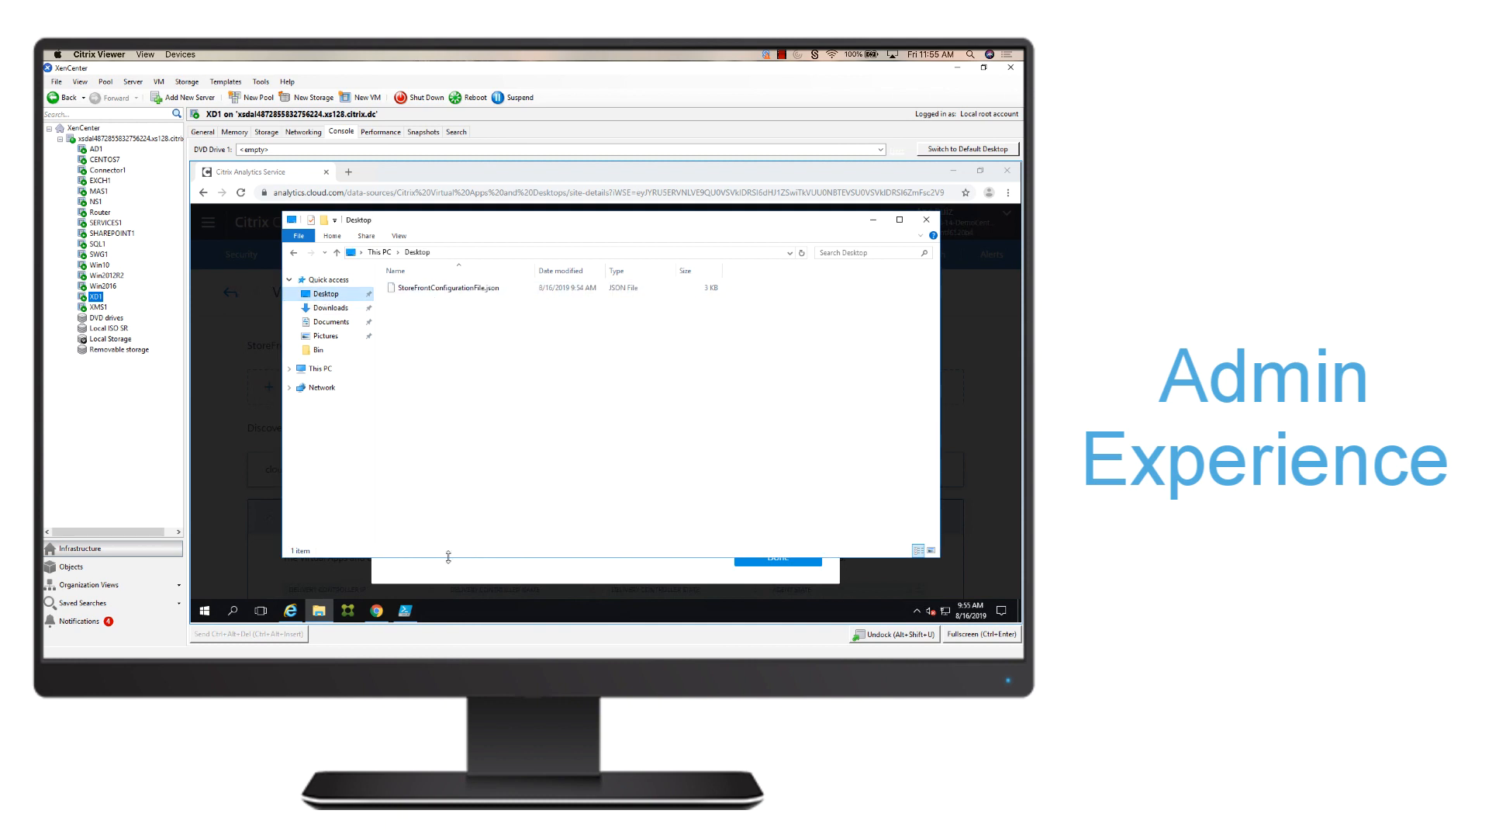
mouse_move(444, 577)
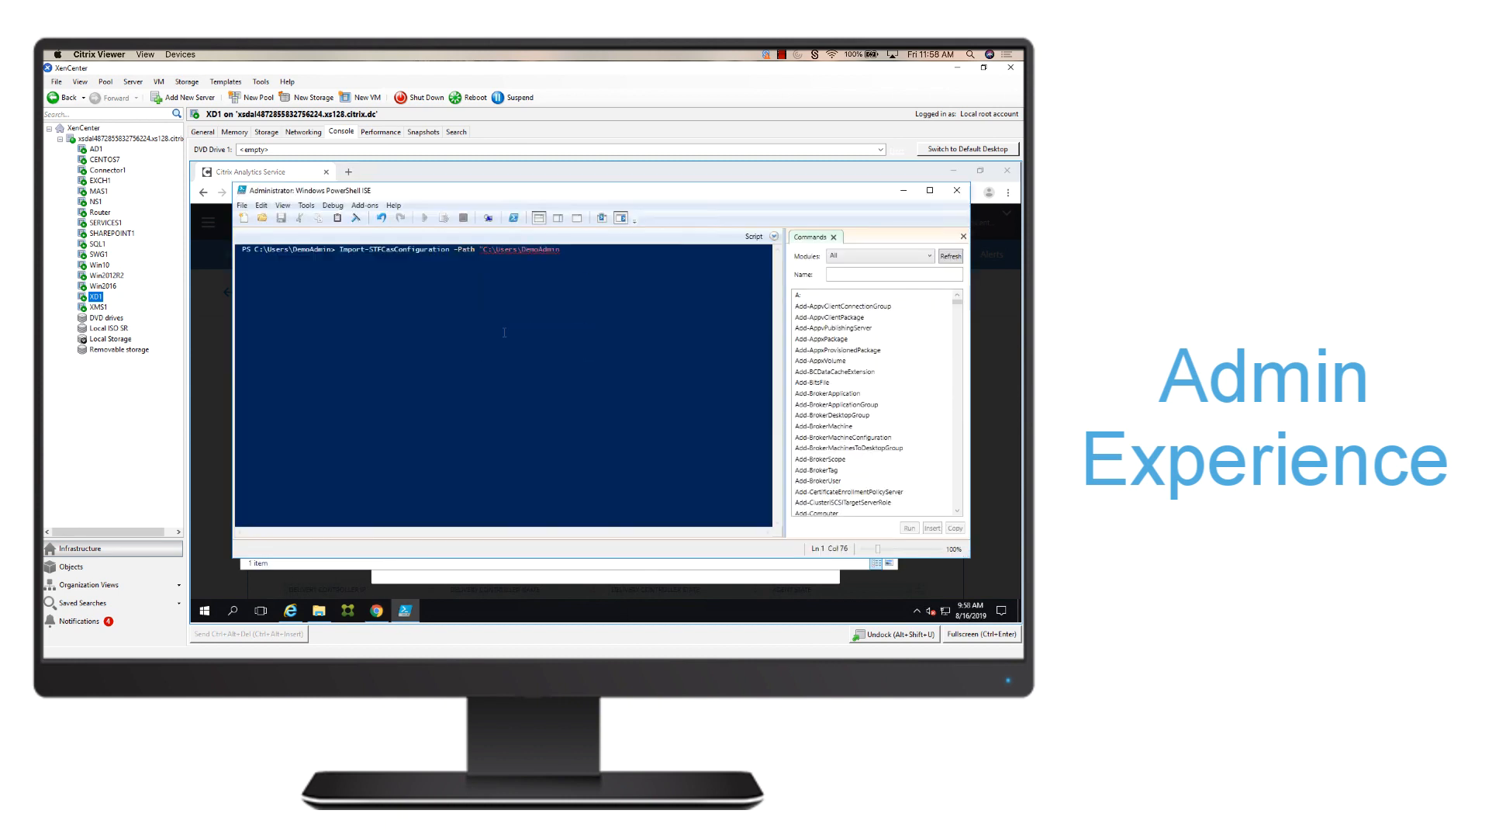
Run Import-STFCasConfiguration with the path \Desktop\StoreFrontConfigurationFile.json
type("\\Desktop\\Store")
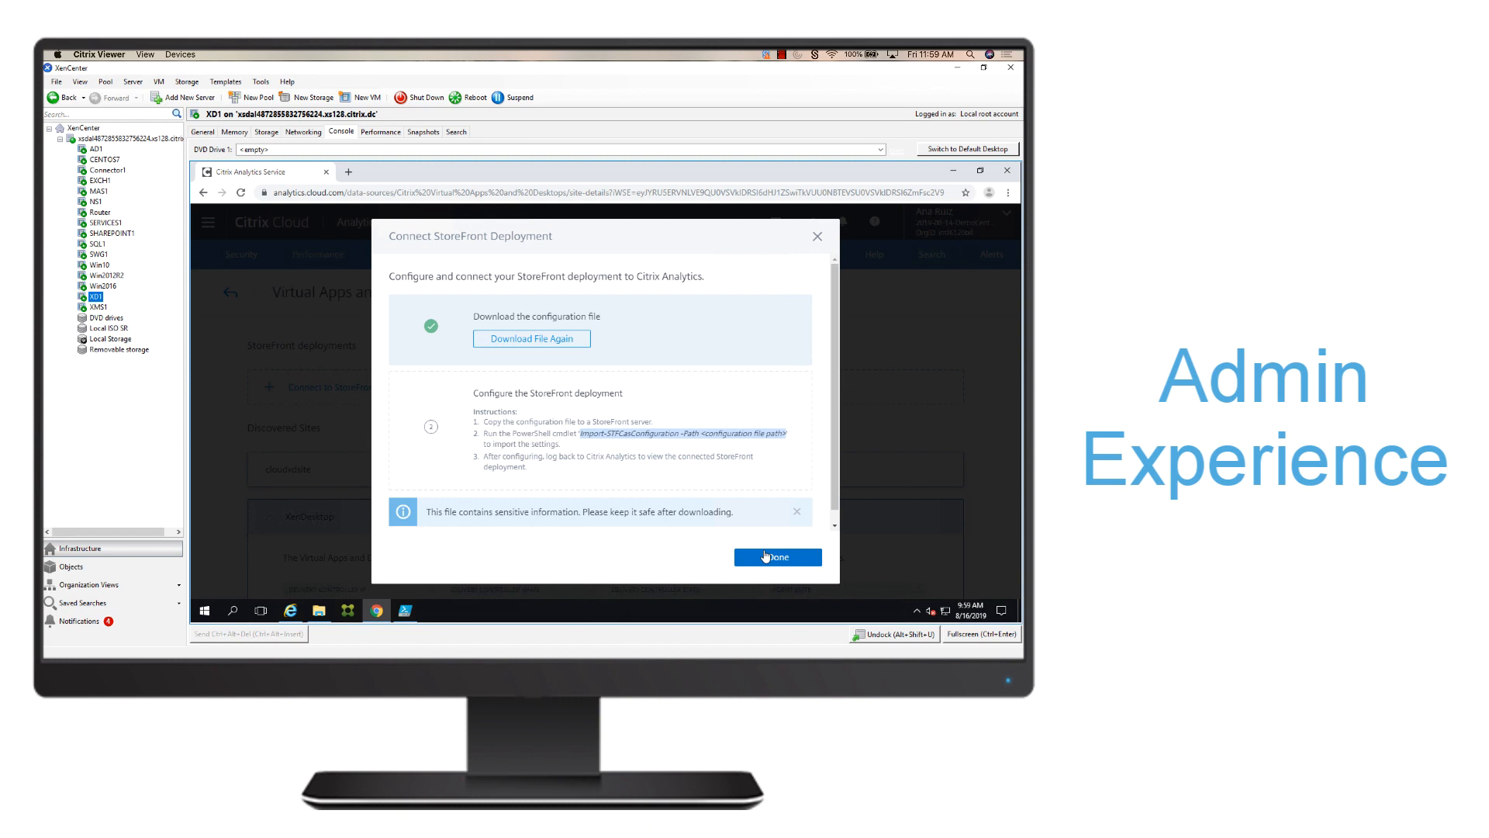
Finish the StoreFront steps, refresh, and expand the deployment showing status Success
left_click(778, 557)
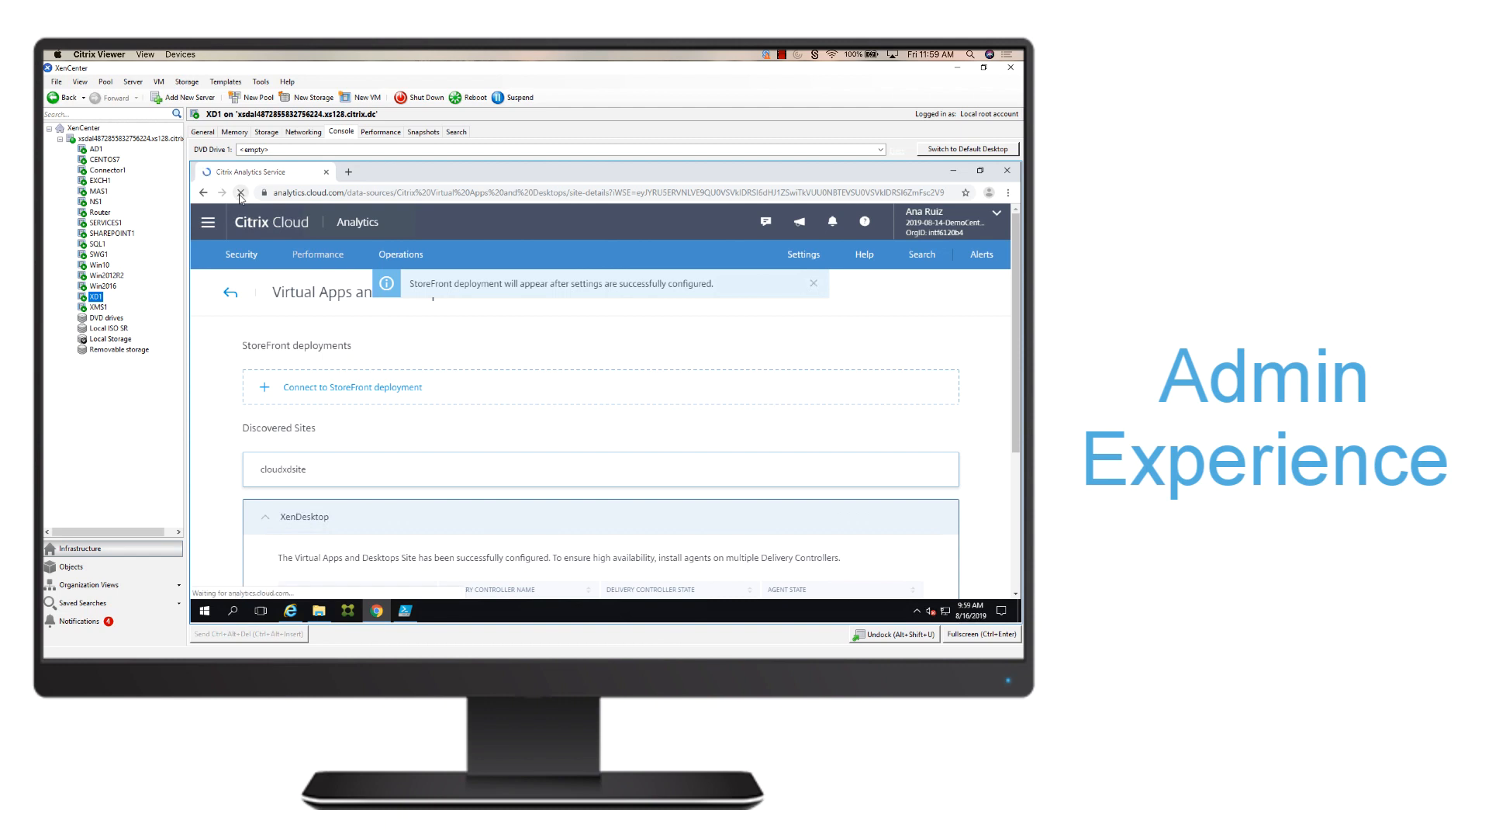
left_click(240, 193)
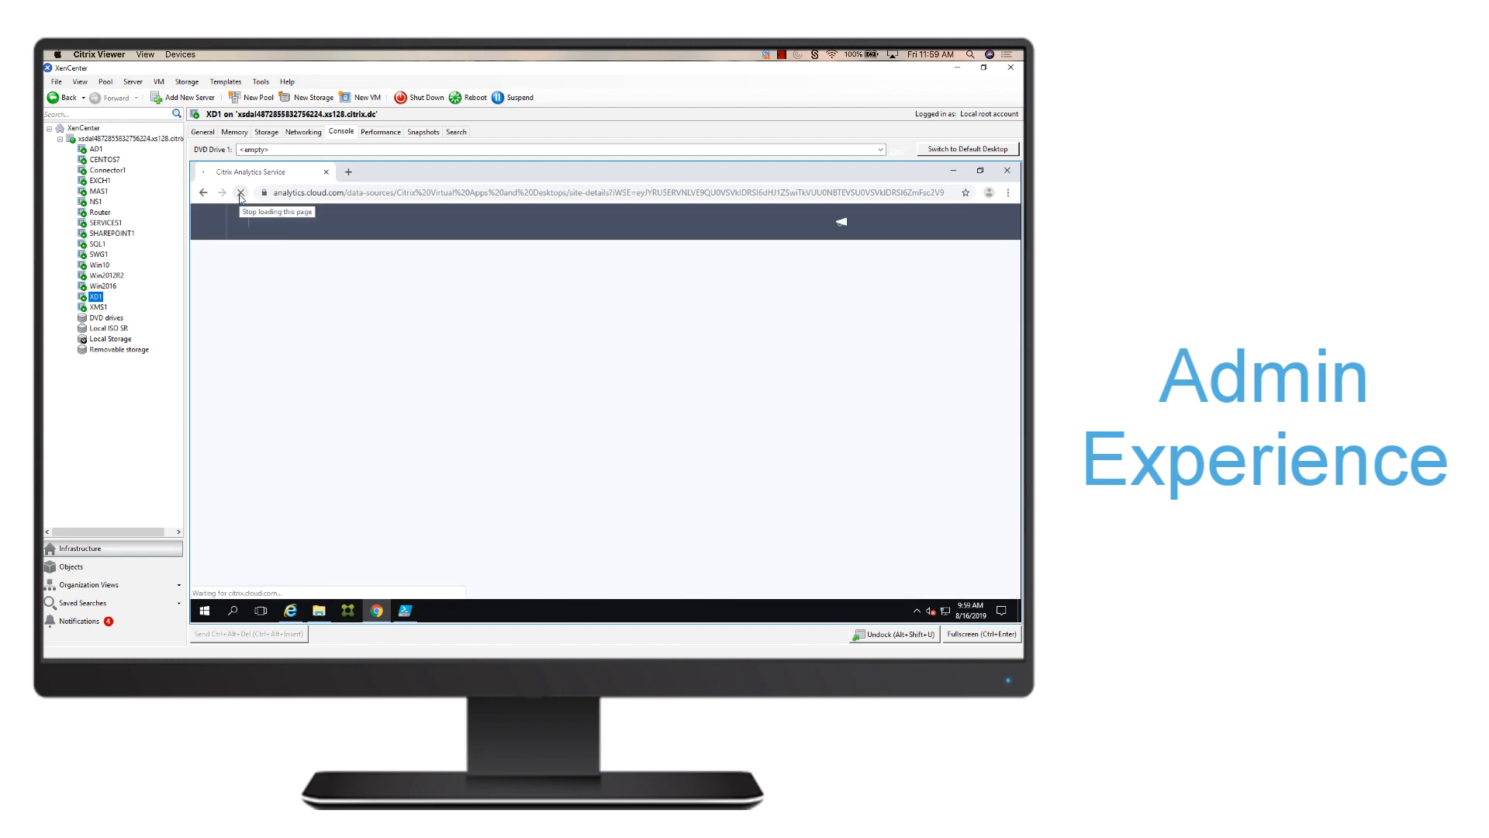
left_click(241, 193)
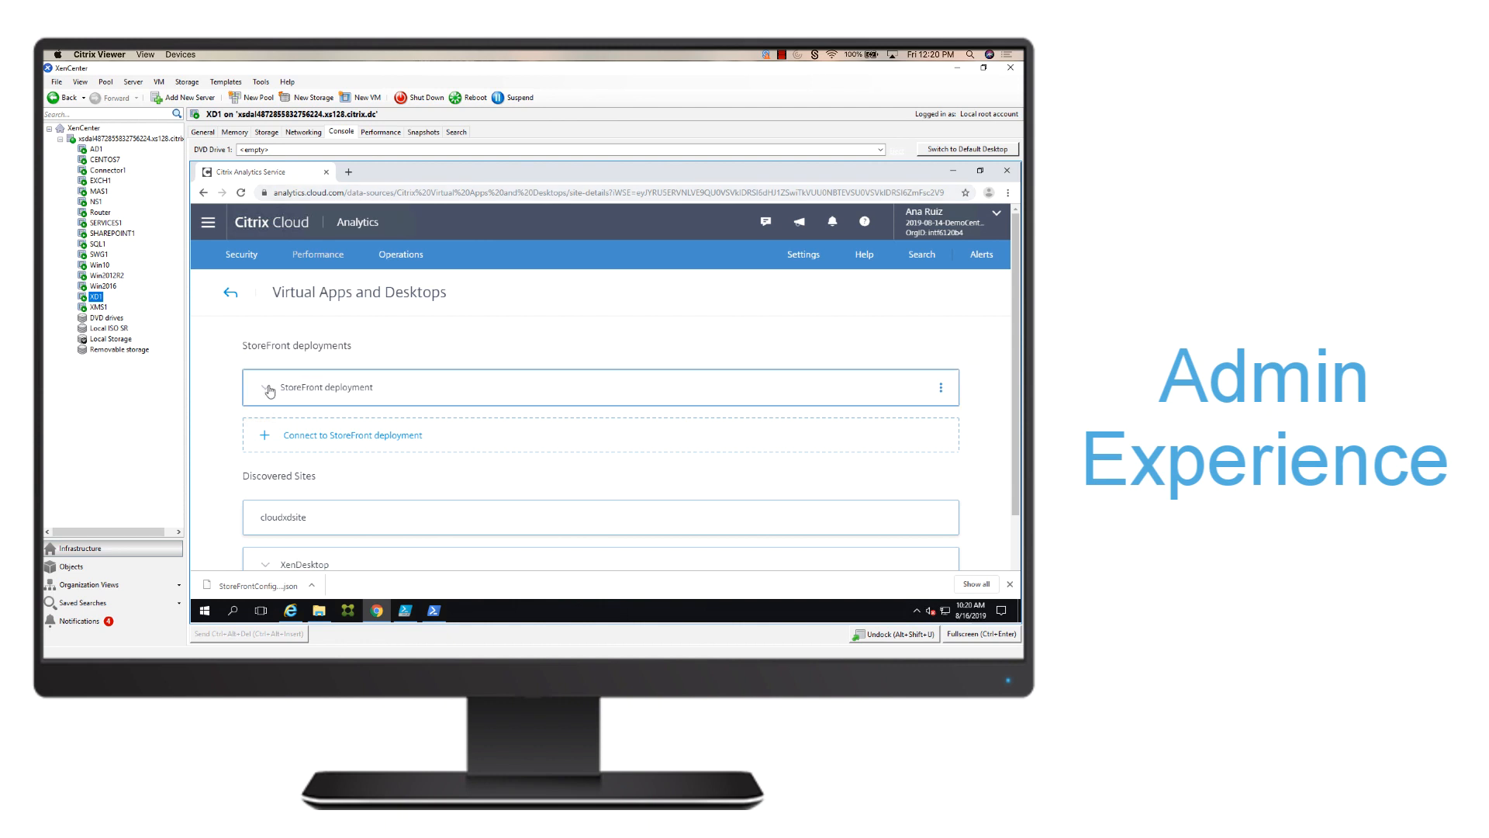
left_click(323, 386)
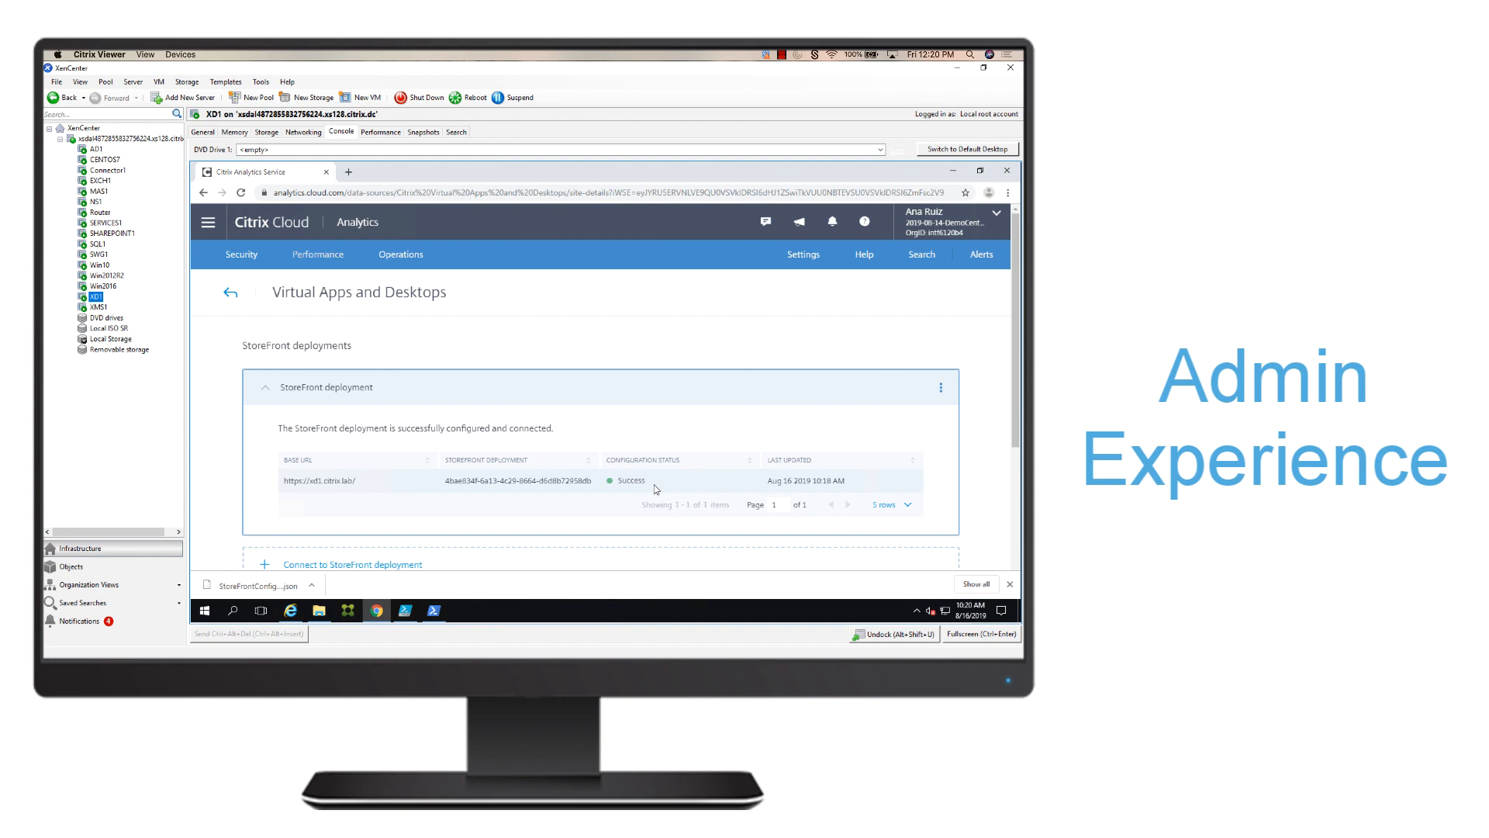
mouse_move(631, 479)
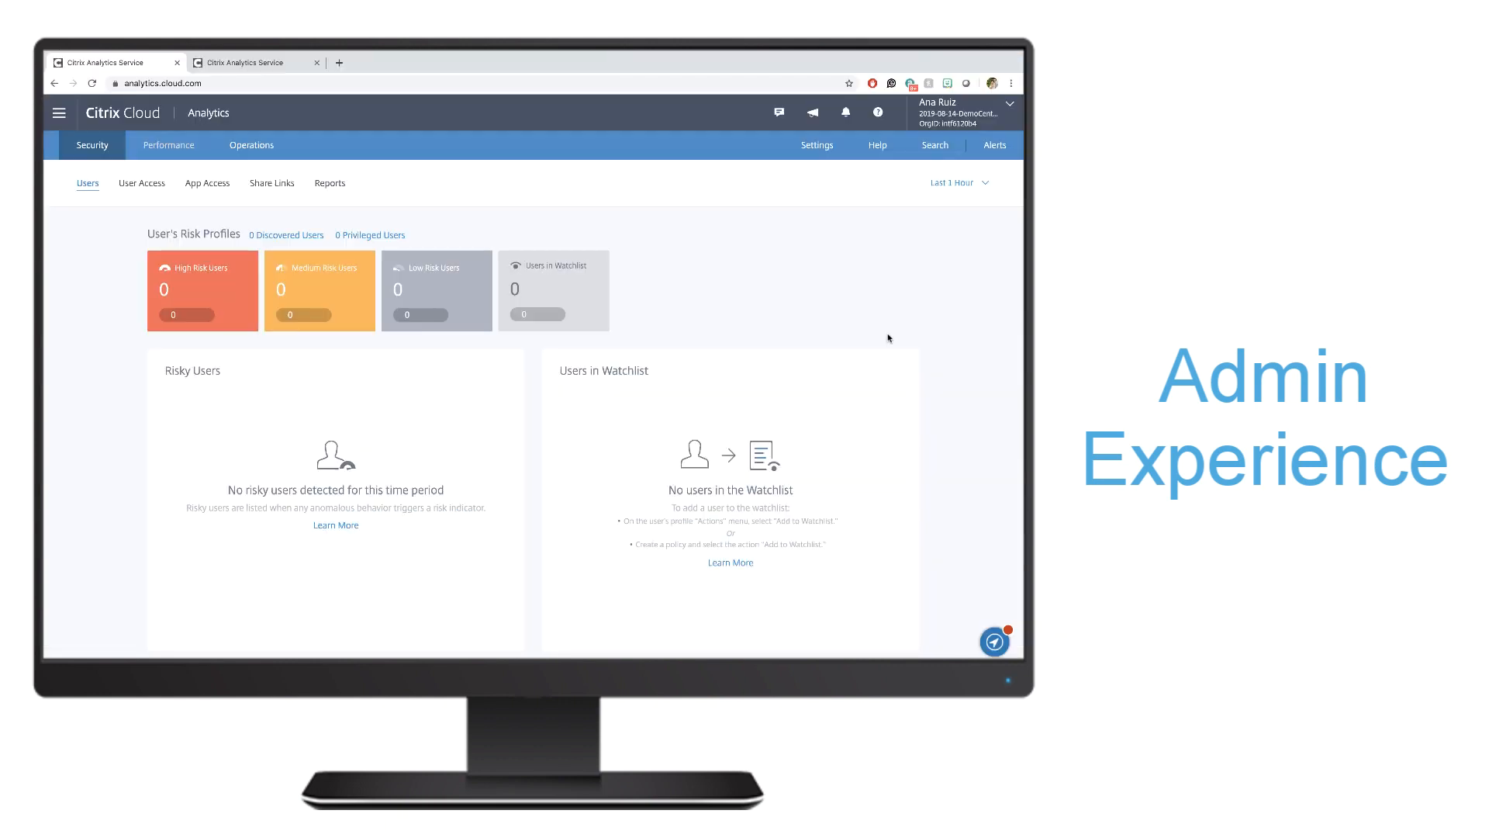
Open the Policies tab under Settings > Indicators and Policies
left_click(815, 144)
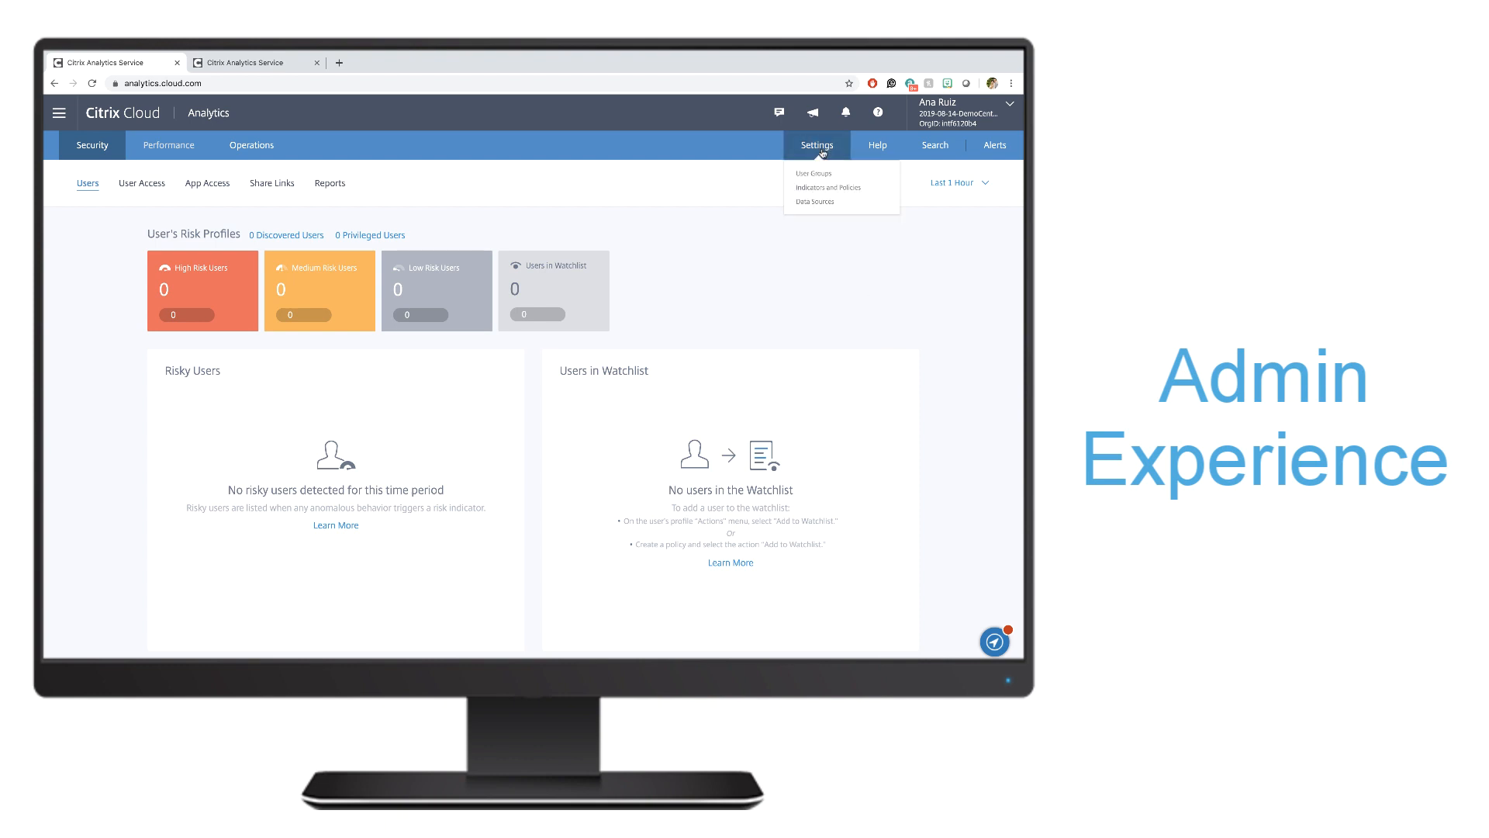
left_click(829, 187)
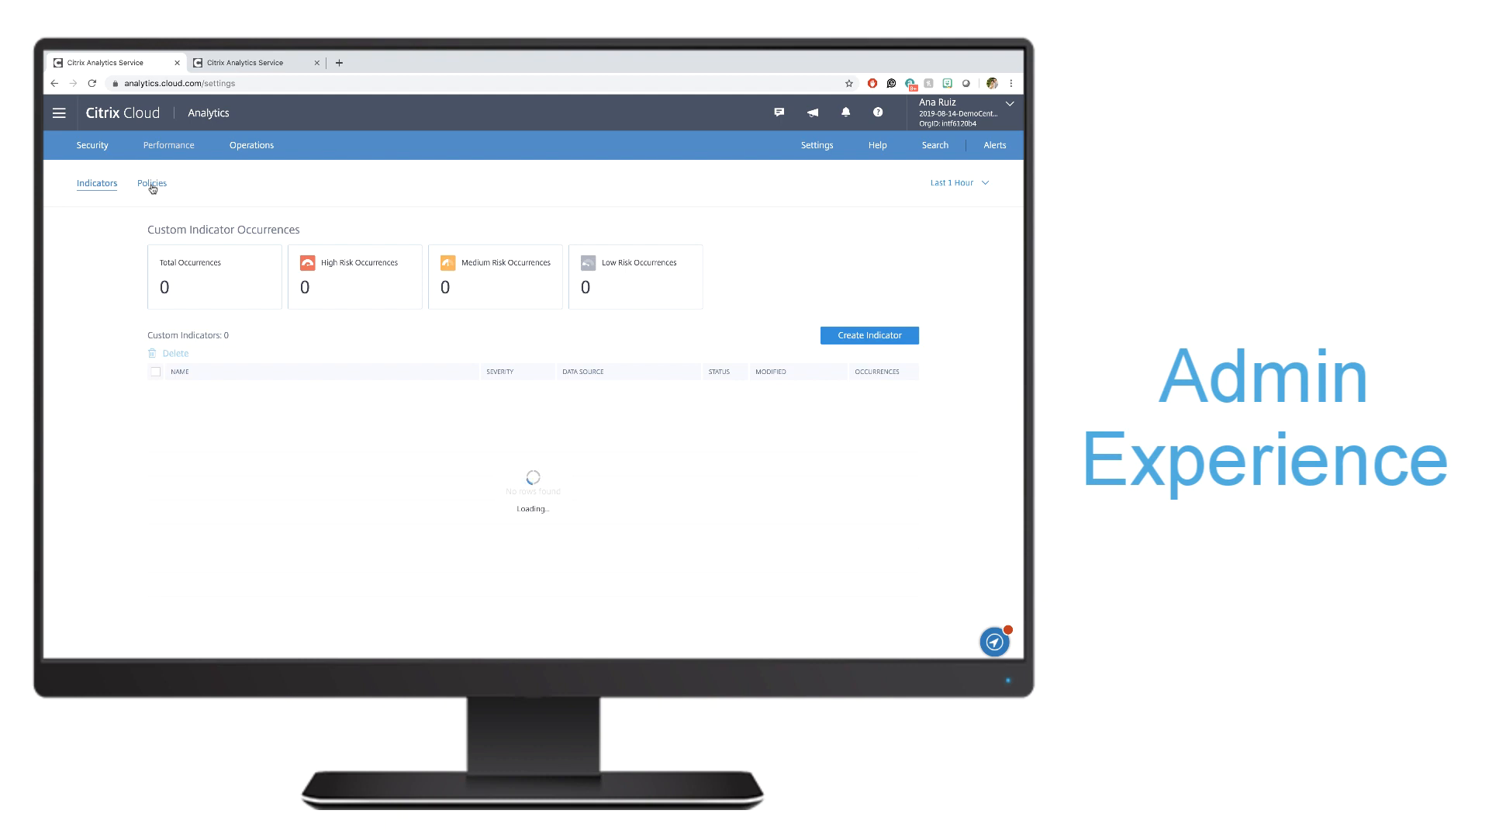
left_click(150, 183)
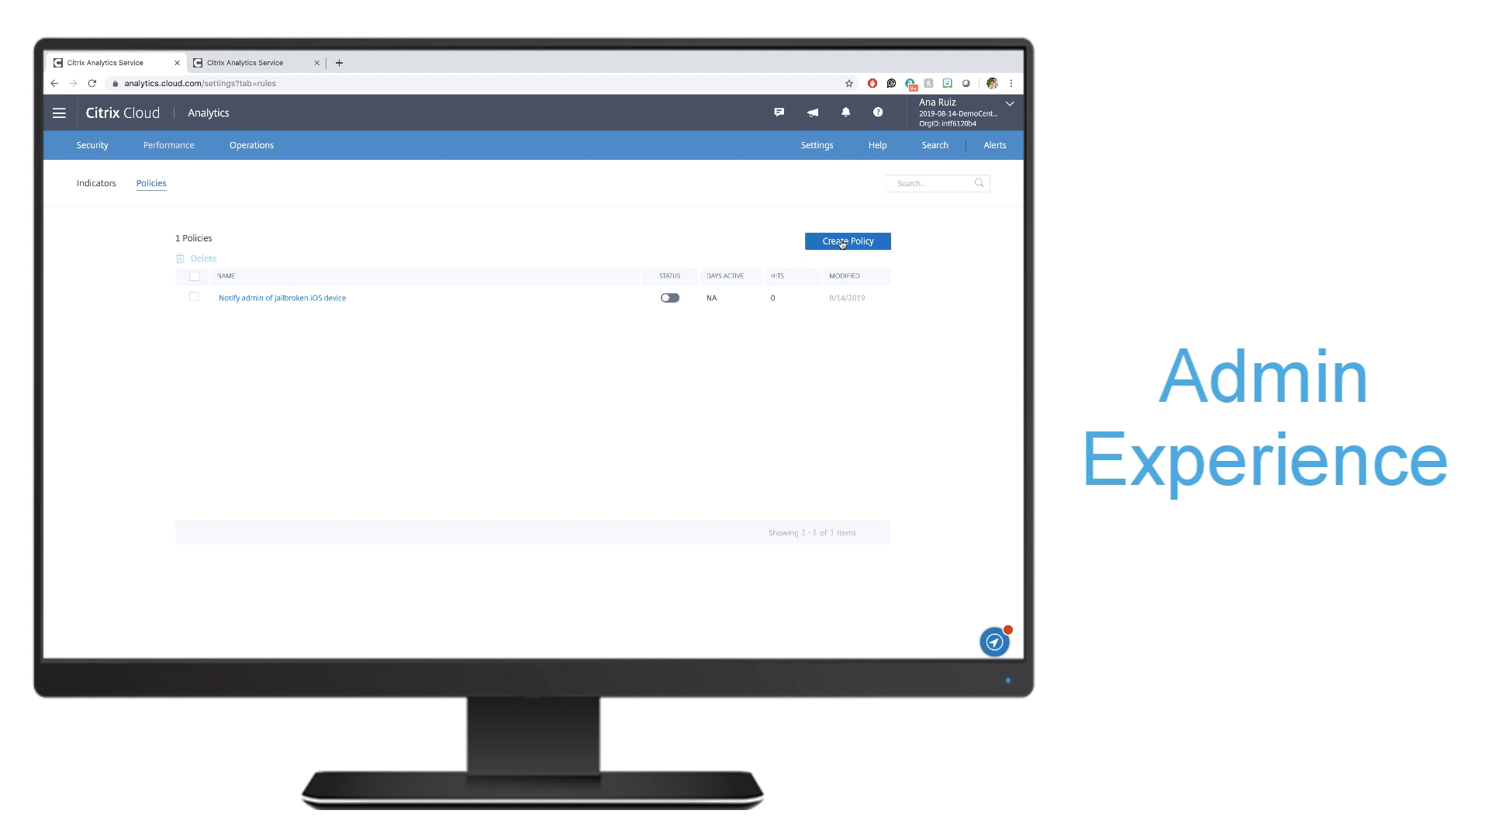
Start a new policy with condition Risk score change of 15 within an hour
left_click(846, 240)
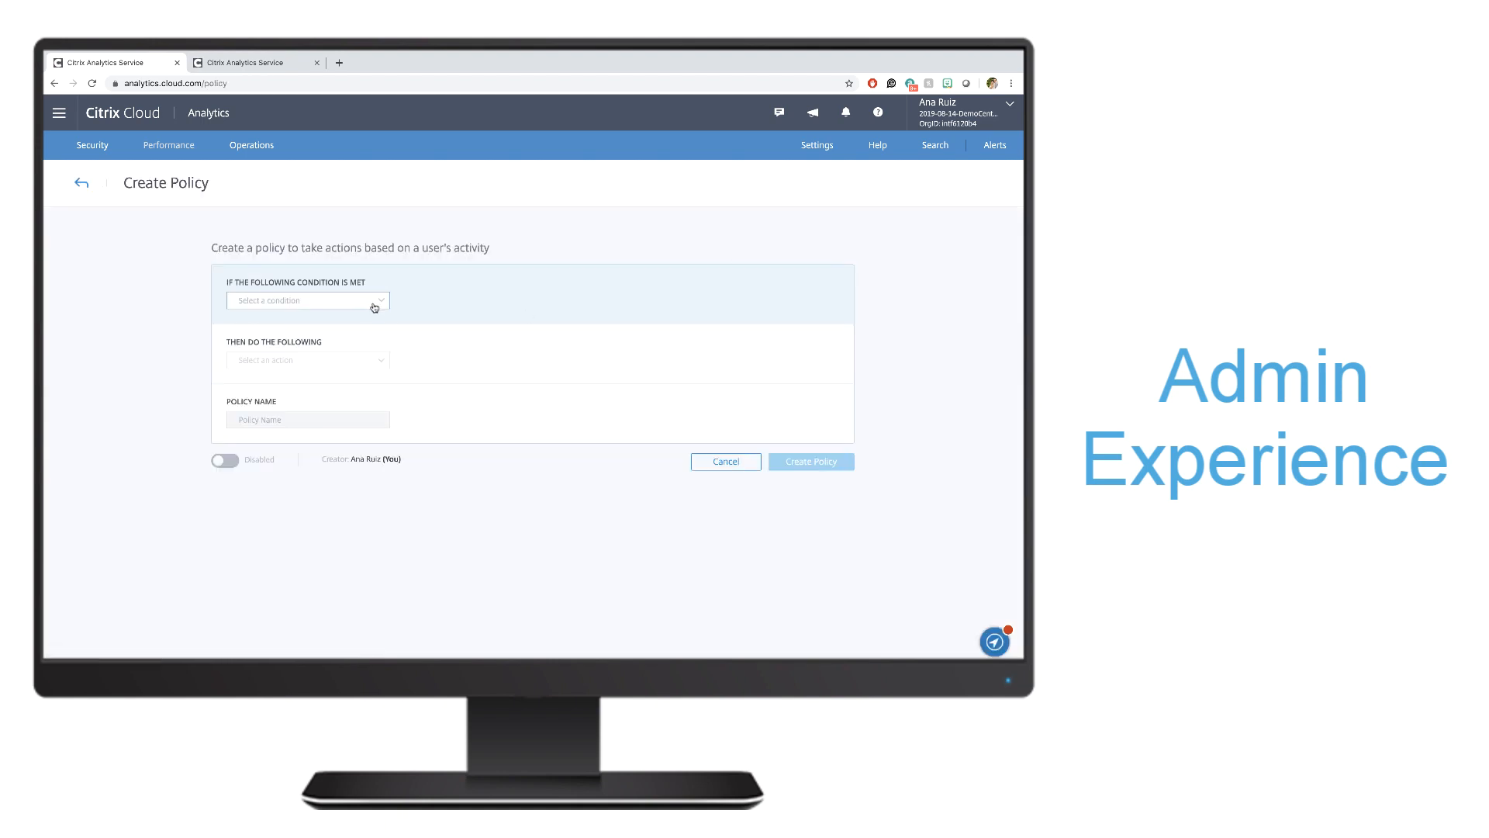
left_click(307, 300)
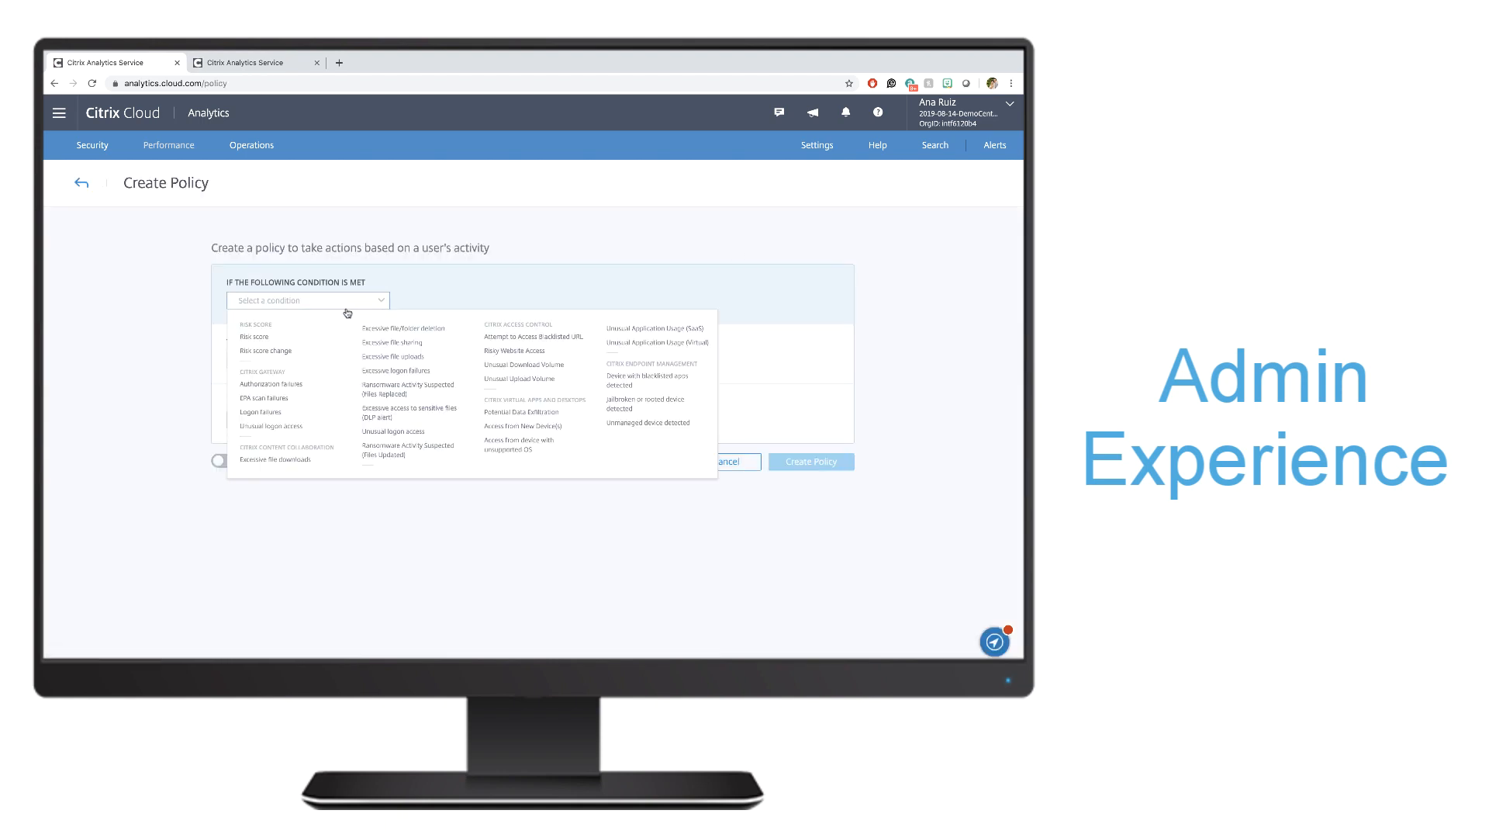
left_click(266, 351)
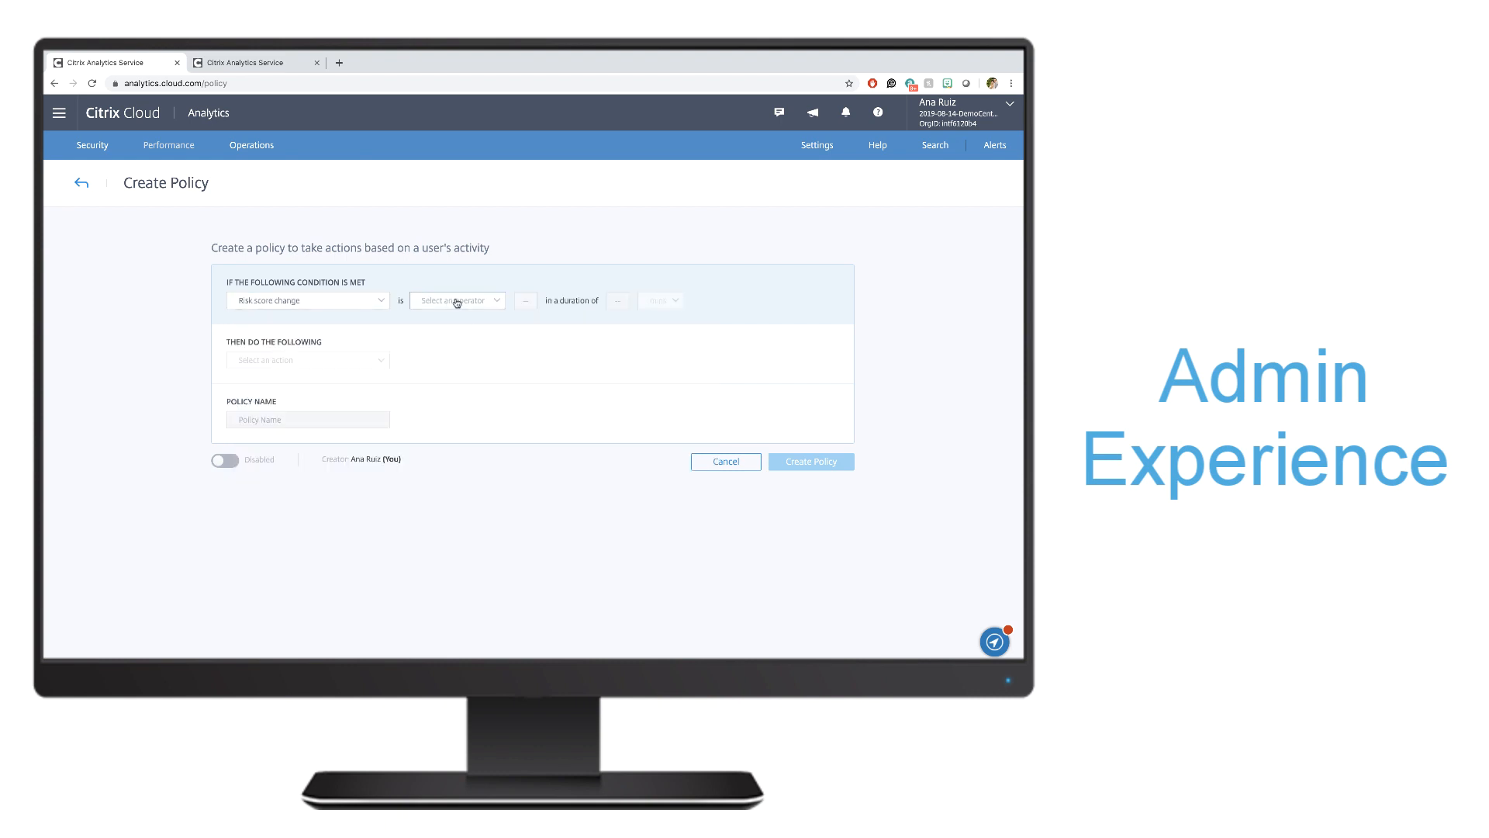
left_click(457, 300)
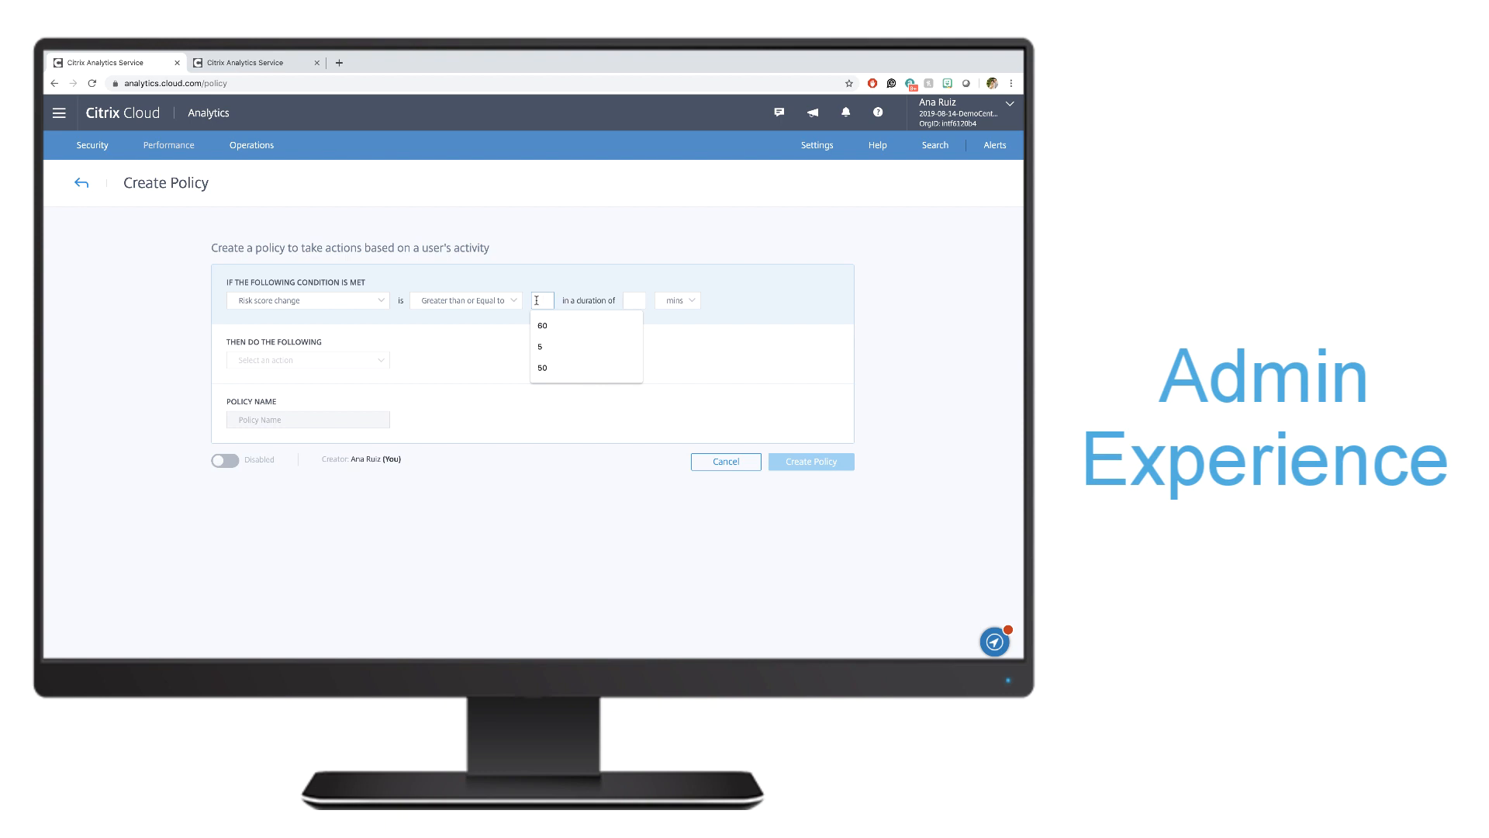
type("15")
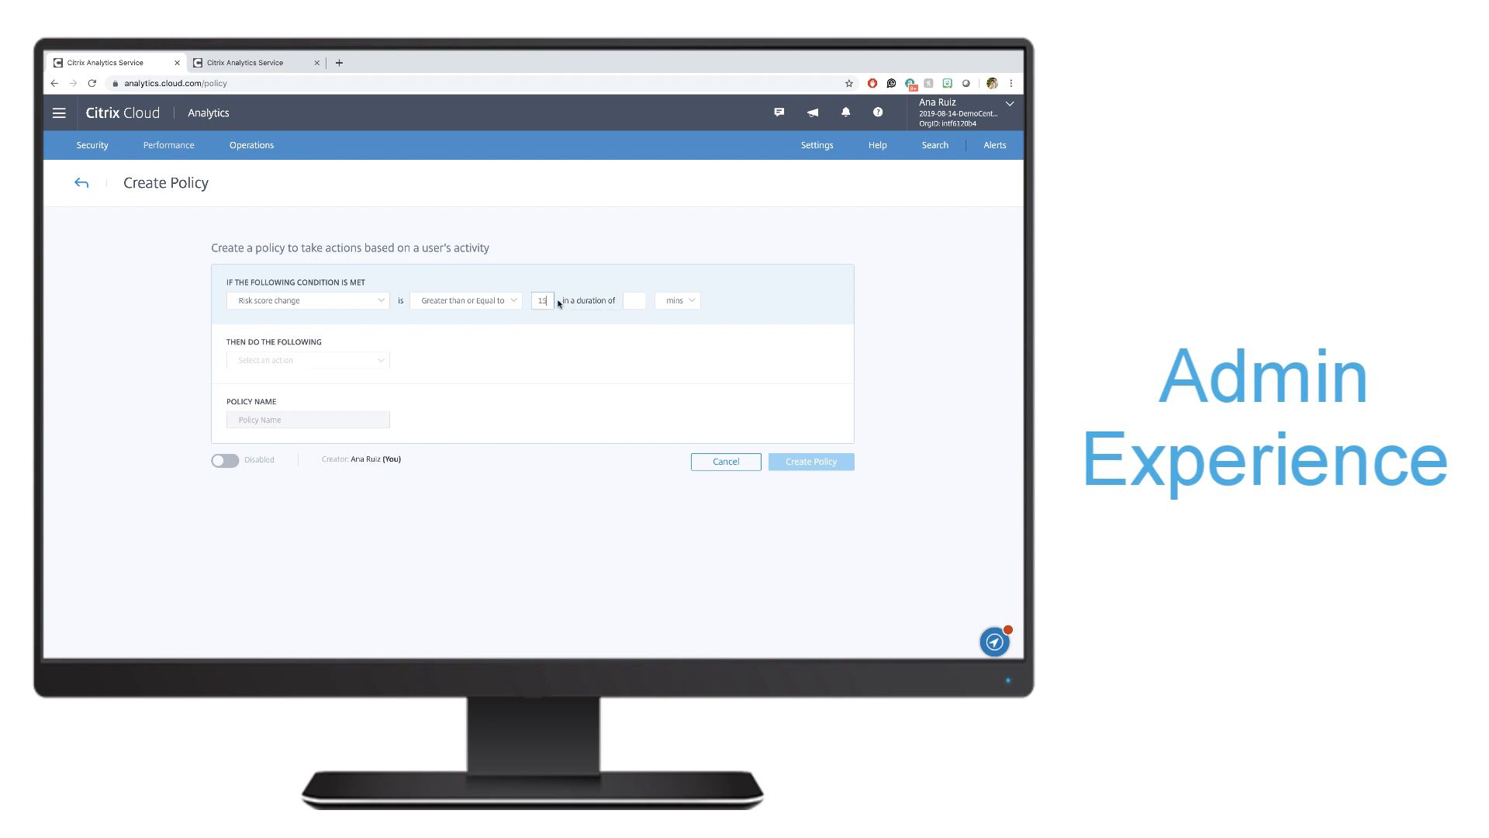
left_click(677, 301)
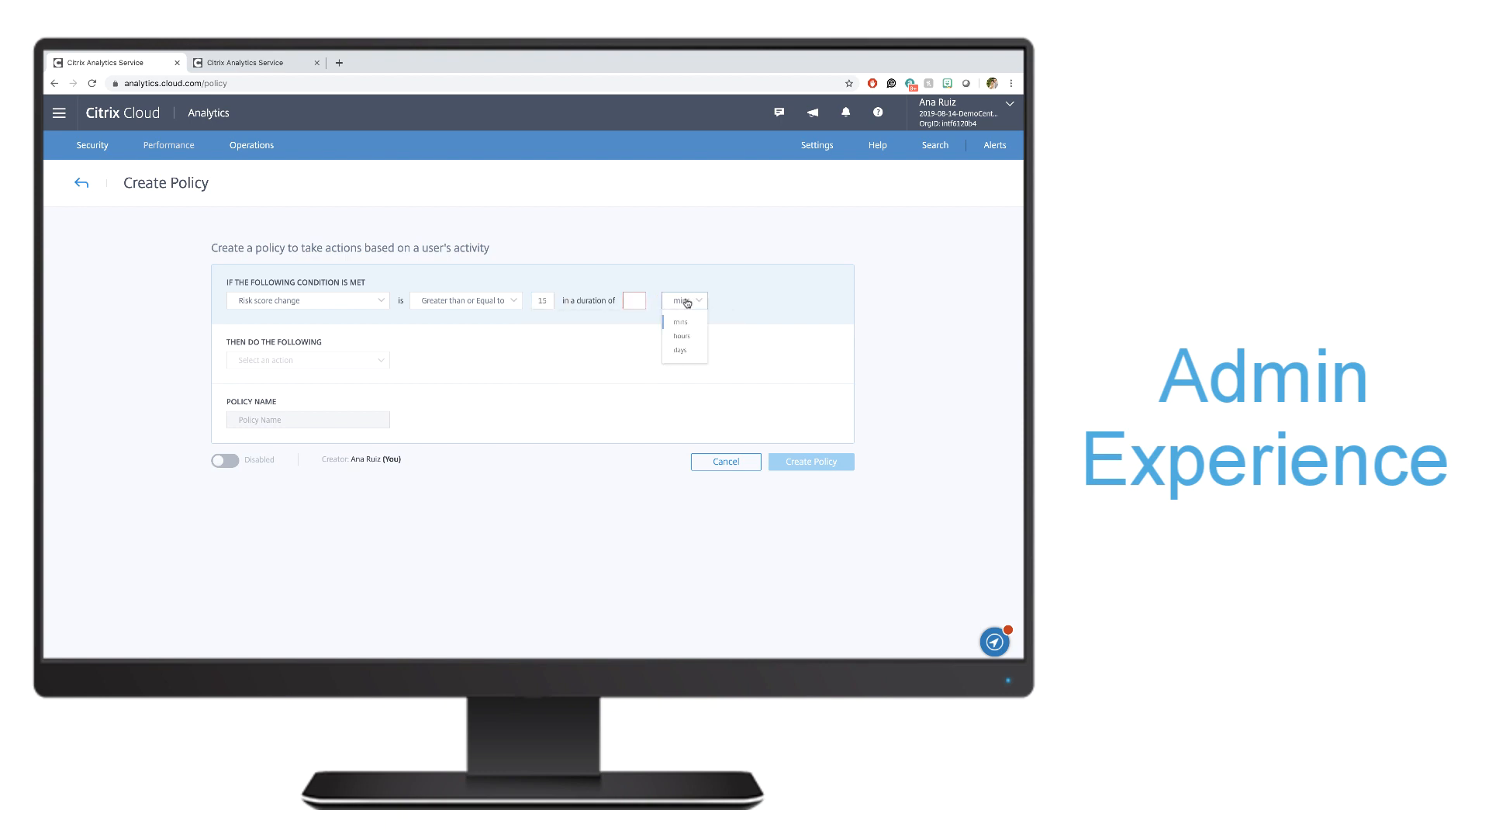
left_click(681, 336)
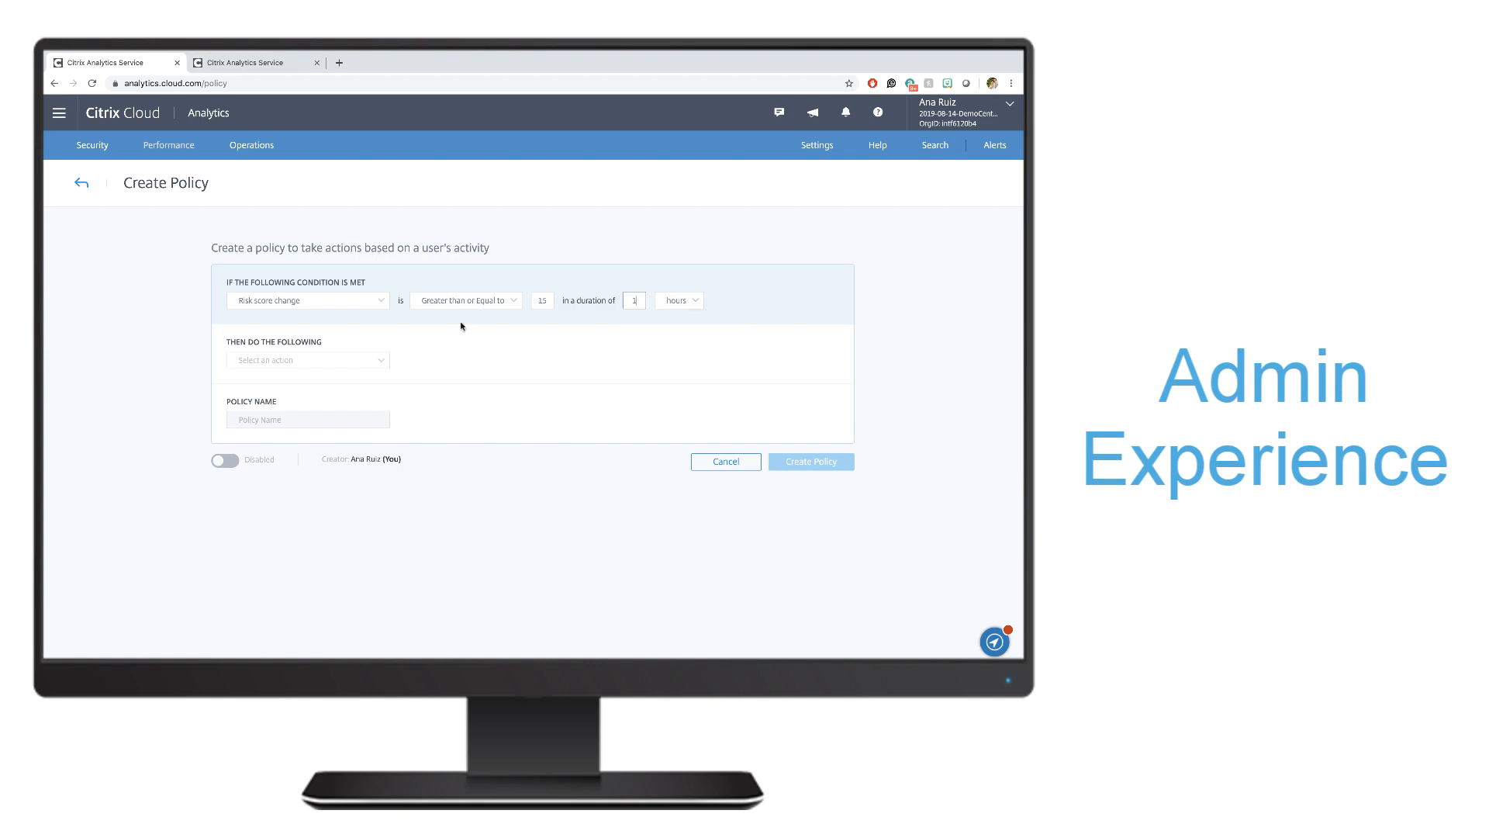
Add the Add to watchlist action, enable the policy, and create it
left_click(308, 360)
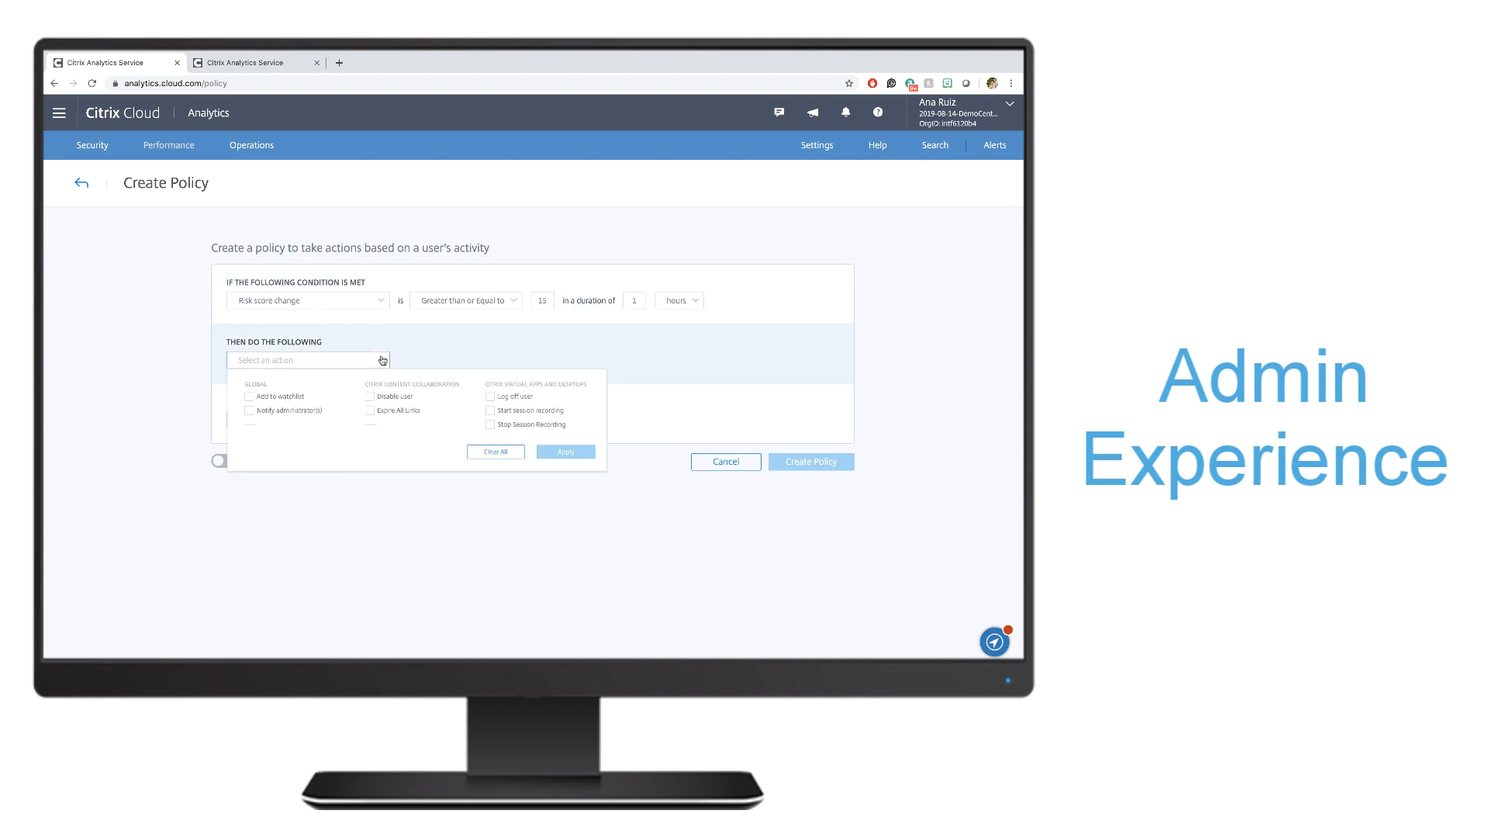
left_click(248, 396)
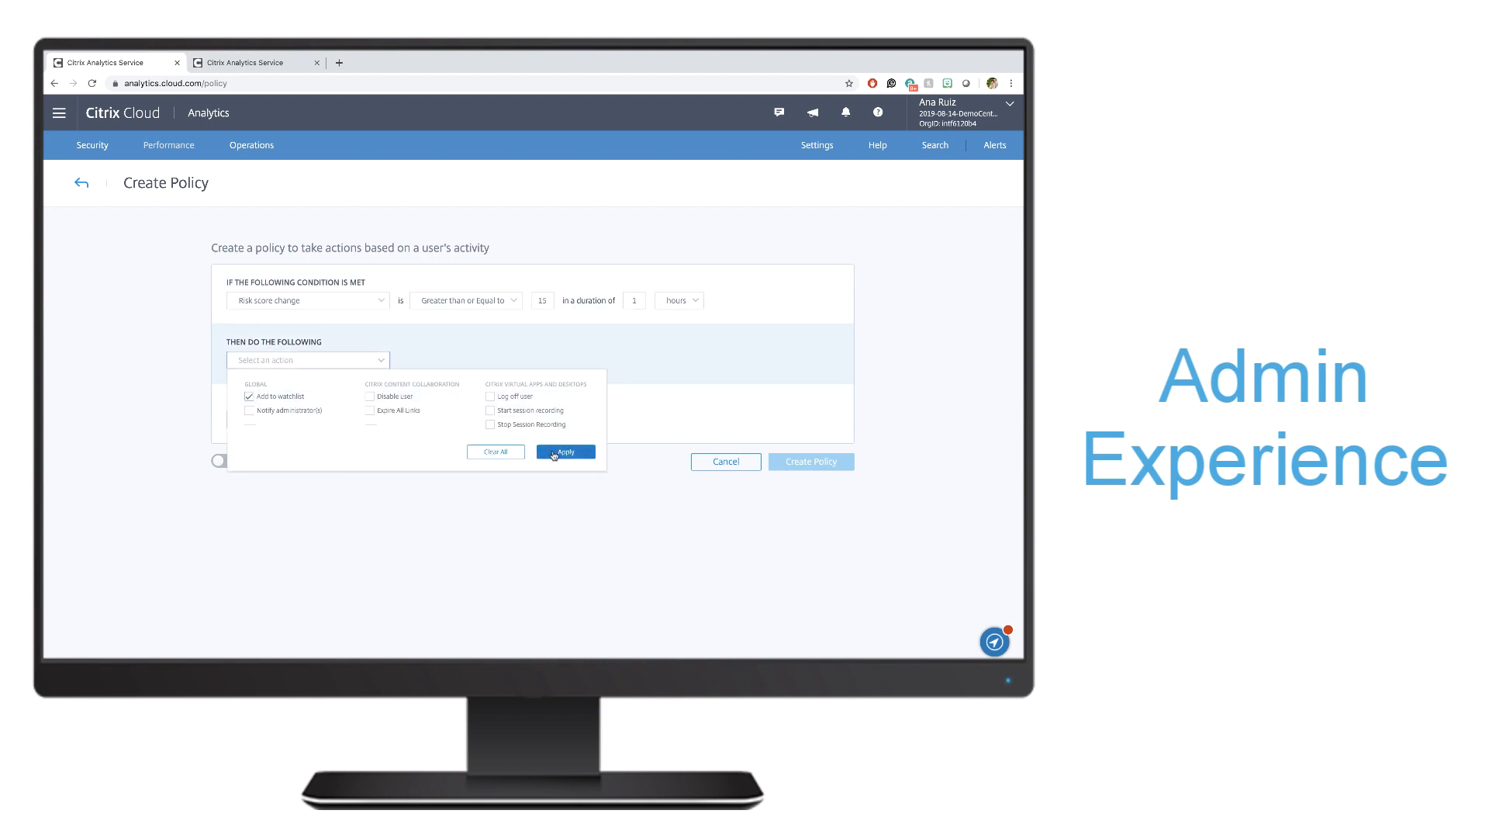
left_click(566, 452)
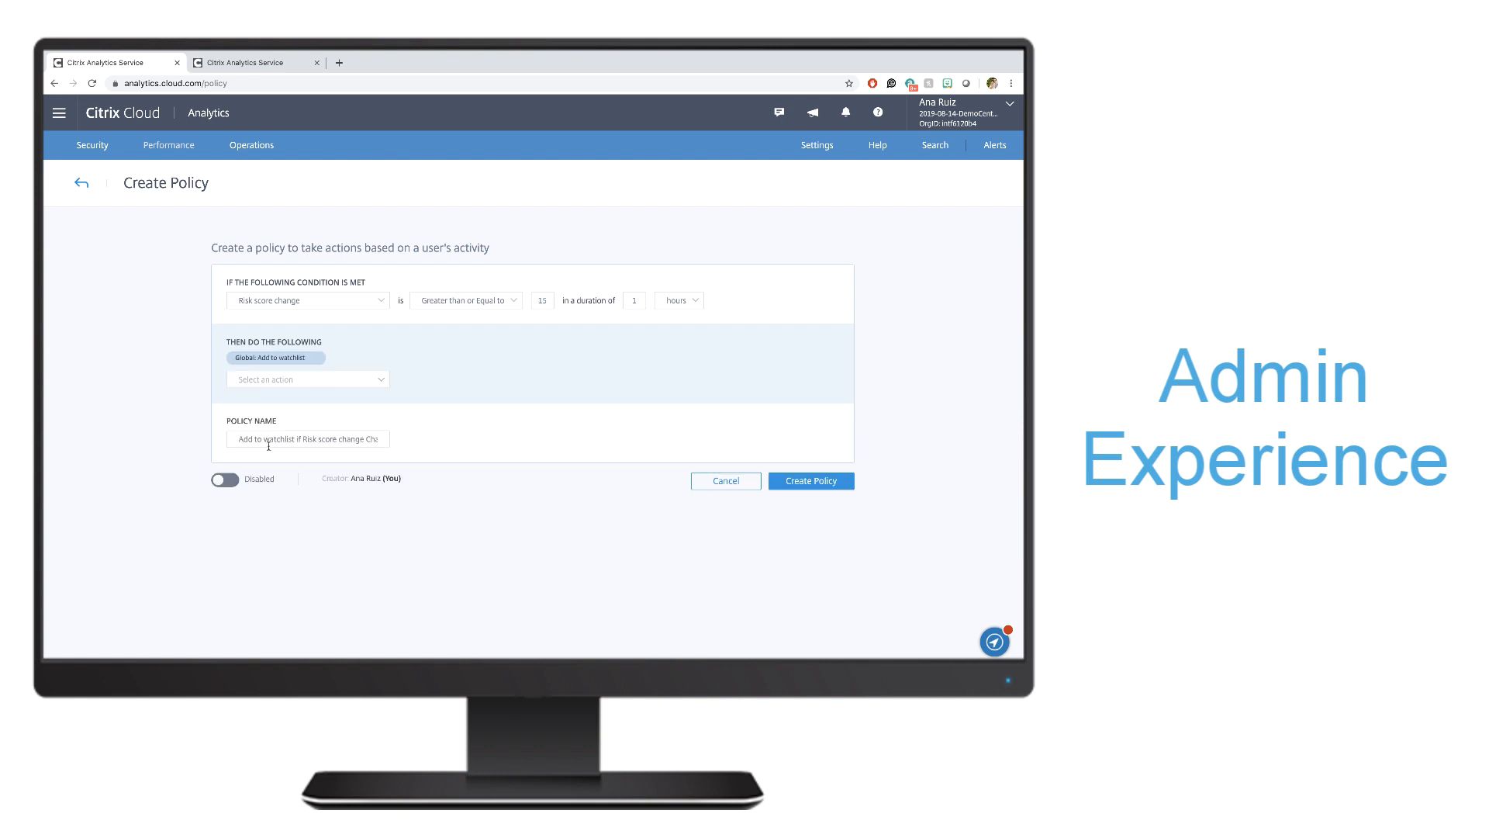
left_click(225, 479)
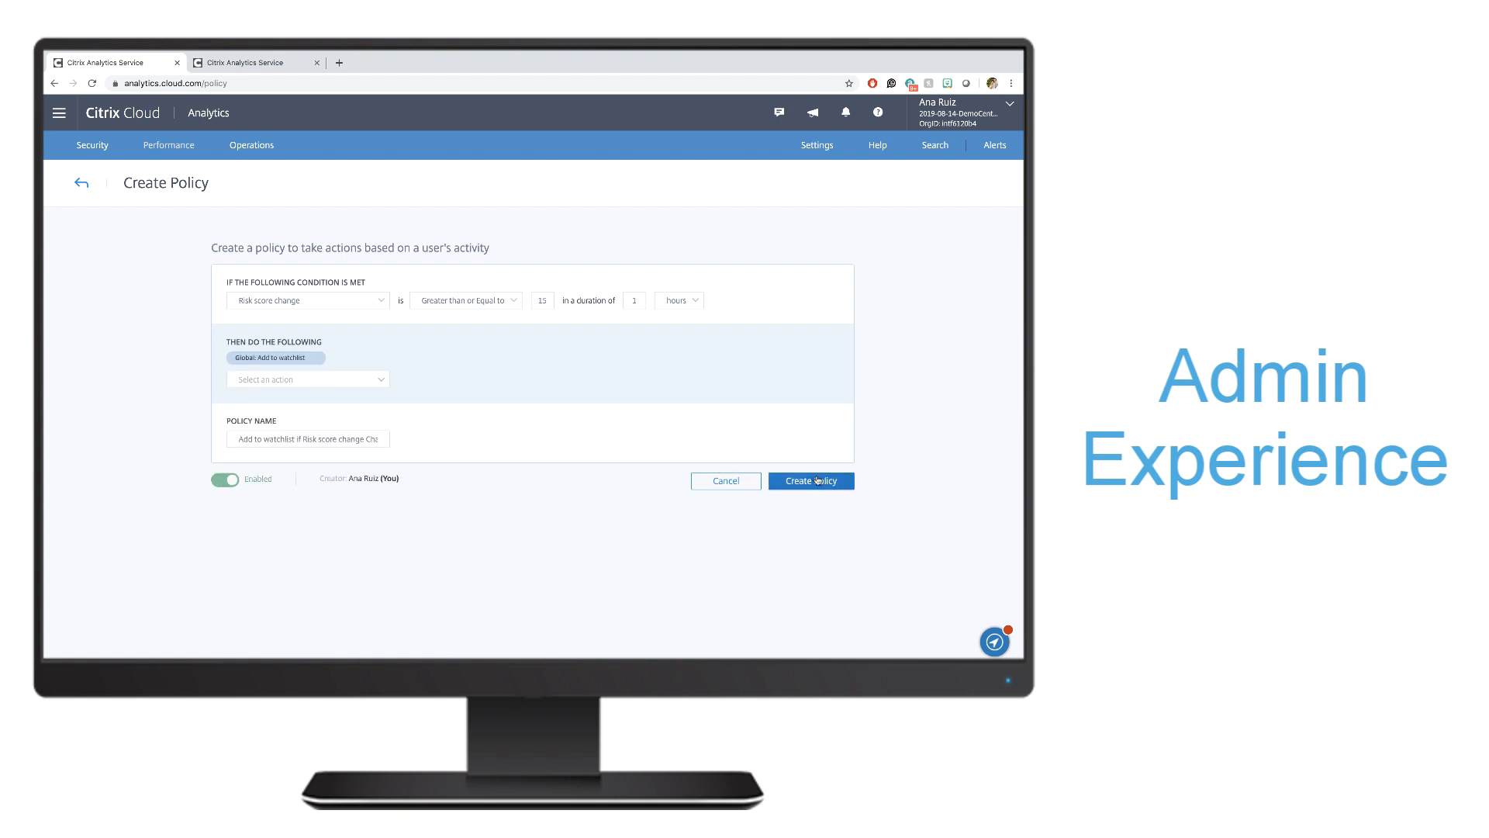
left_click(810, 479)
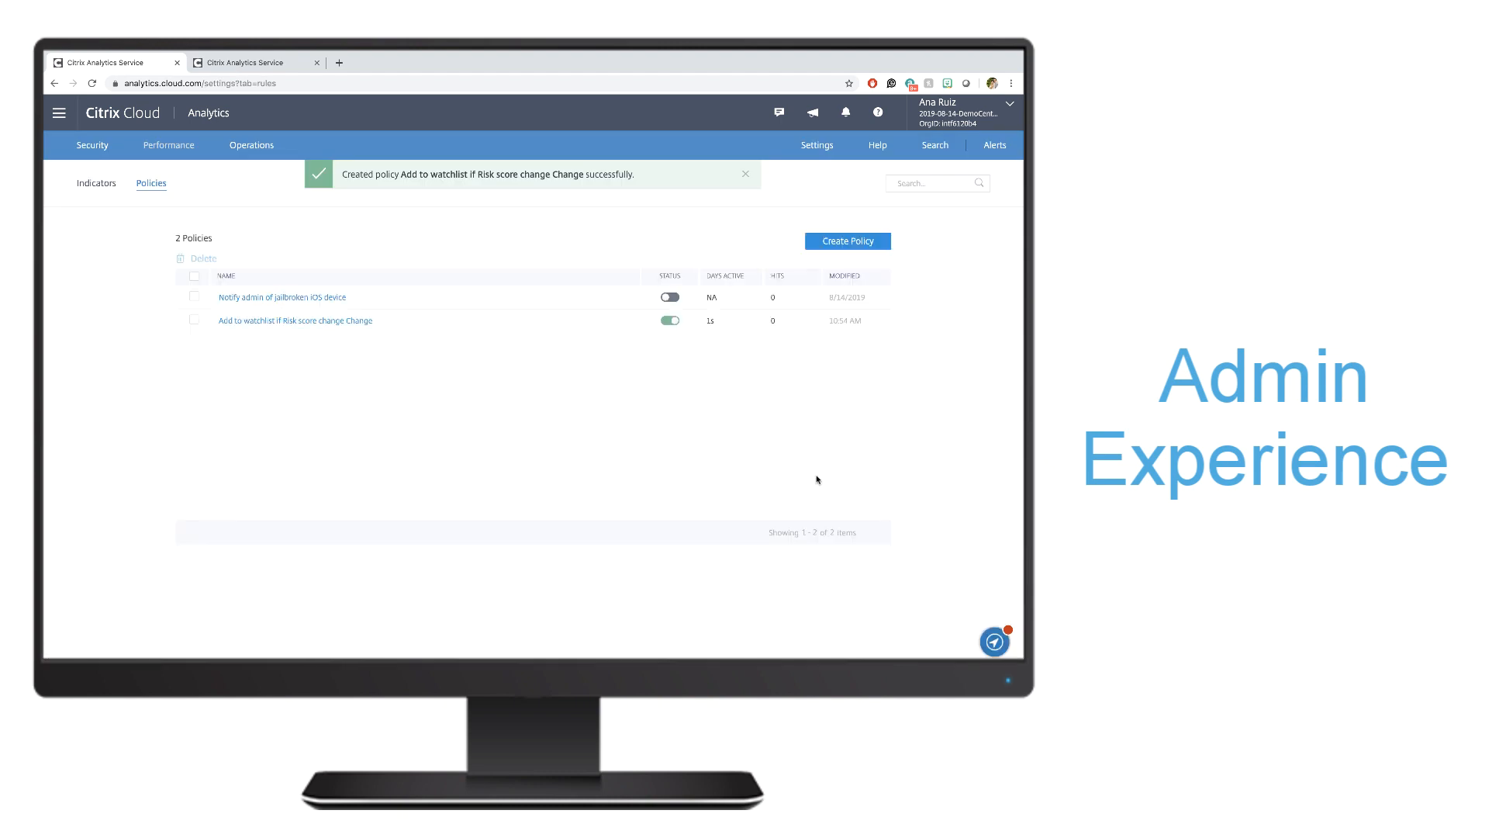
mouse_move(864, 247)
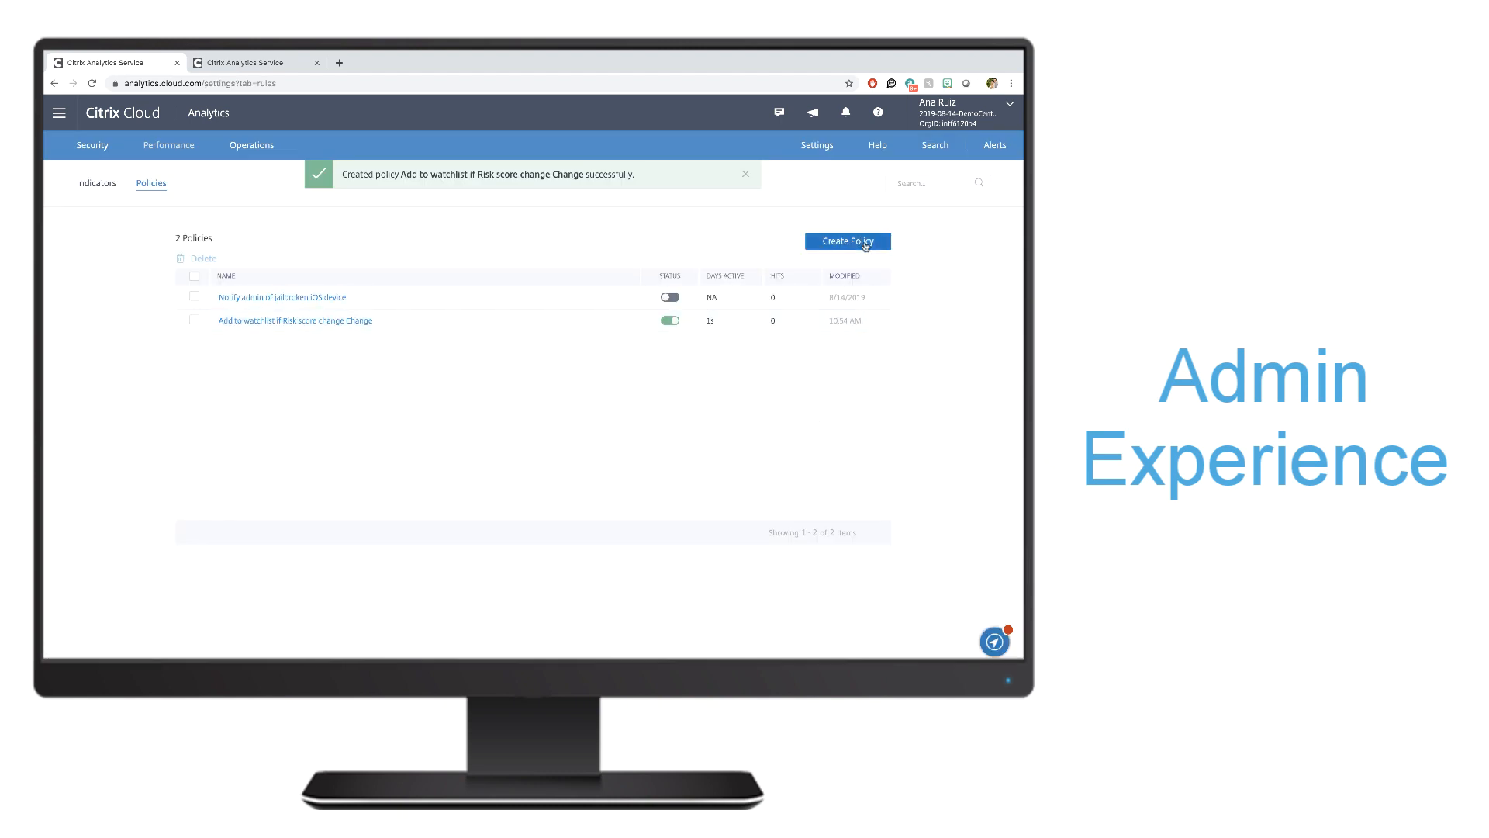
Create an enabled Attempt to Access Blacklisted URL policy with a Notify administrator(s) action
left_click(846, 241)
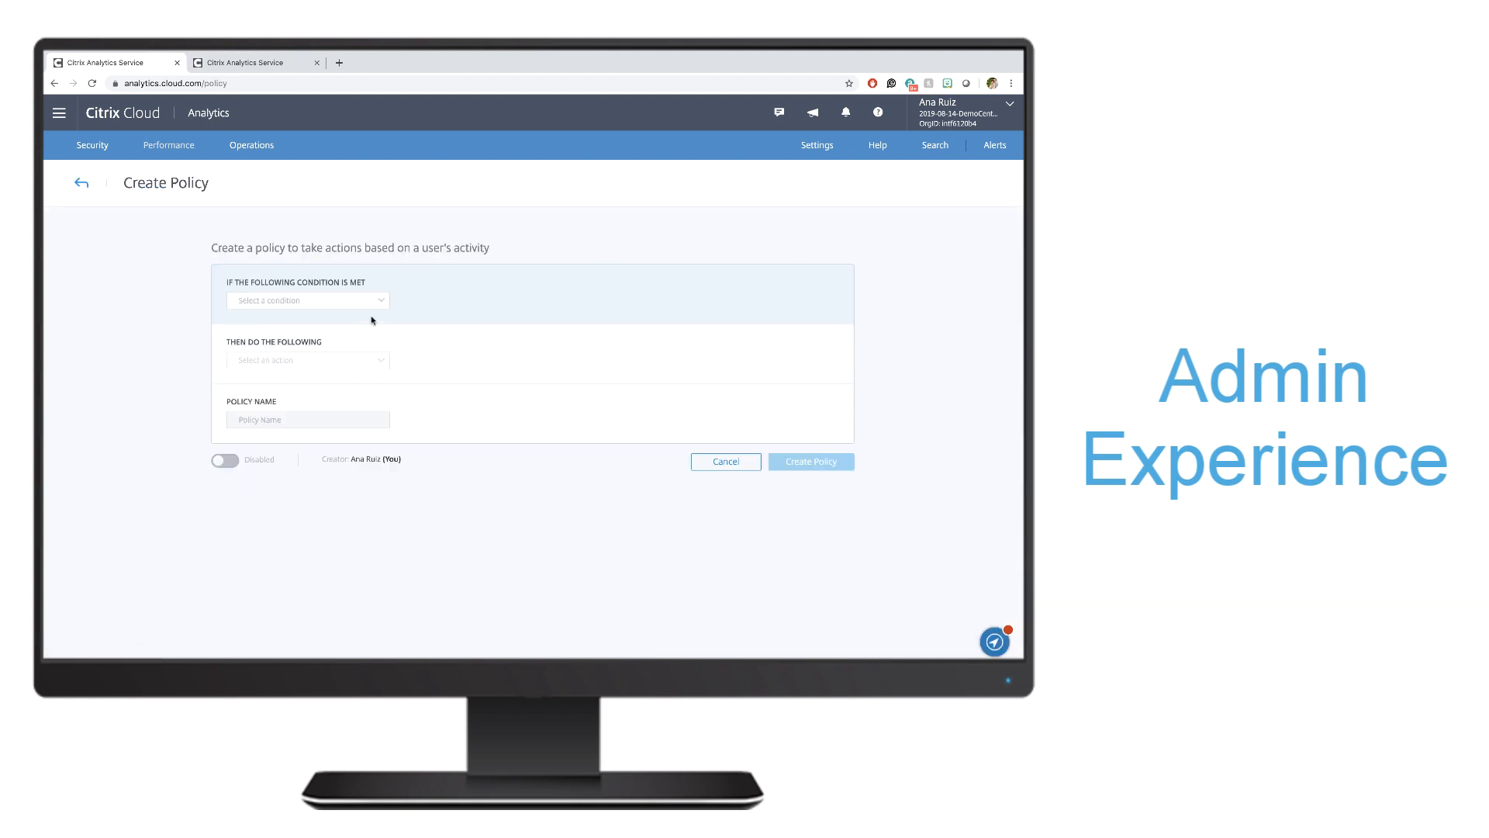
left_click(307, 300)
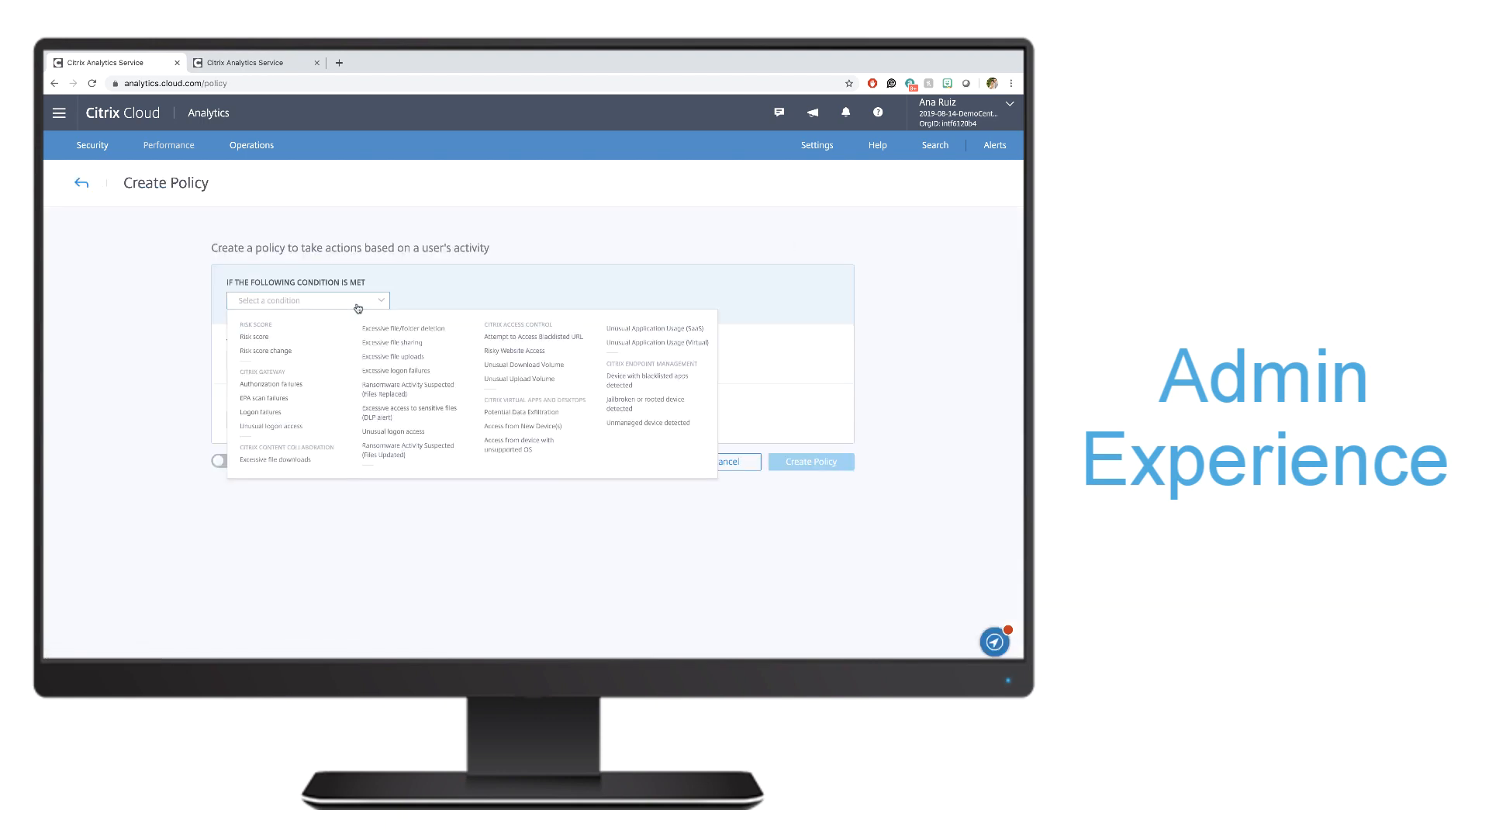
mouse_move(492, 319)
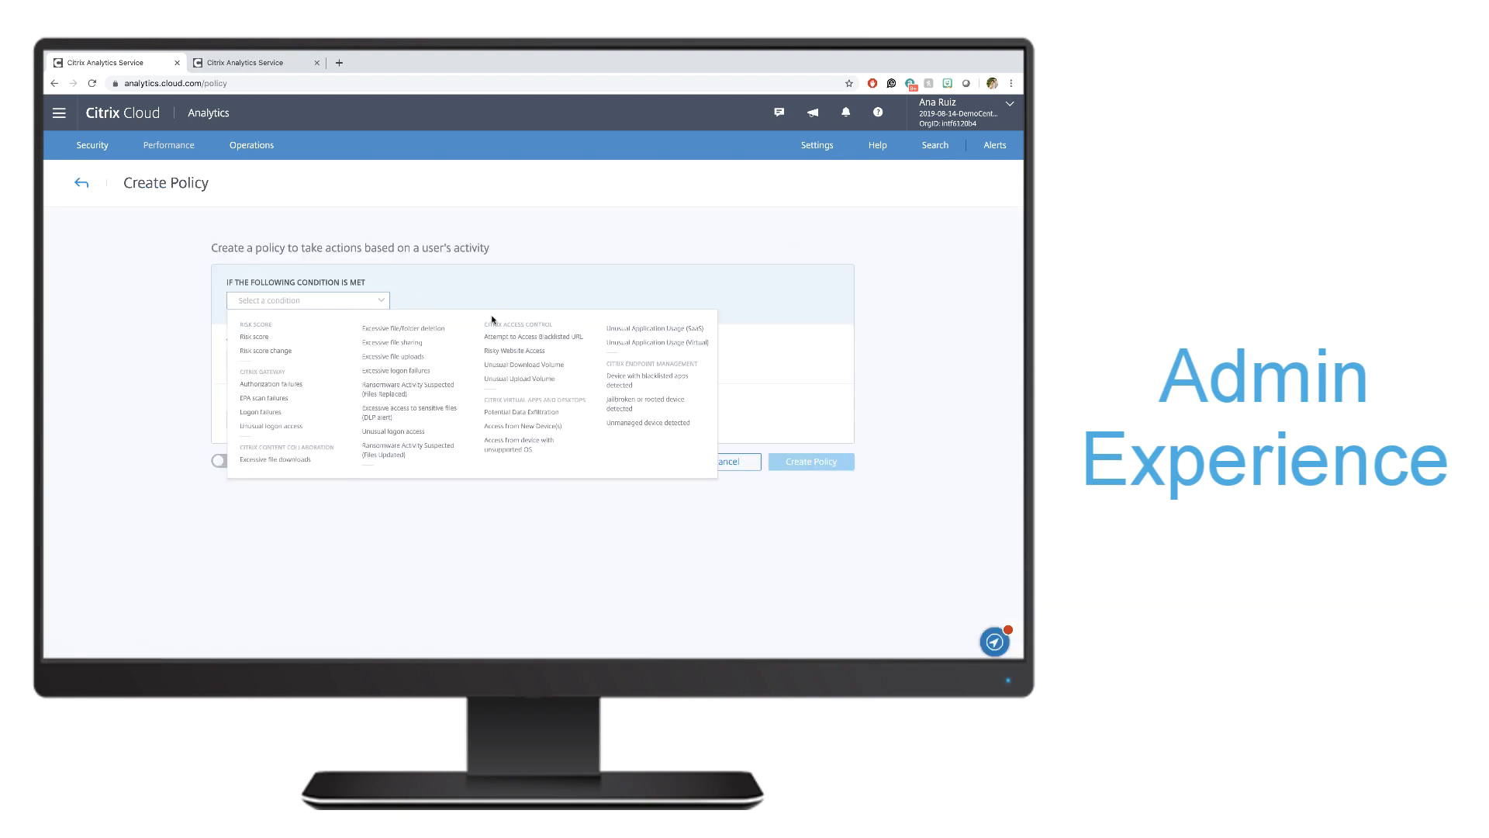
left_click(534, 336)
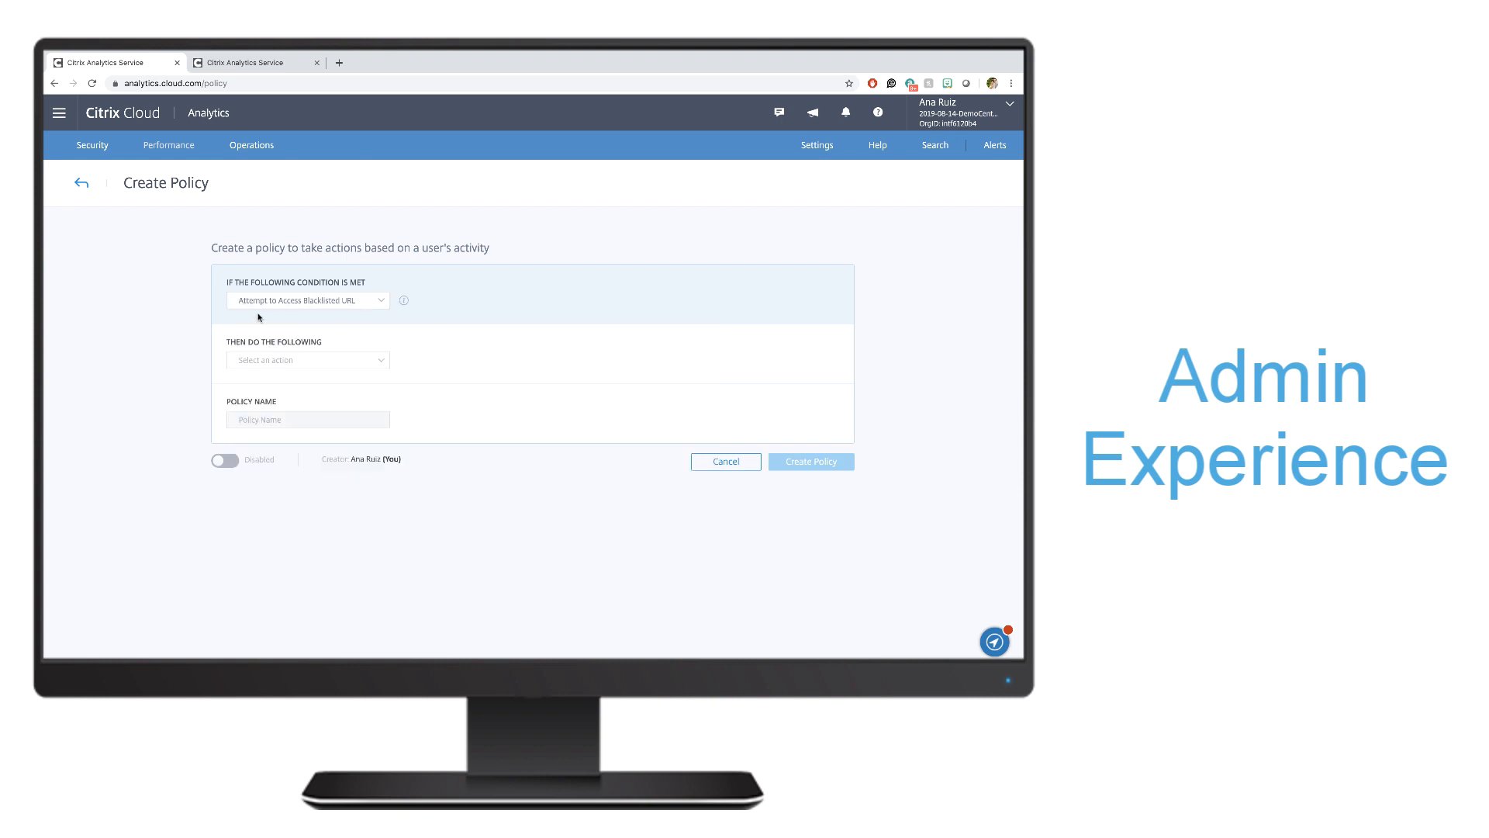
left_click(307, 359)
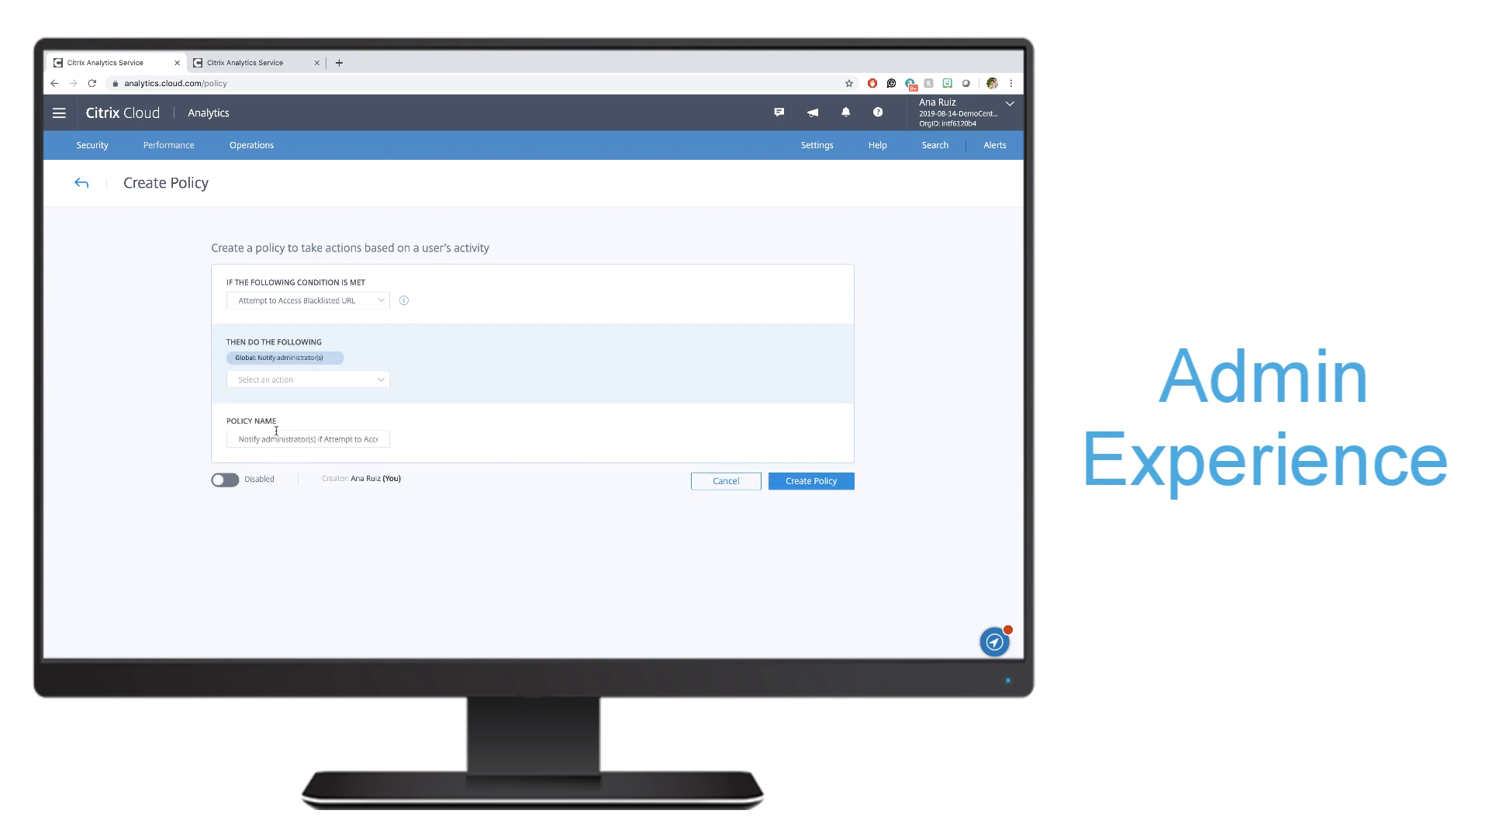
left_click(225, 478)
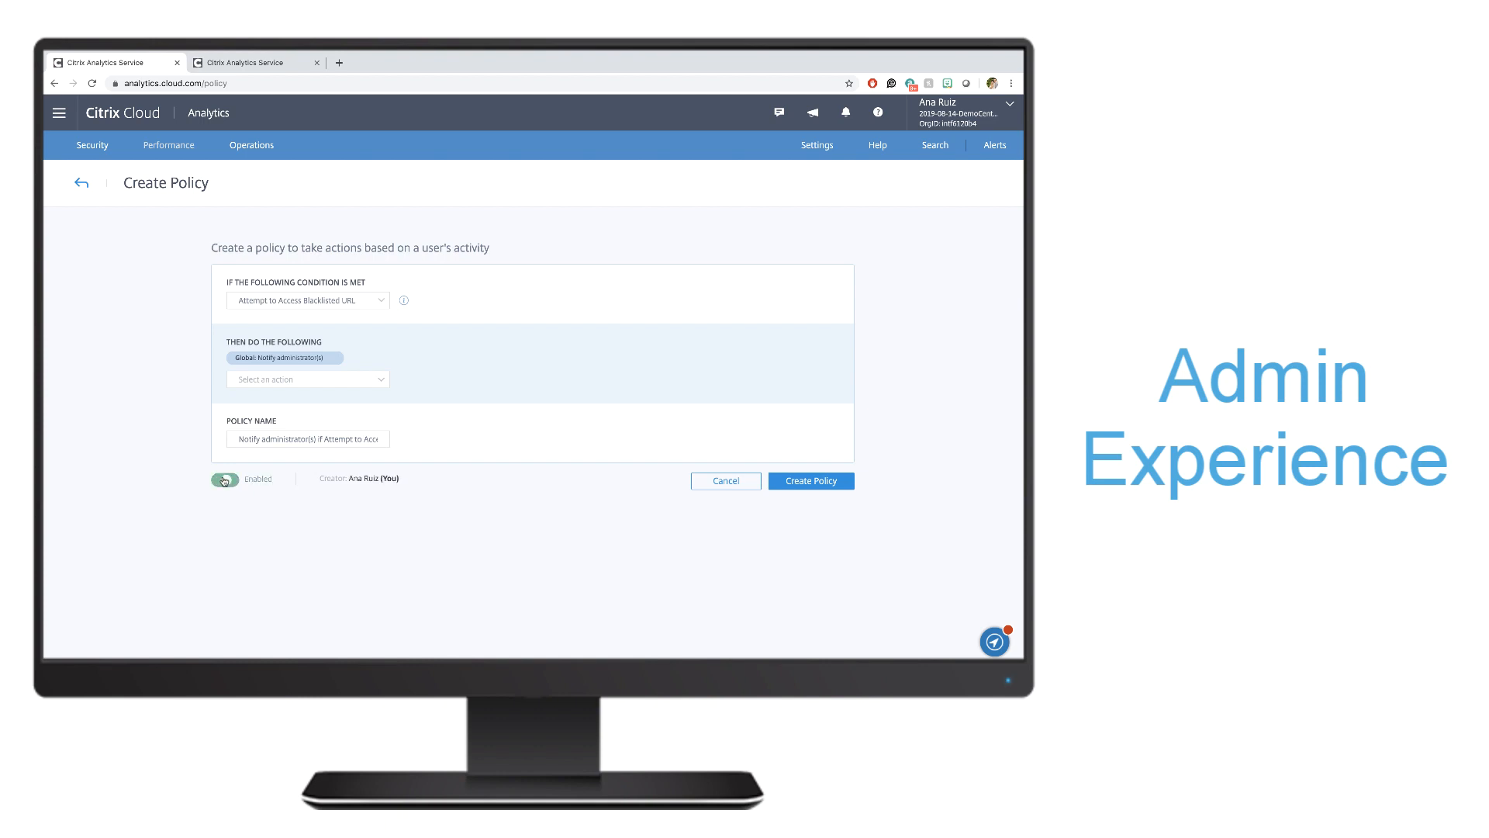
left_click(809, 481)
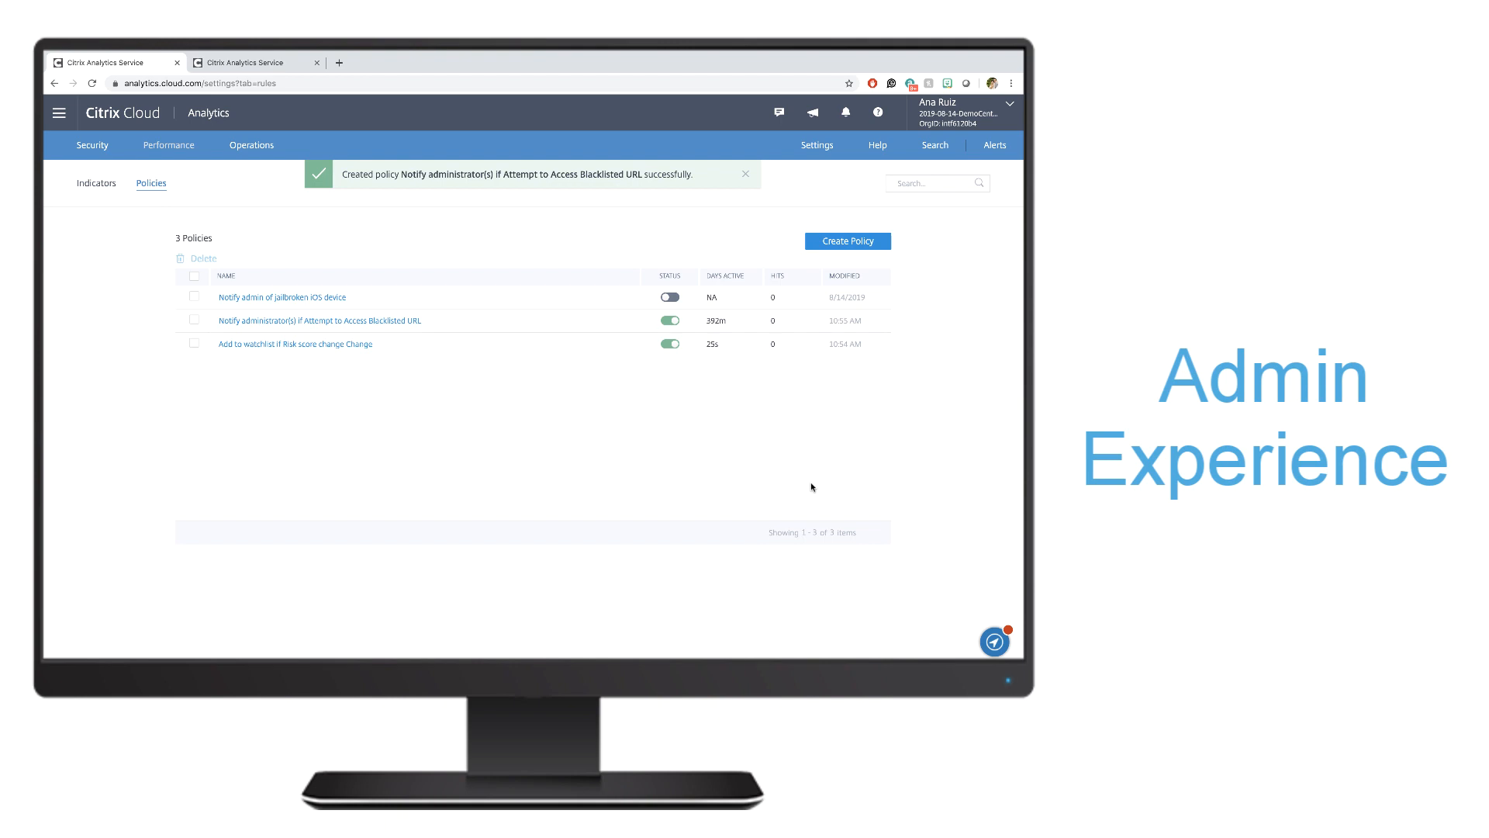
left_click(745, 174)
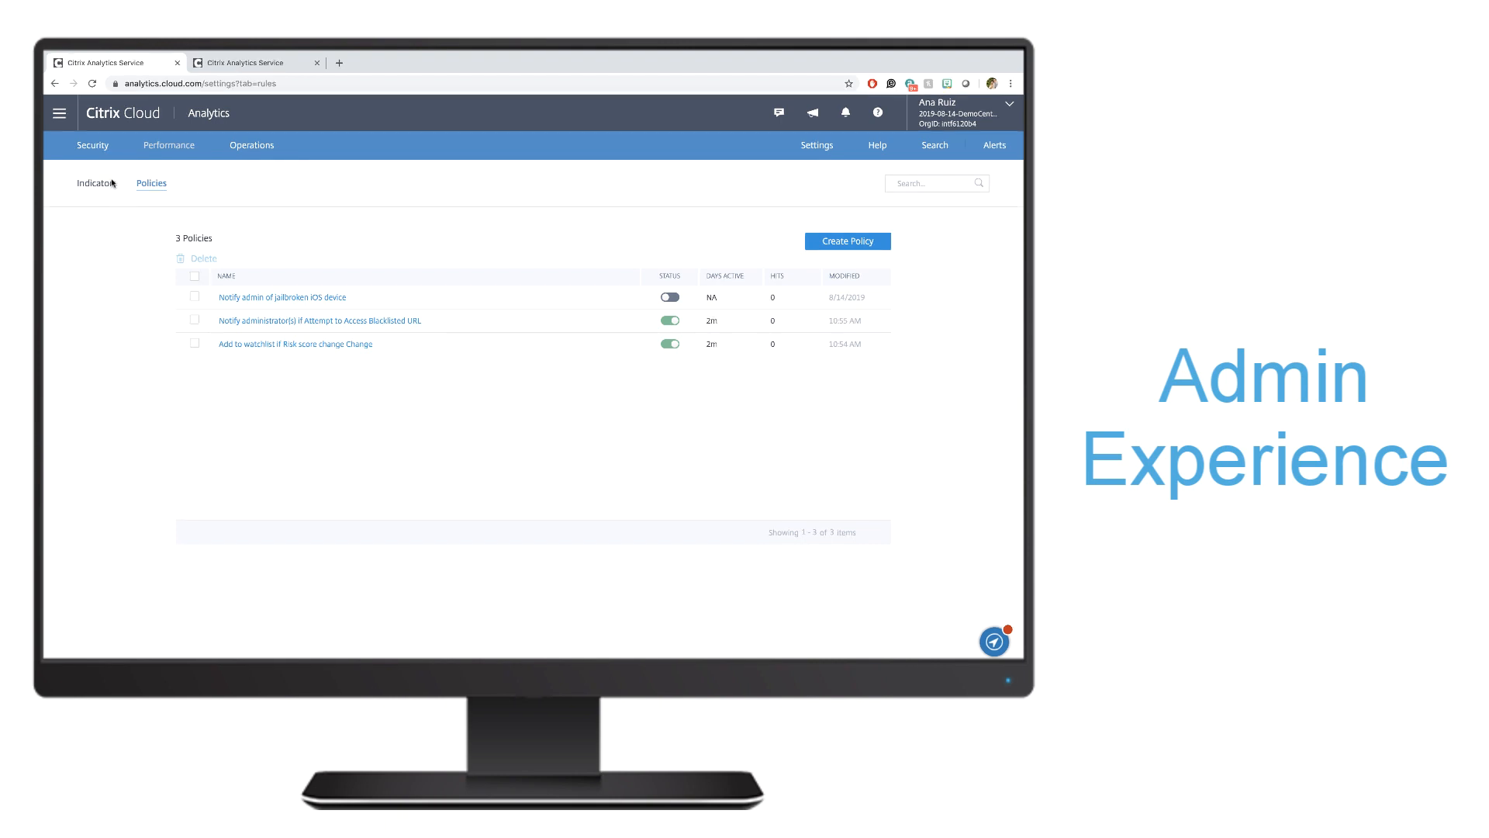
Start a custom indicator on Apps and Desktops events using the Jail-Broken field
left_click(97, 183)
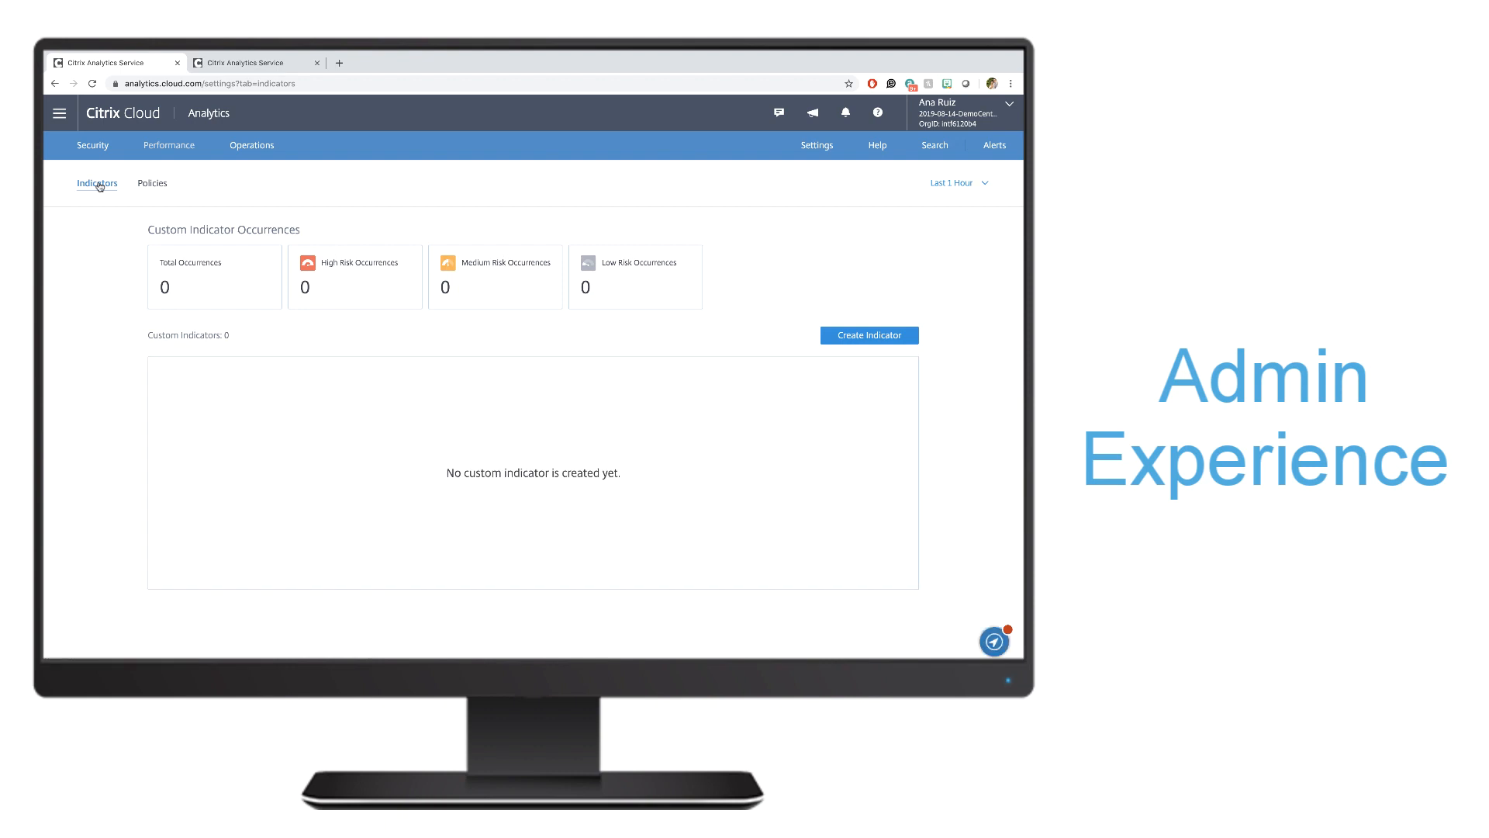
mouse_move(897, 335)
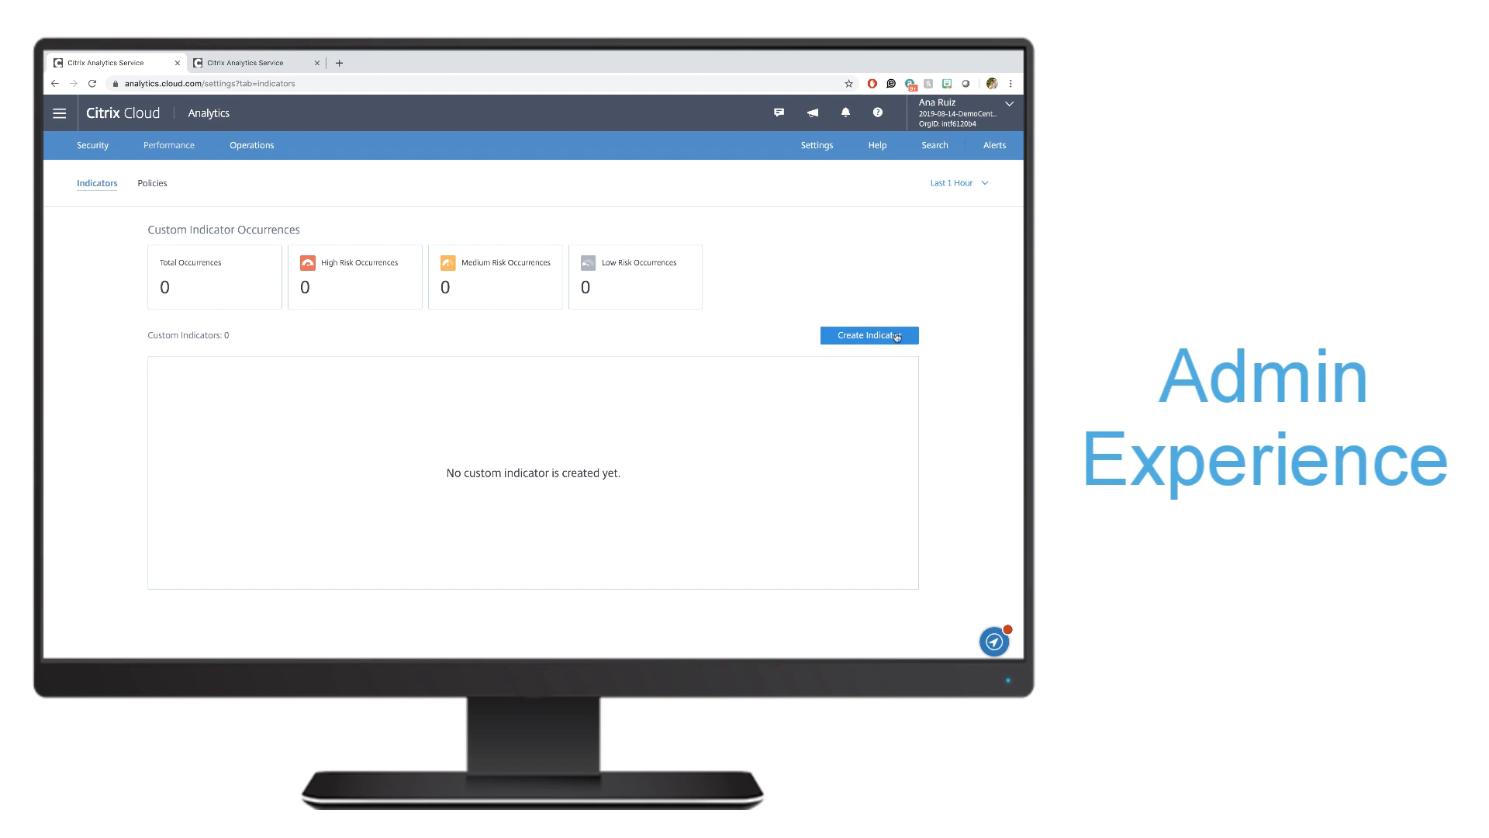
left_click(868, 334)
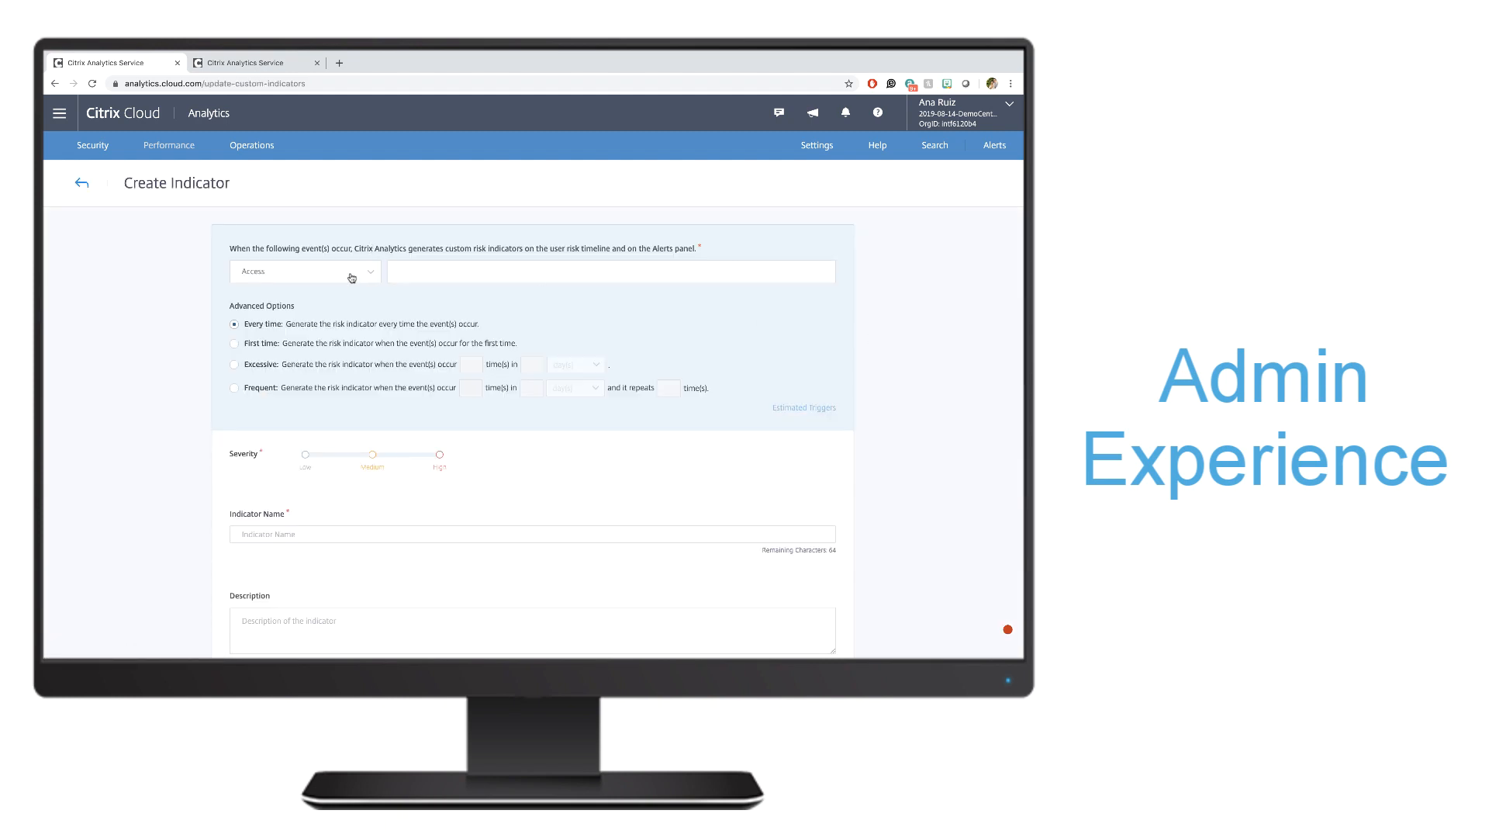
left_click(304, 271)
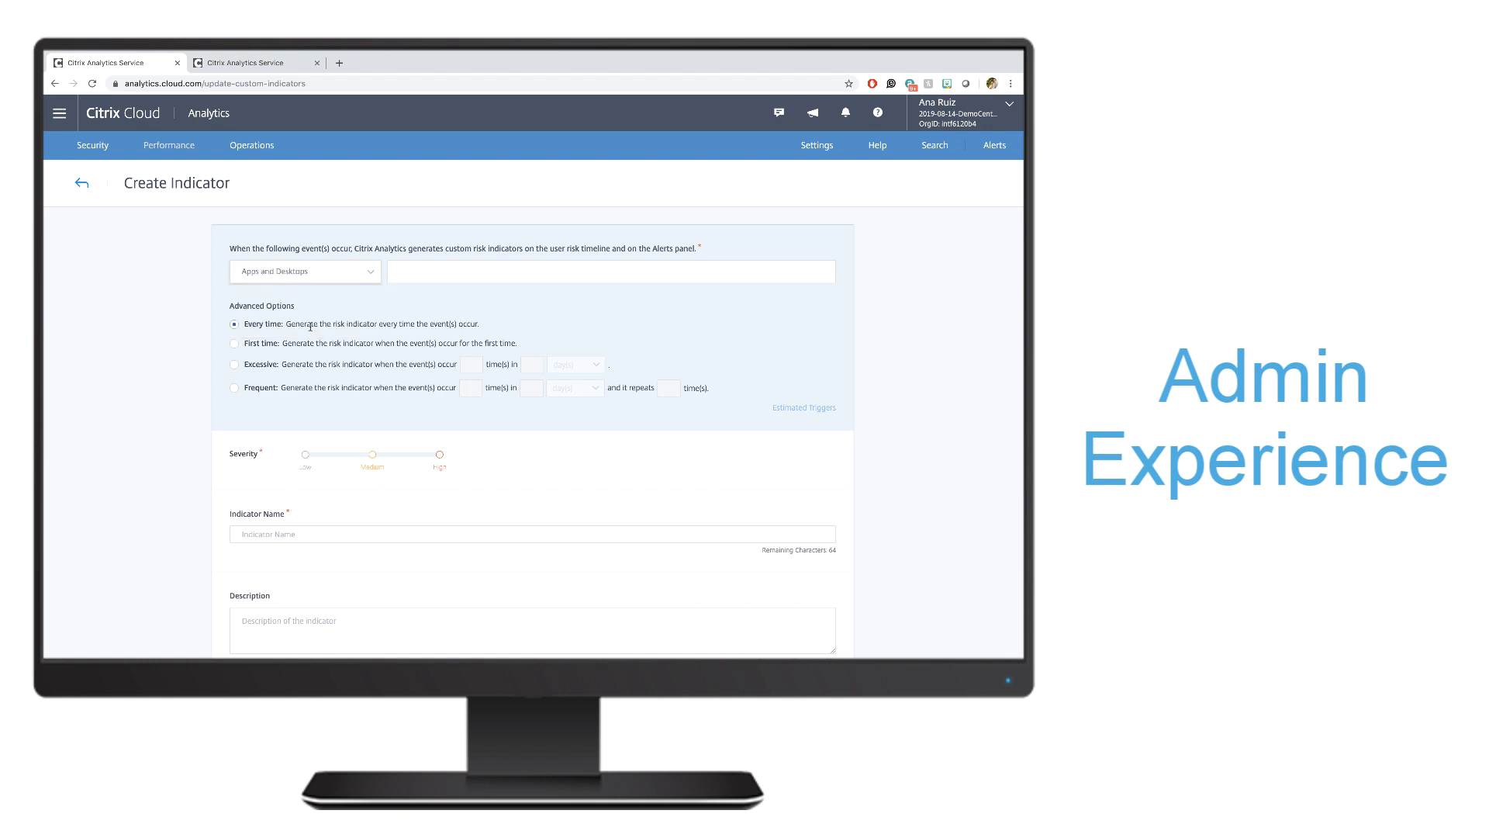
left_click(611, 272)
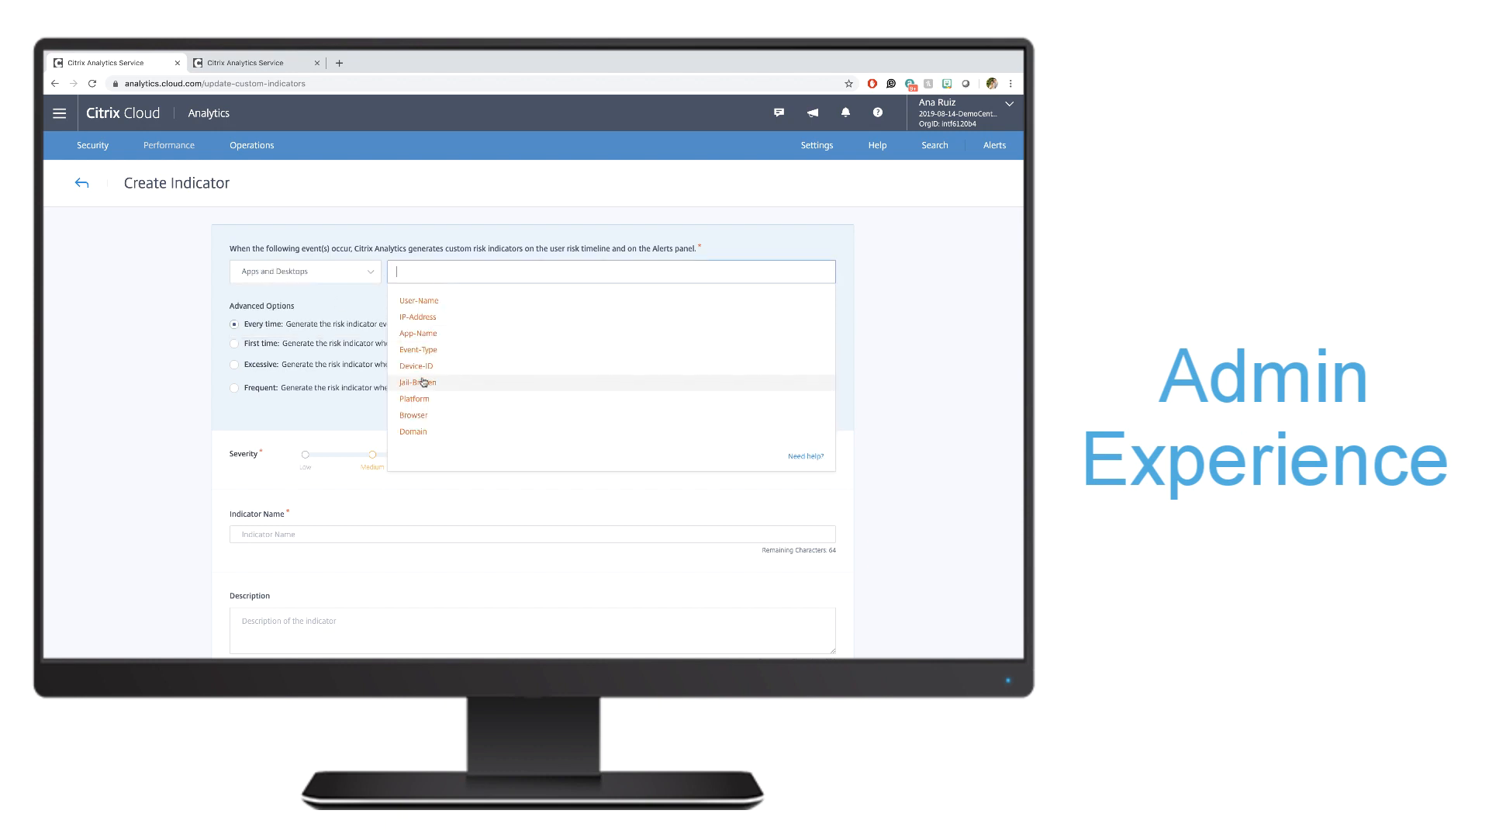
left_click(417, 381)
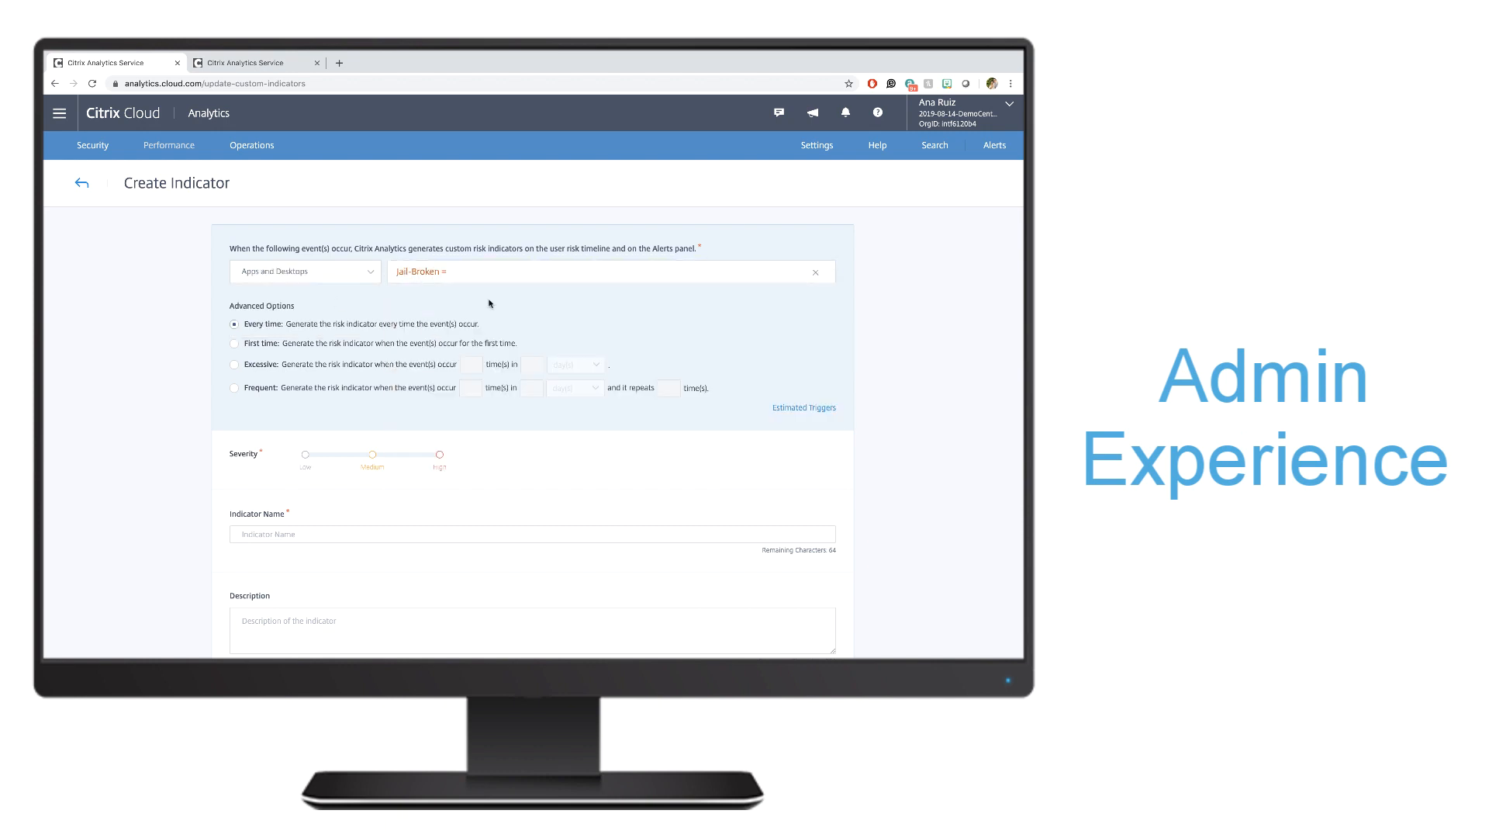
Set Jail-Broken to TRUE, name it 'Jailbroken Device Access', and create the indicator
type("TRY")
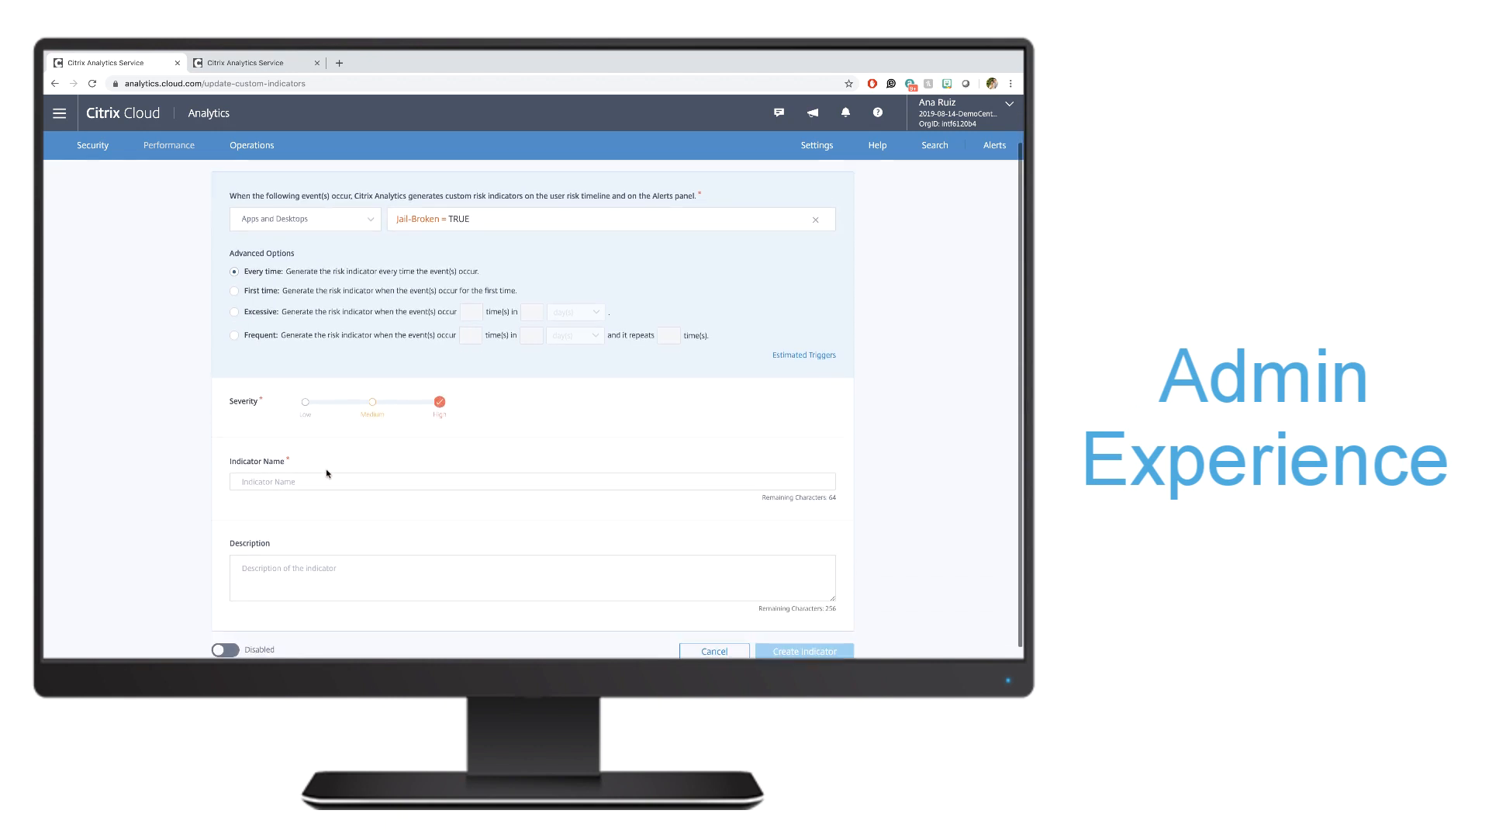
type("Jailbroken Device Access")
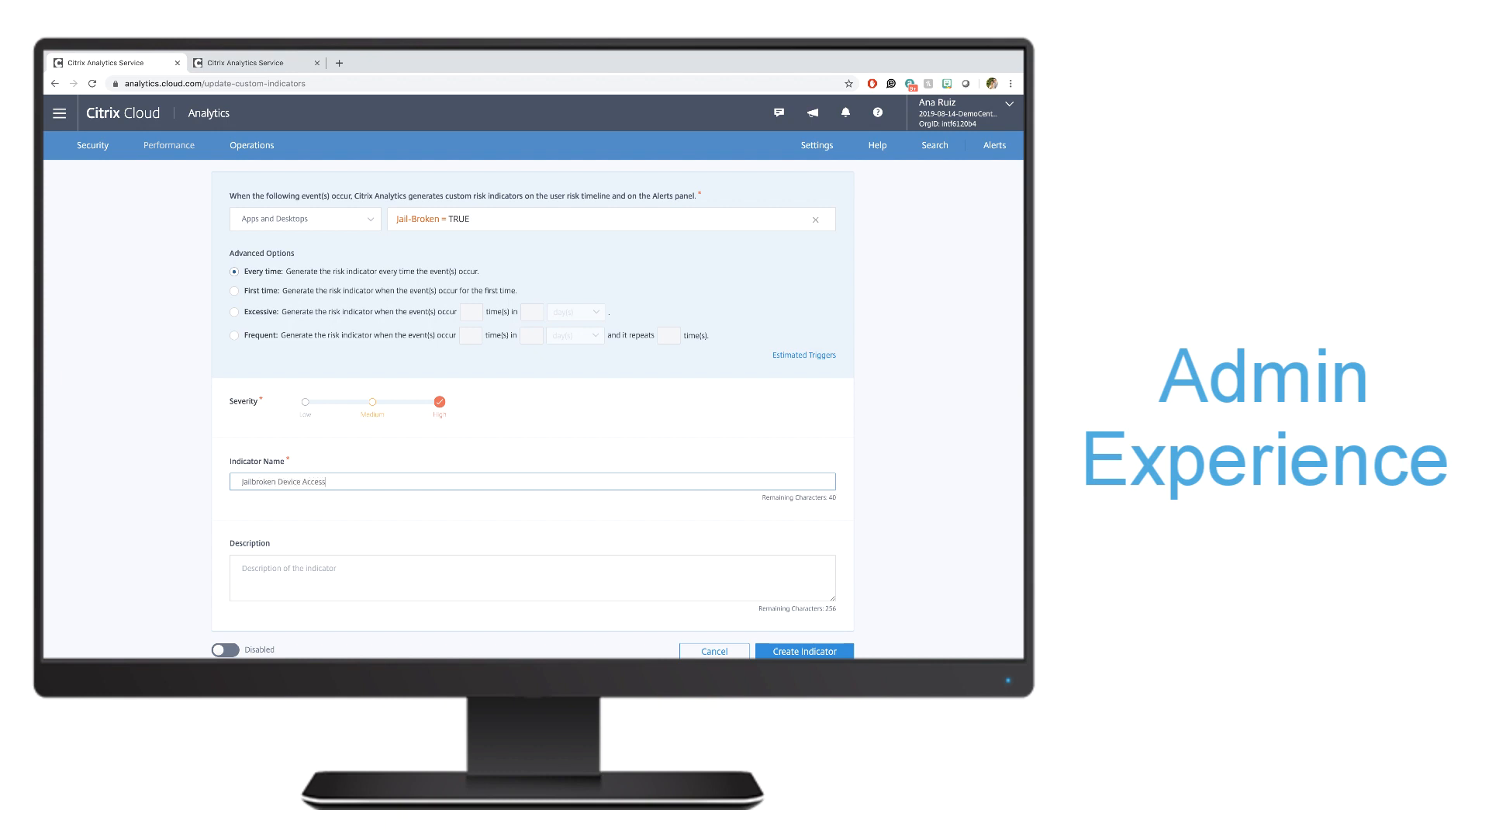
scroll("down", 3)
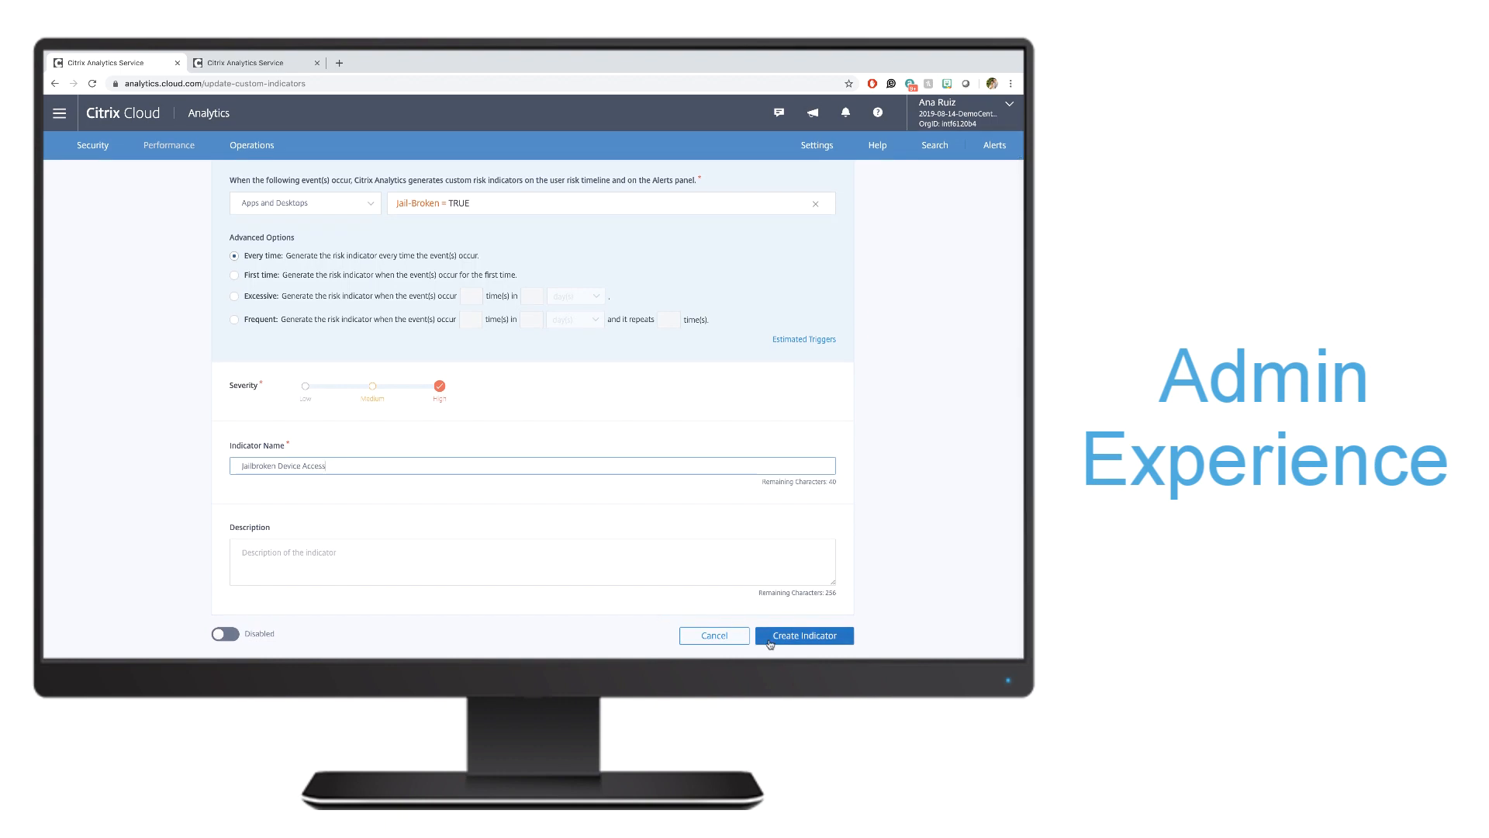
left_click(803, 635)
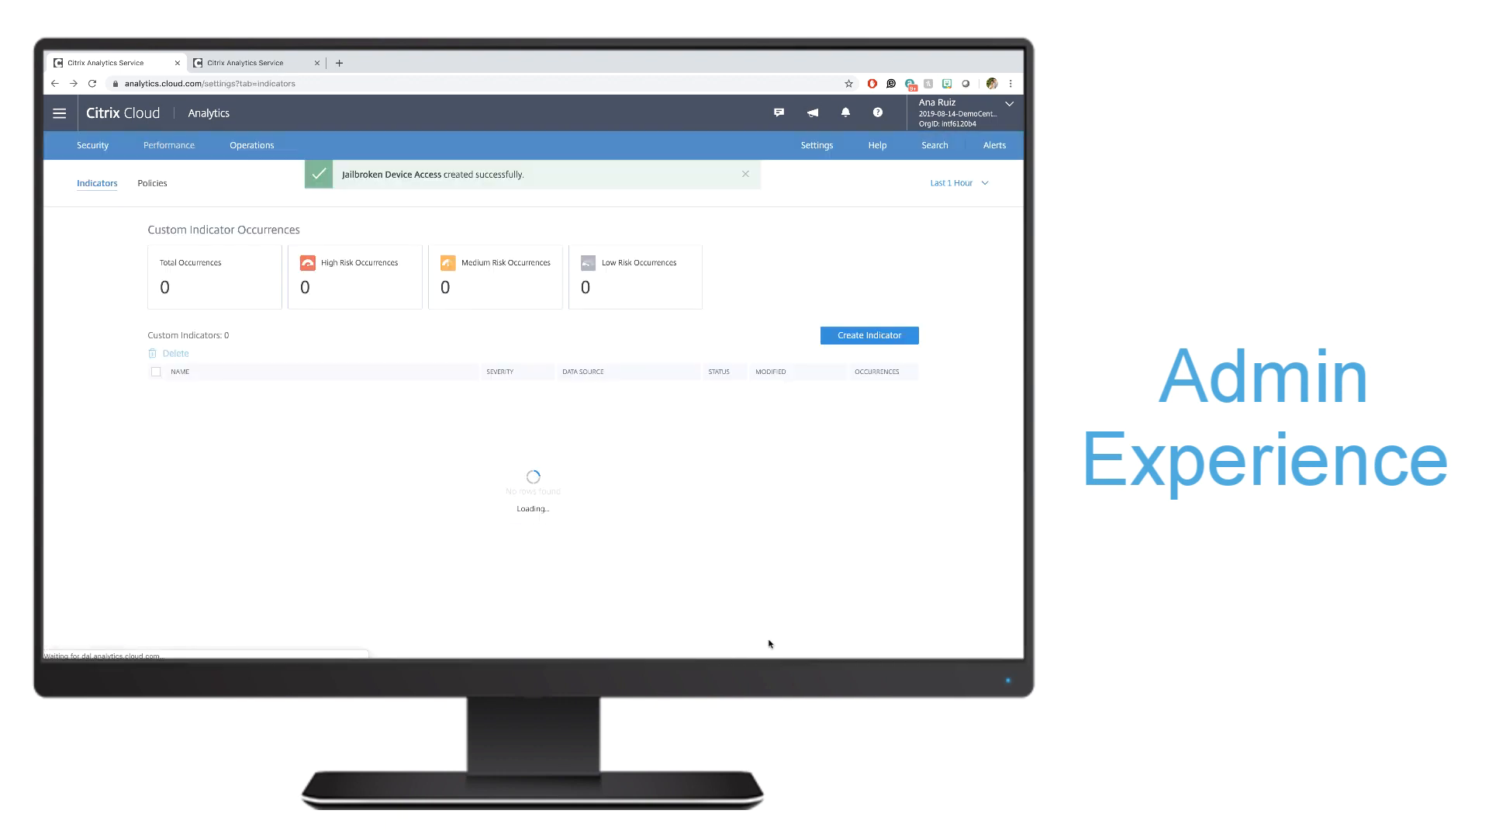